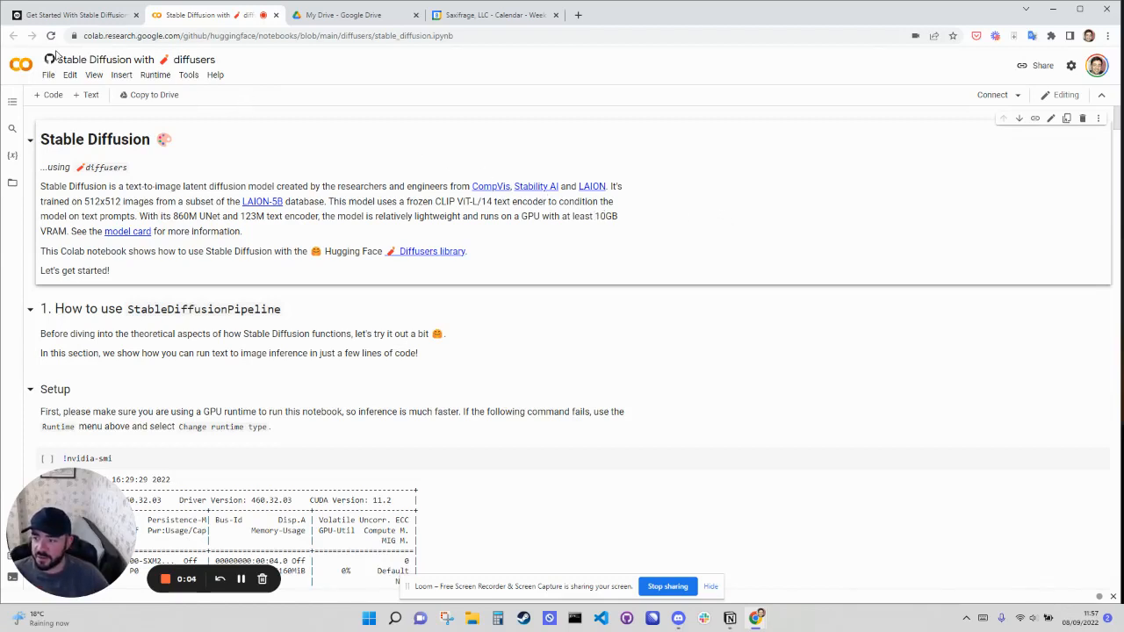
{"action": "mouse_move", "coordinate": [48, 75]}
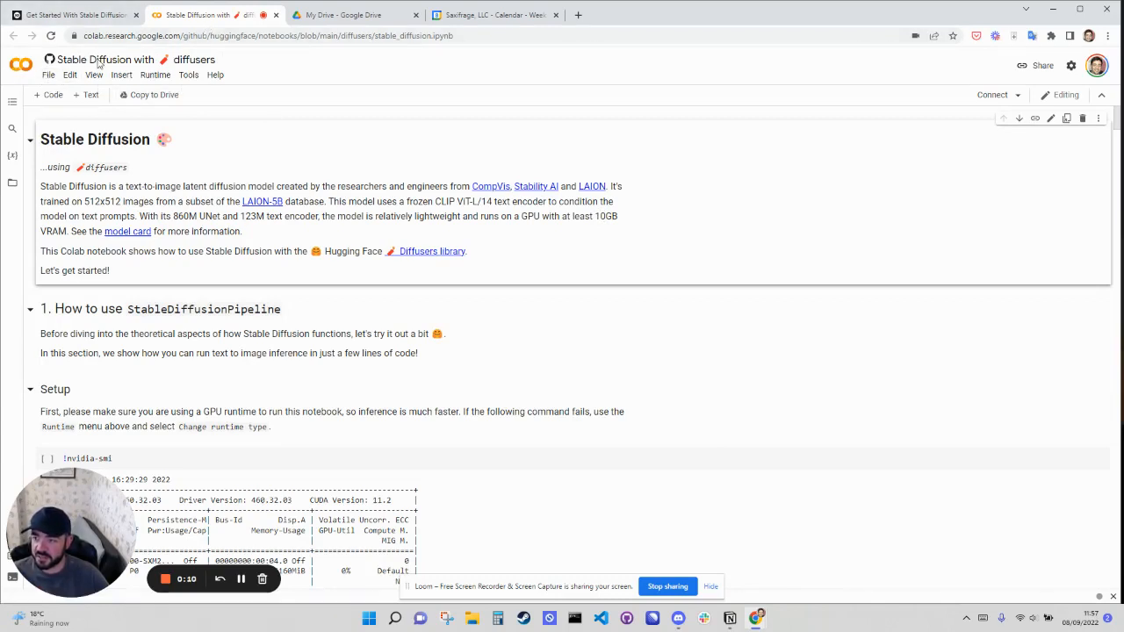
{"action": "mouse_move", "coordinate": [148, 95]}
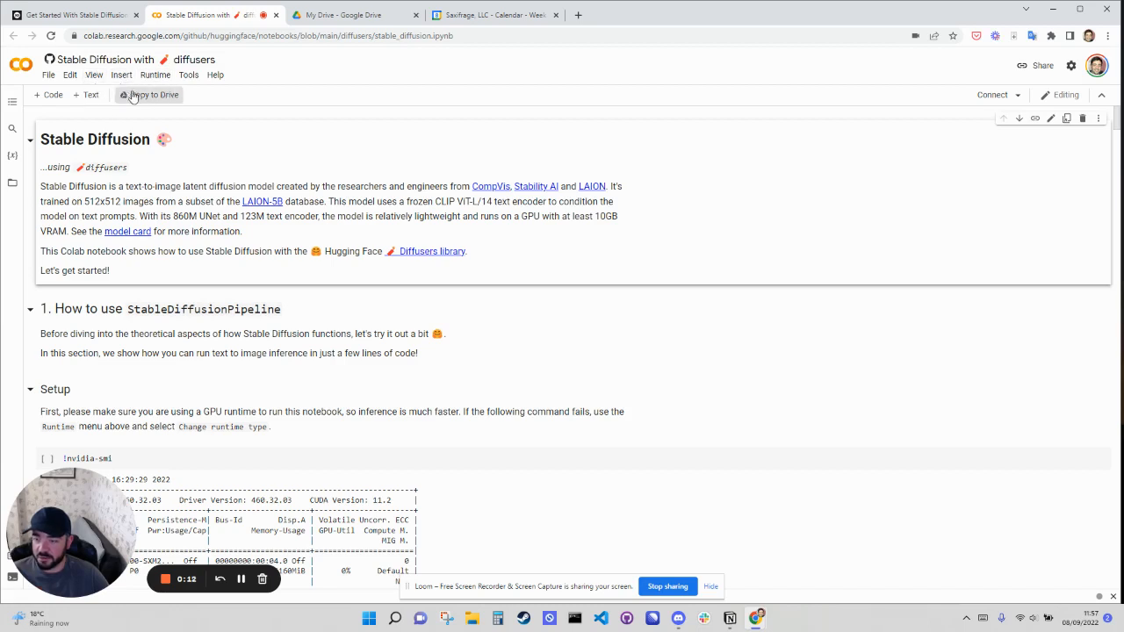
{"action": "mouse_move", "coordinate": [347, 399]}
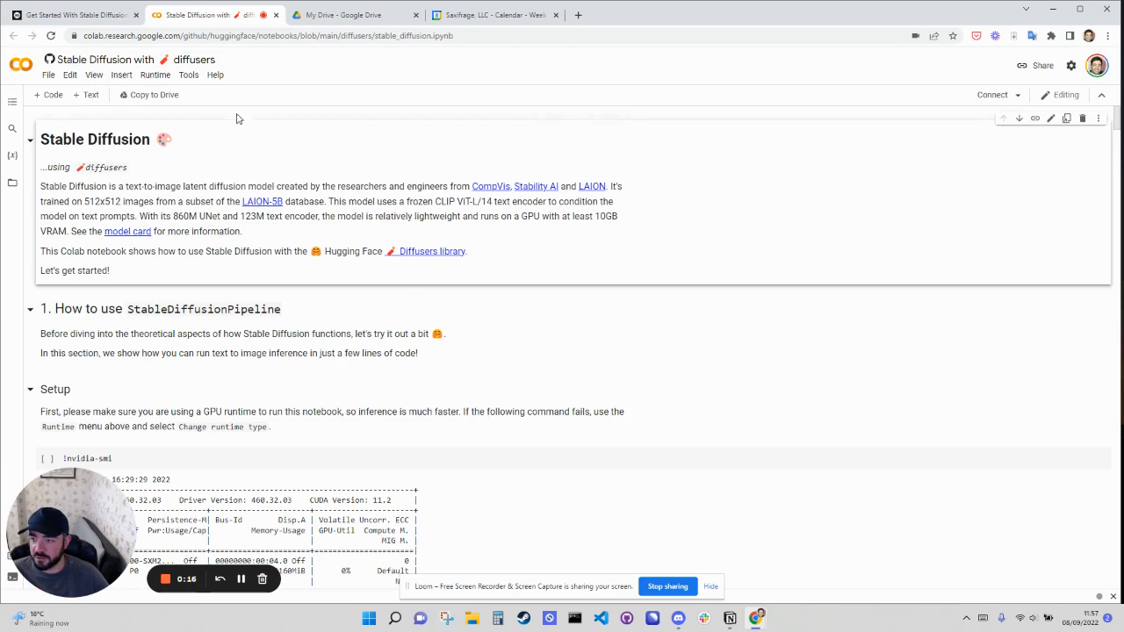
{"action": "mouse_move", "coordinate": [140, 97]}
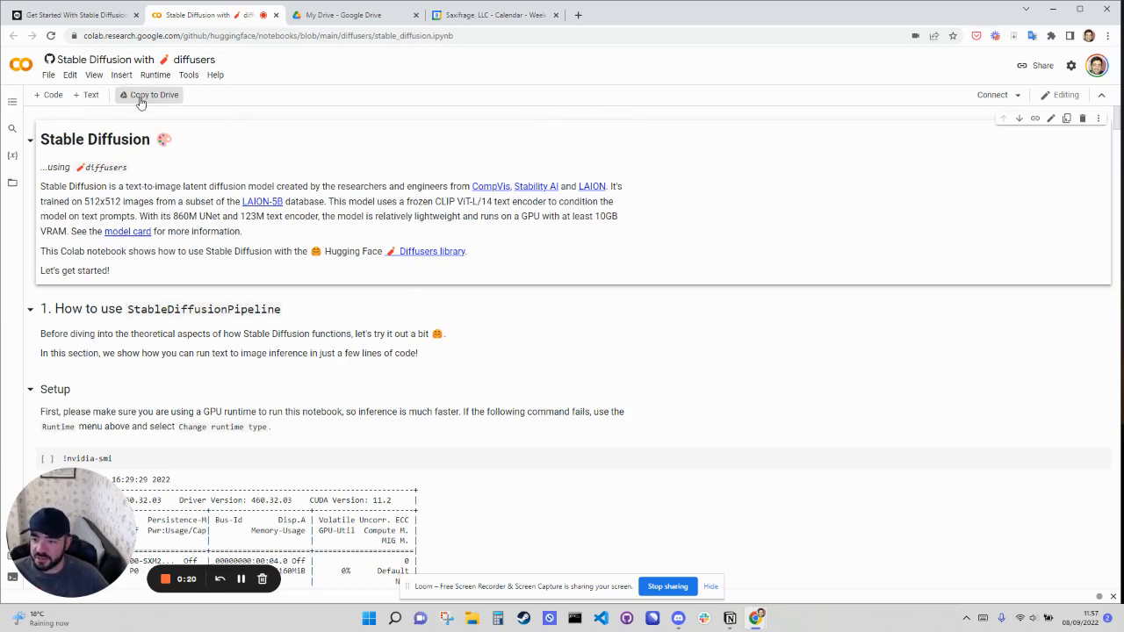
{"action": "mouse_move", "coordinate": [312, 105]}
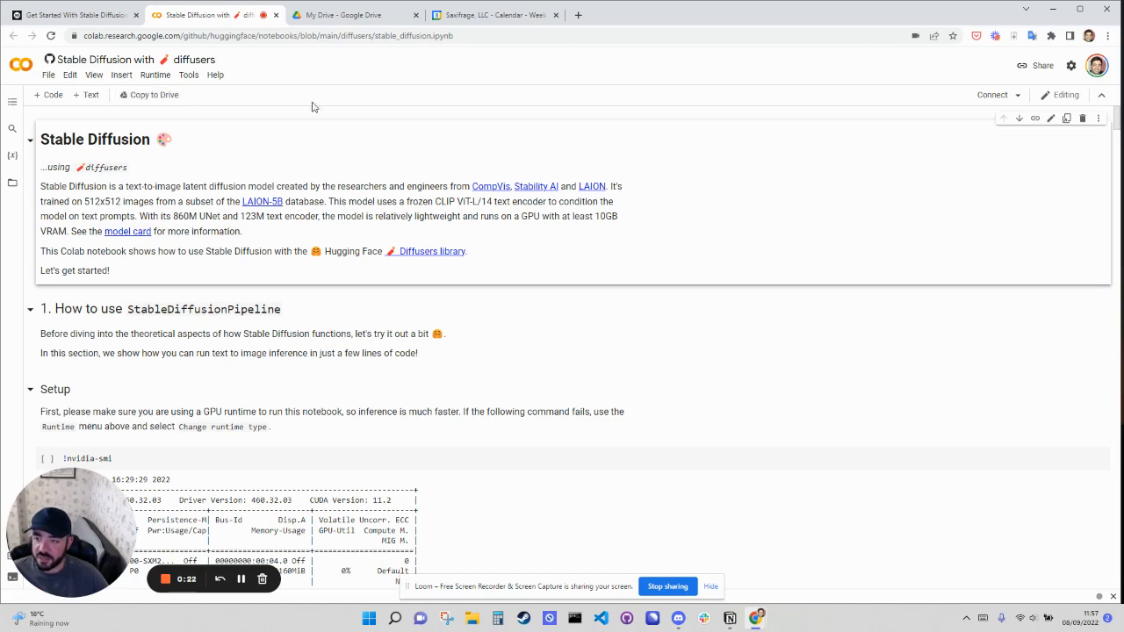
{"action": "mouse_move", "coordinate": [644, 100]}
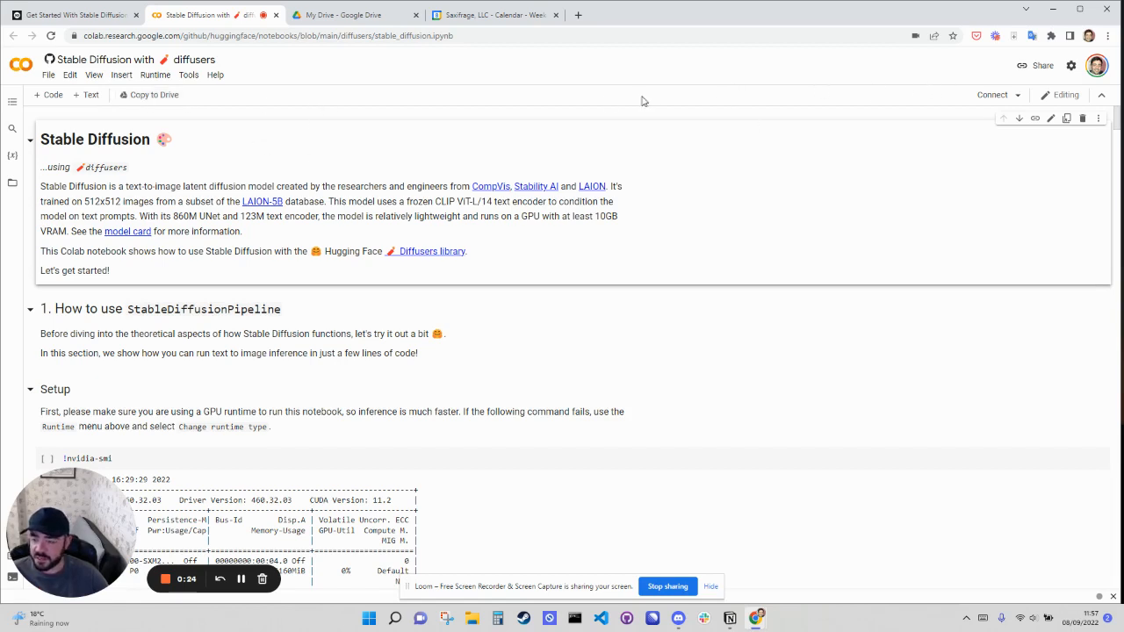
{"action": "mouse_move", "coordinate": [245, 92]}
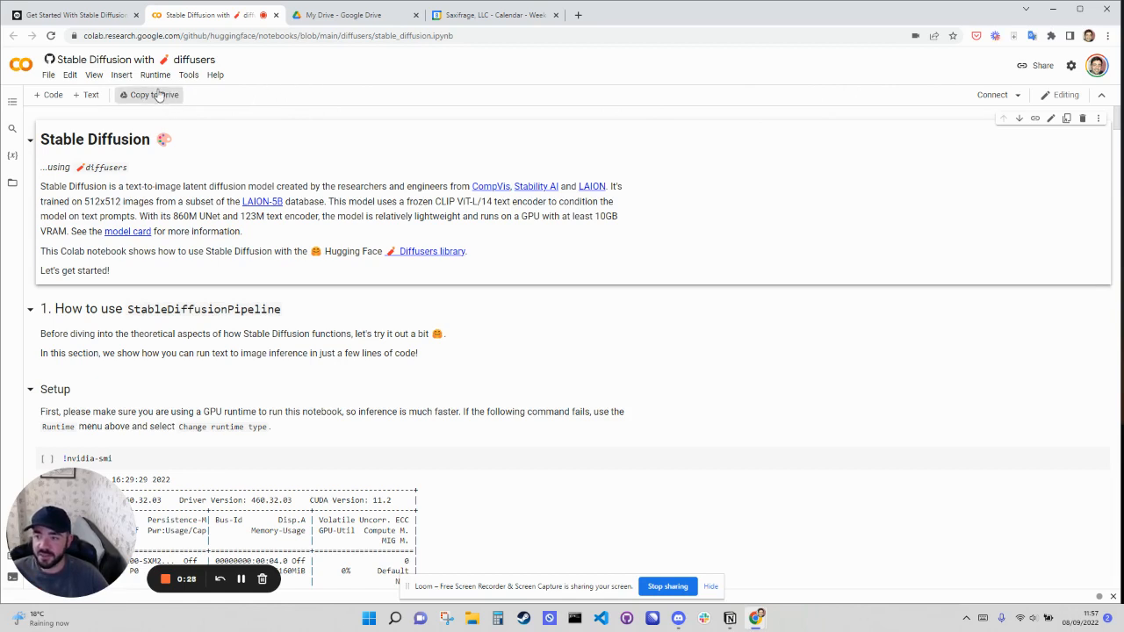
{"action": "mouse_move", "coordinate": [175, 132]}
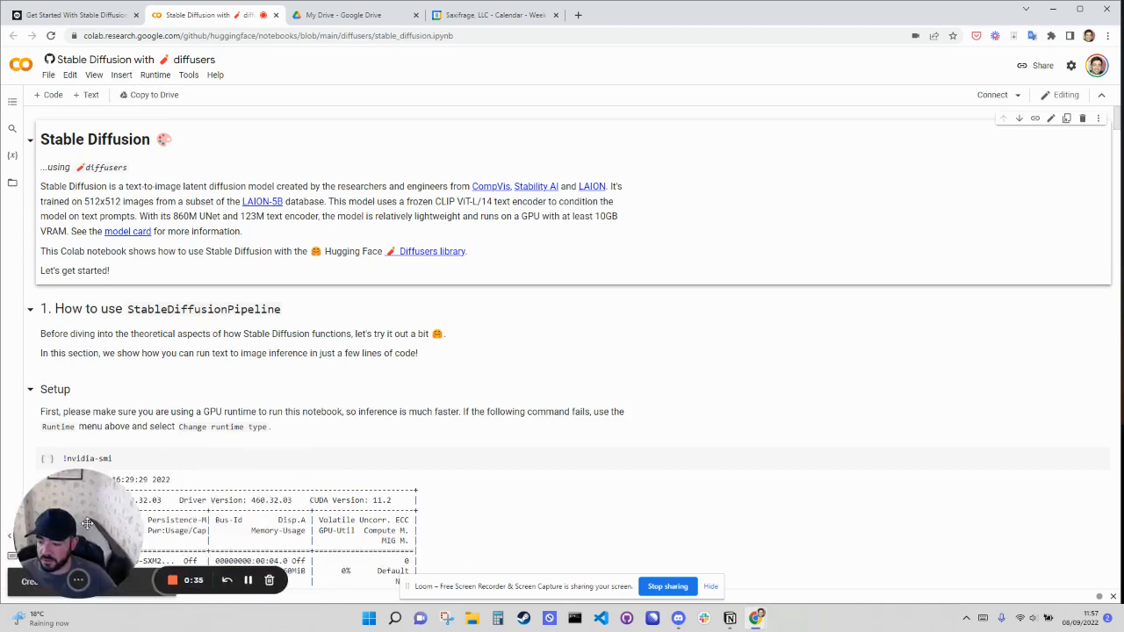
Copy the Stable Diffusion diffusers notebook to Drive and scroll down to Setup.
{"action": "left_click", "coordinate": [154, 95]}
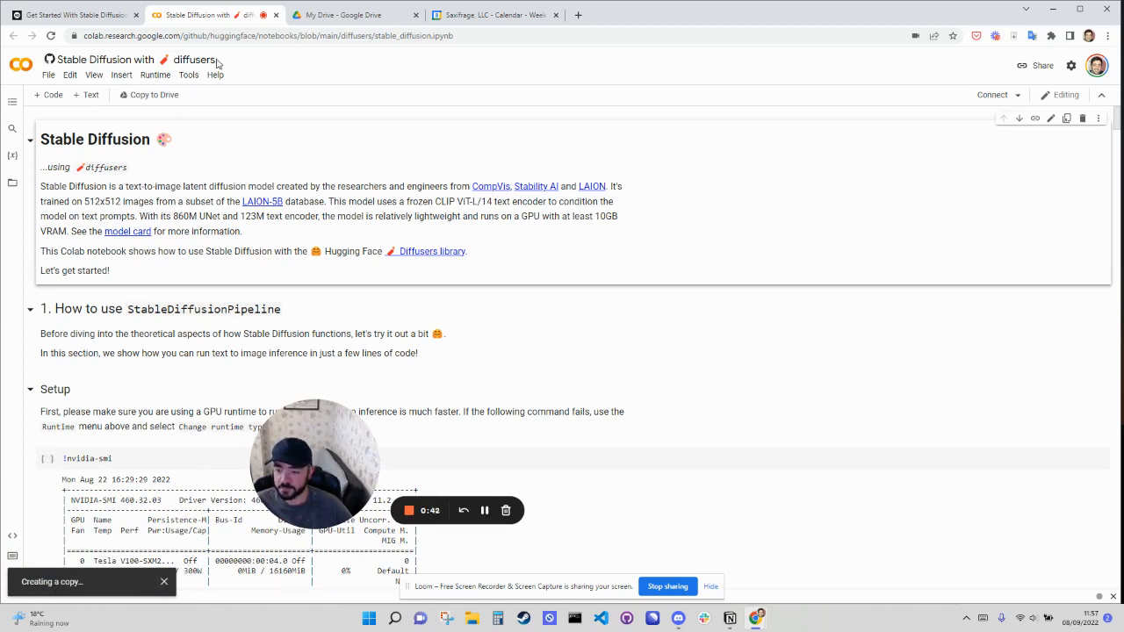
{"action": "mouse_move", "coordinate": [156, 32]}
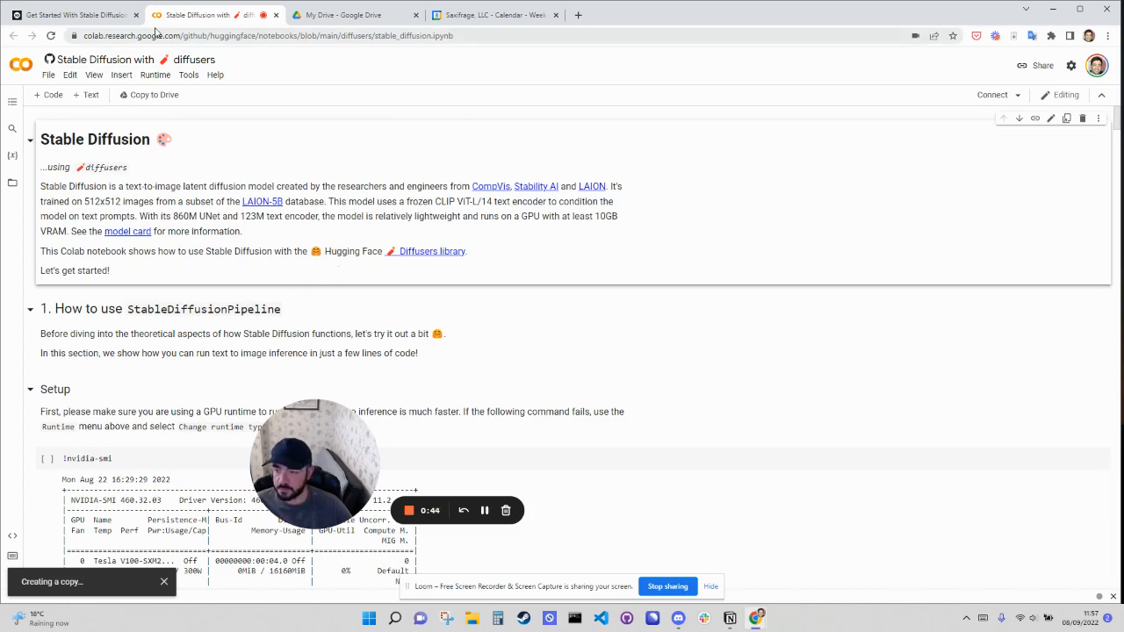
{"action": "mouse_move", "coordinate": [251, 53]}
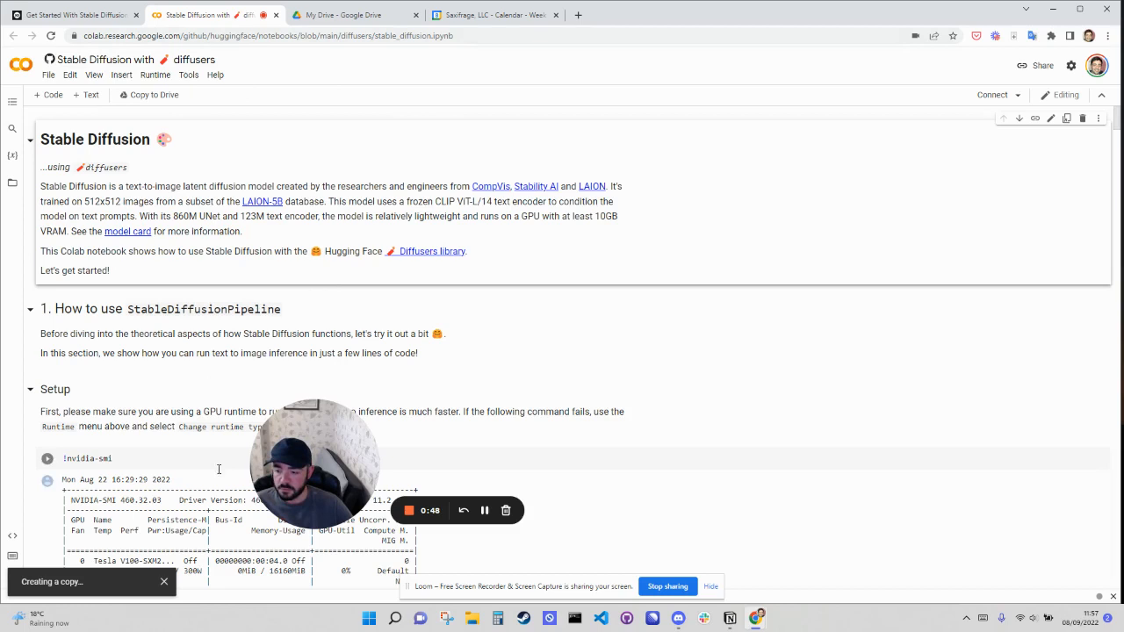
{"action": "left_click", "coordinate": [149, 94]}
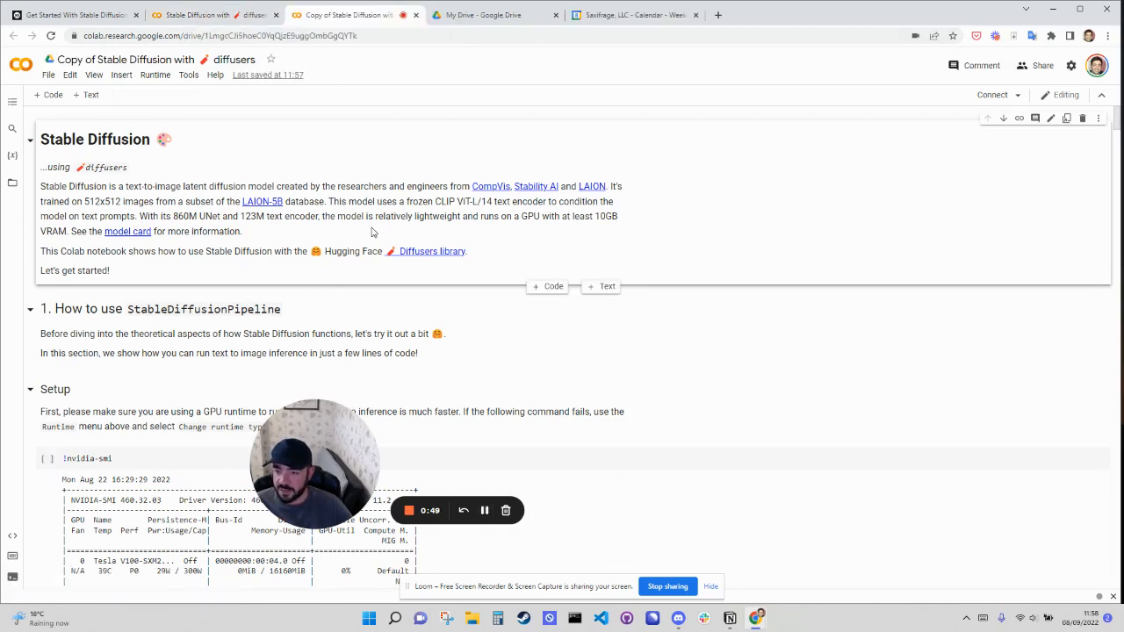
{"action": "scroll", "scroll_direction": "down", "scroll_amount": 3}
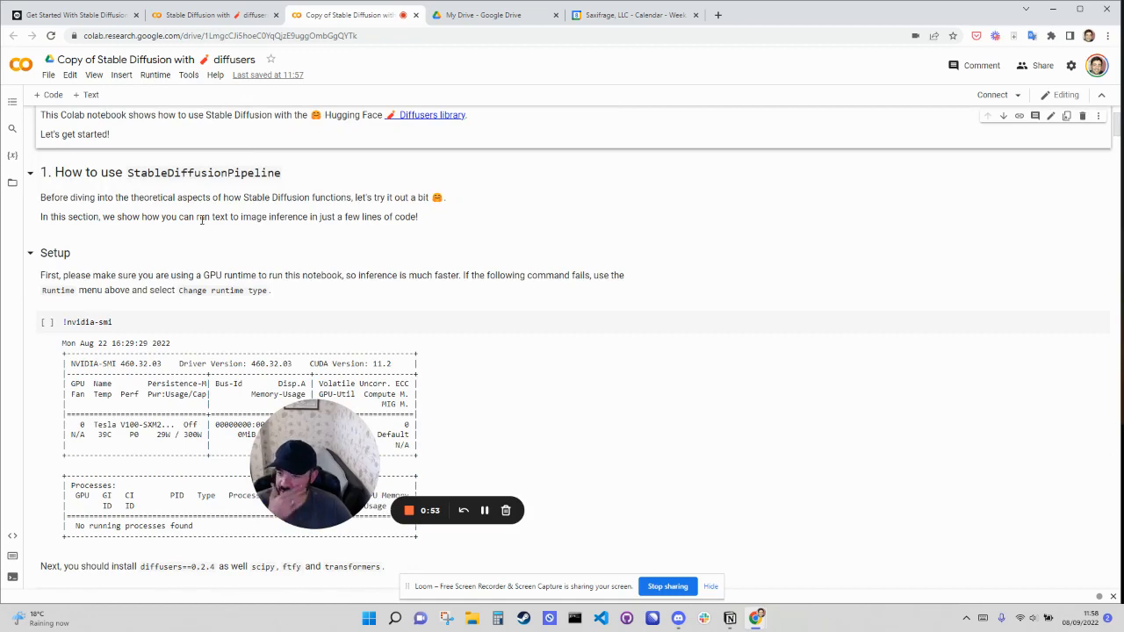
{"action": "scroll", "scroll_direction": "down", "scroll_amount": 3}
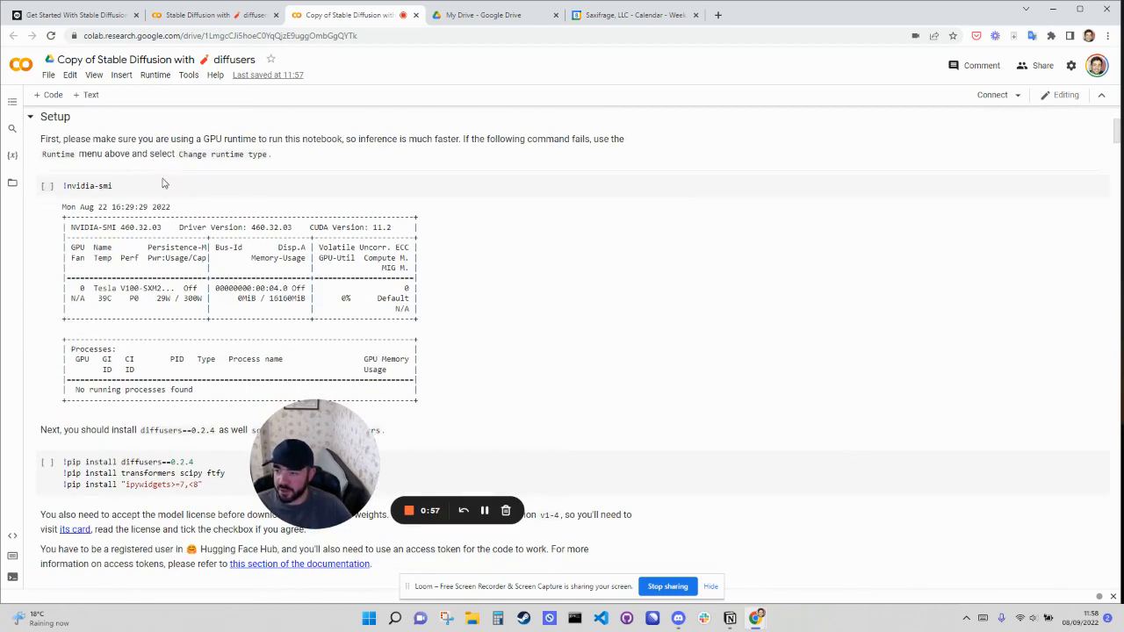
{"action": "scroll", "scroll_direction": "up", "scroll_amount": 3}
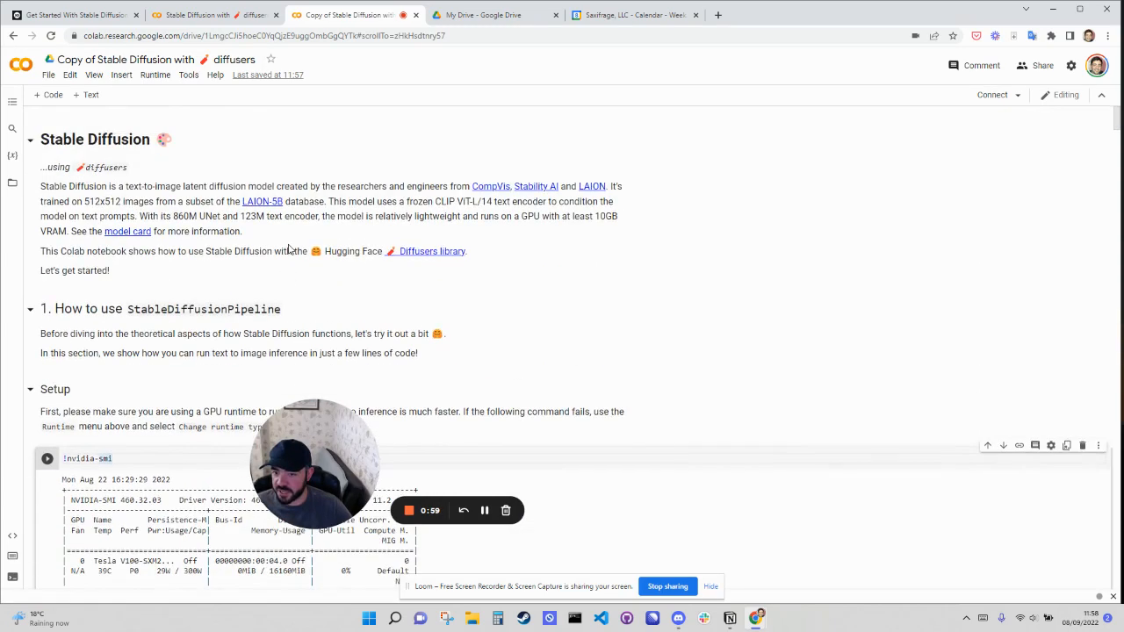
{"action": "scroll", "scroll_direction": "down", "scroll_amount": 3}
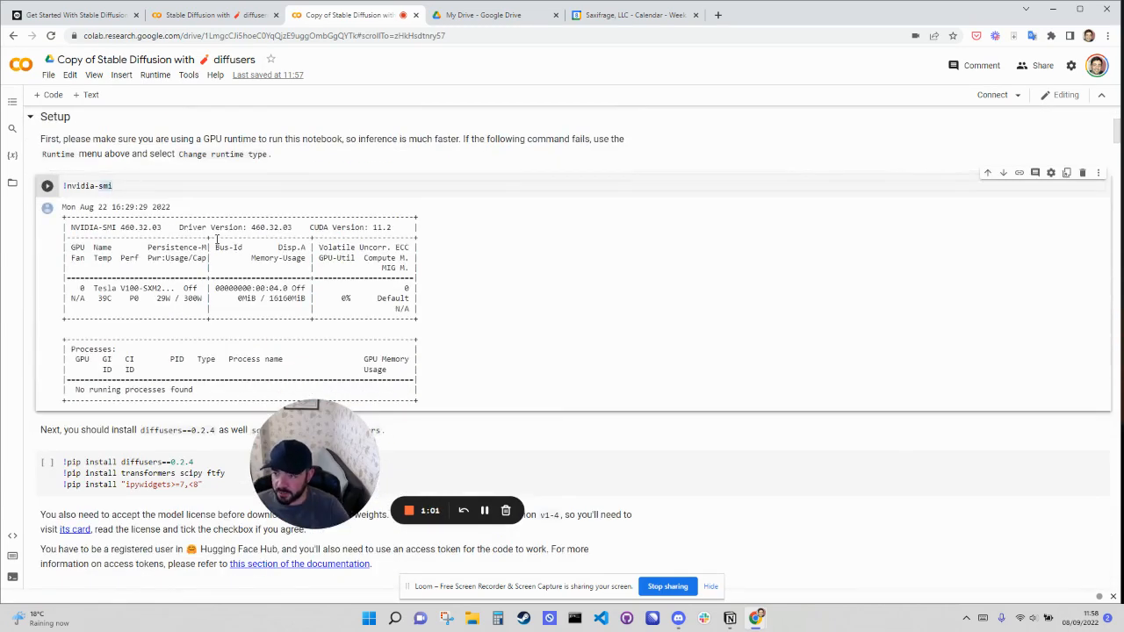
Run the nvidia-smi cell and terminate the other active session to free a runtime.
{"action": "left_click", "coordinate": [47, 185]}
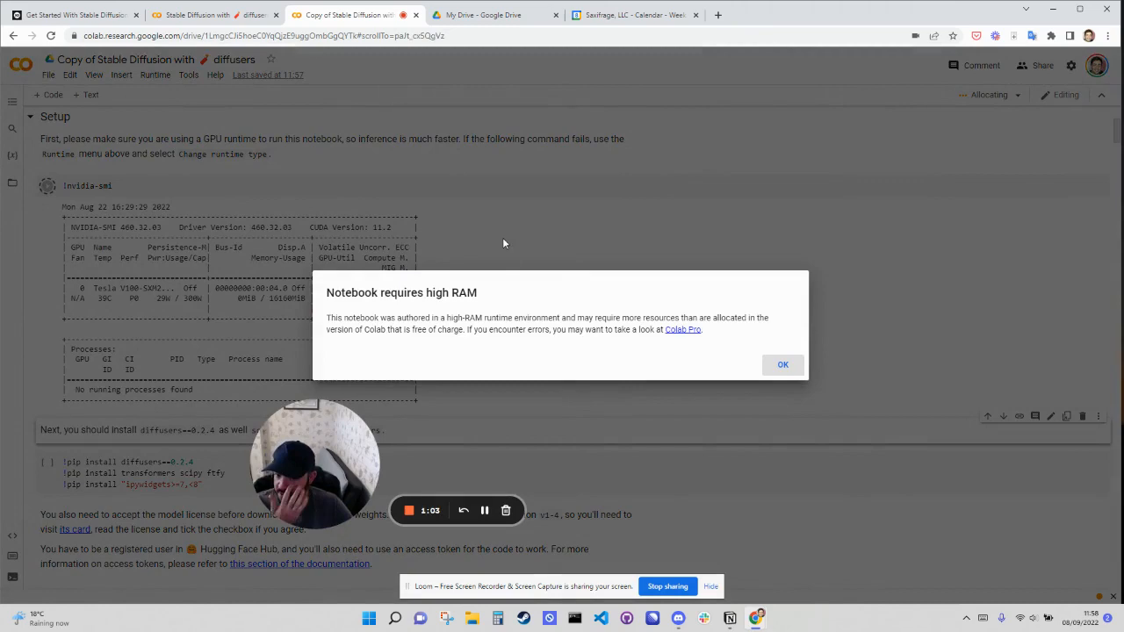
{"action": "left_click", "coordinate": [782, 364]}
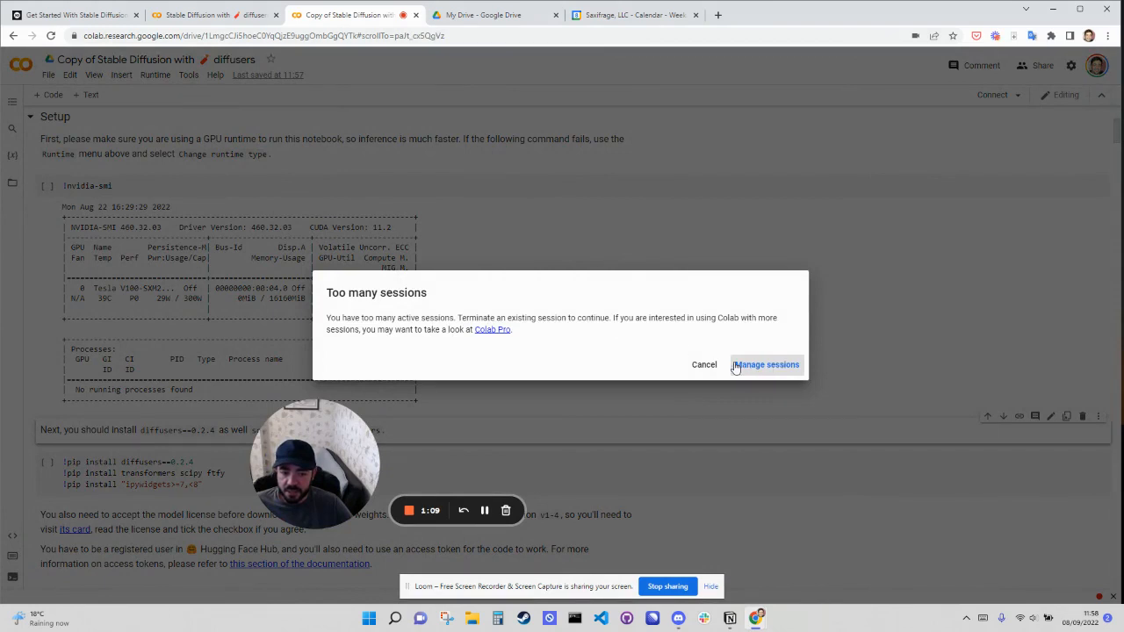
{"action": "left_click", "coordinate": [765, 364]}
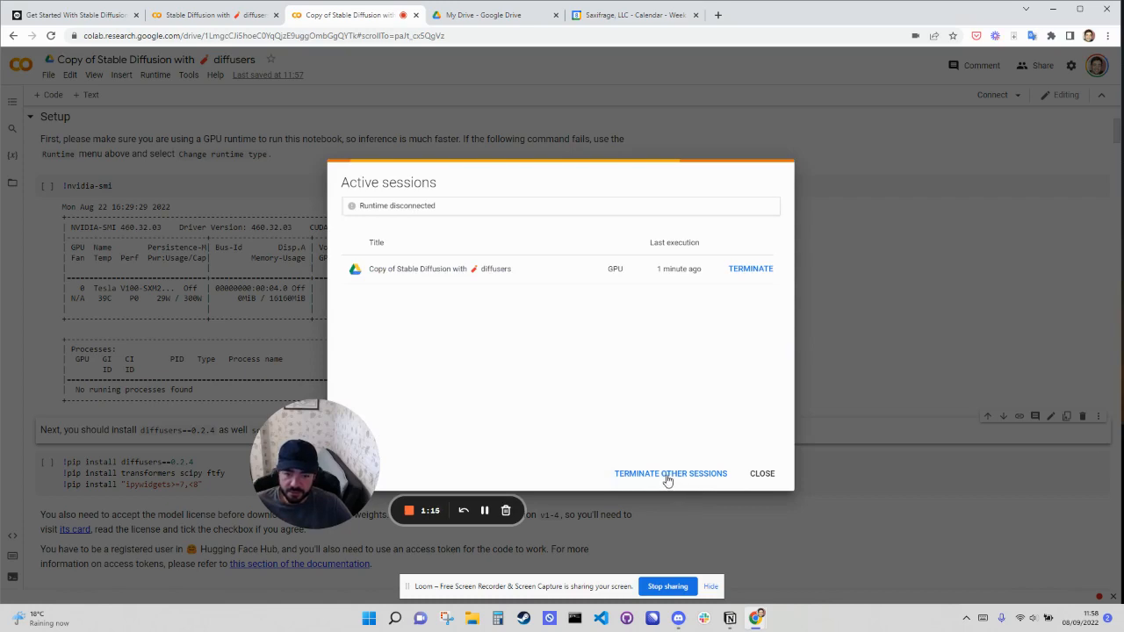
{"action": "left_click", "coordinate": [761, 474]}
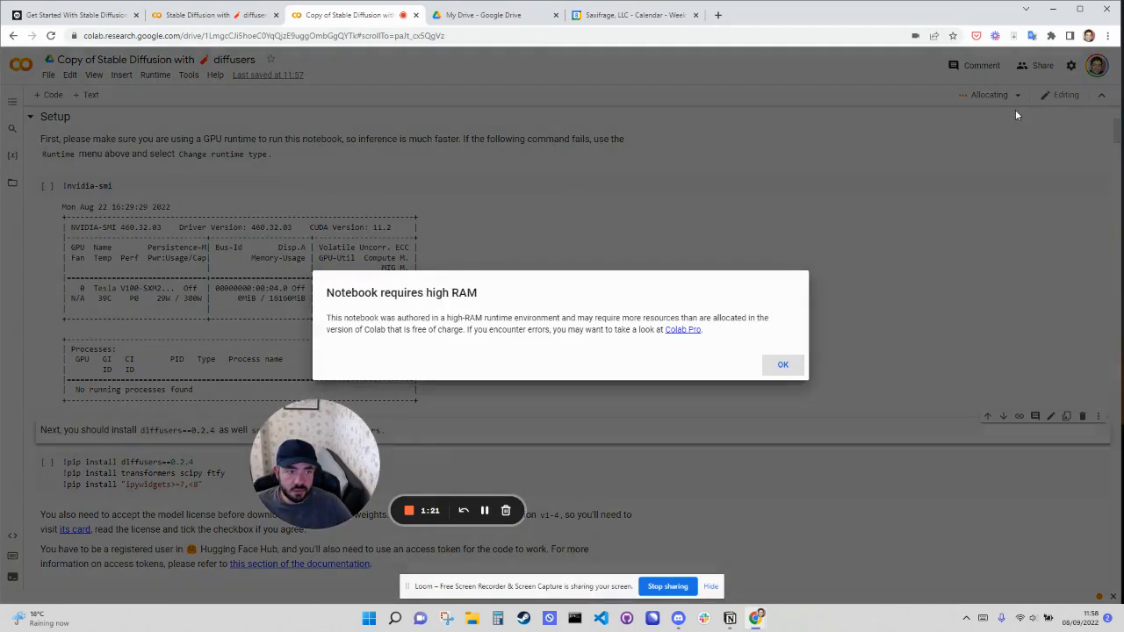
{"action": "left_click", "coordinate": [781, 364]}
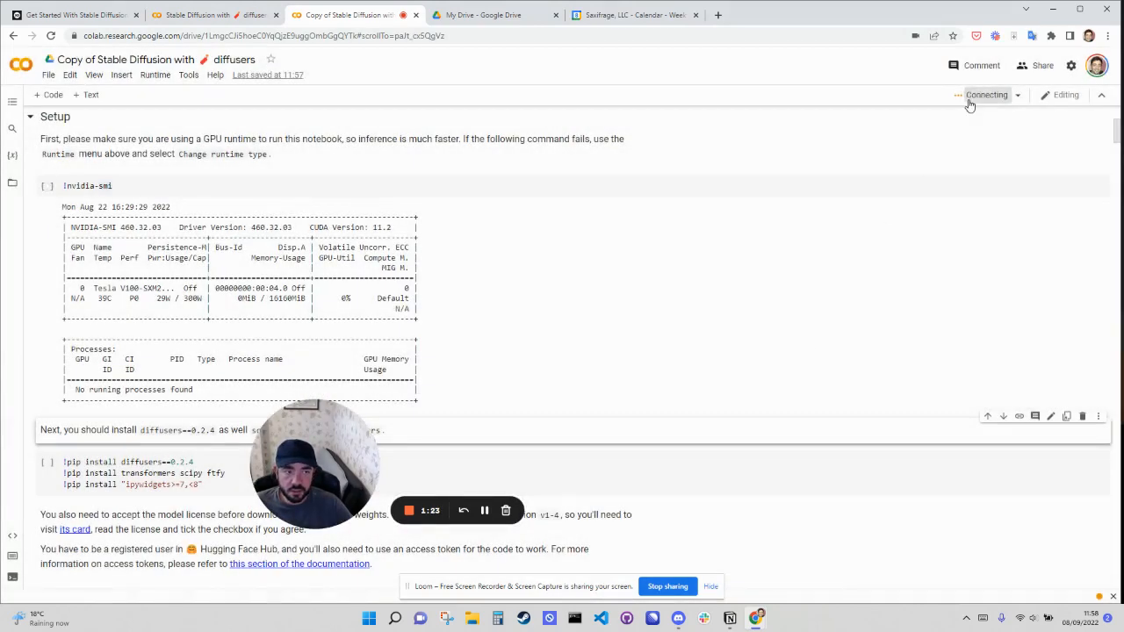
{"action": "mouse_move", "coordinate": [986, 94]}
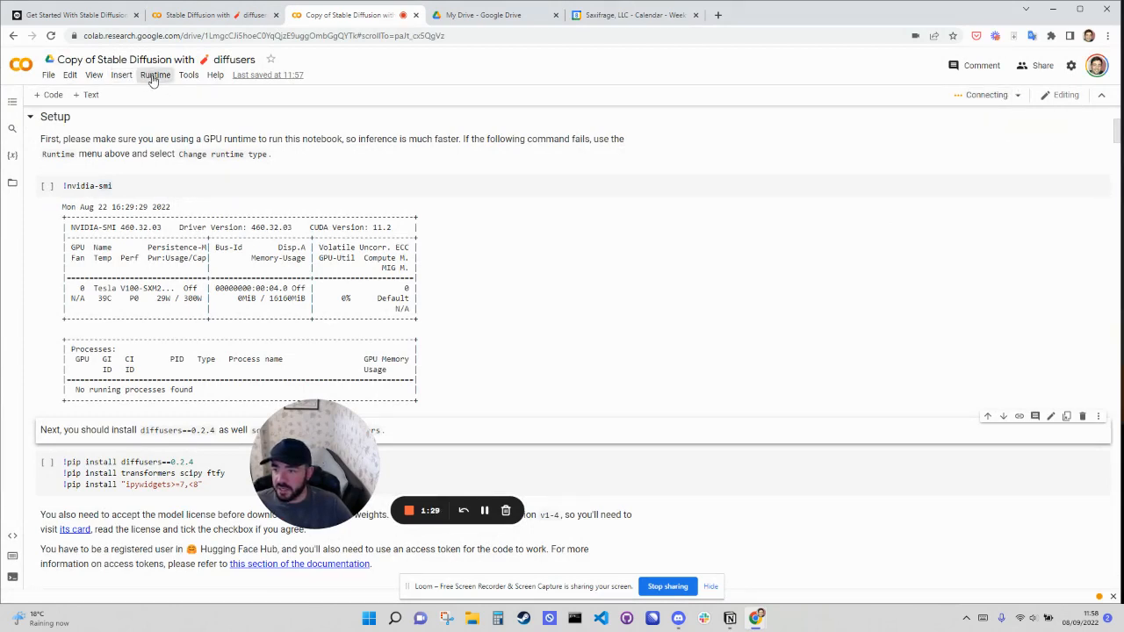
Change the runtime type's hardware accelerator to GPU.
{"action": "left_click", "coordinate": [154, 75]}
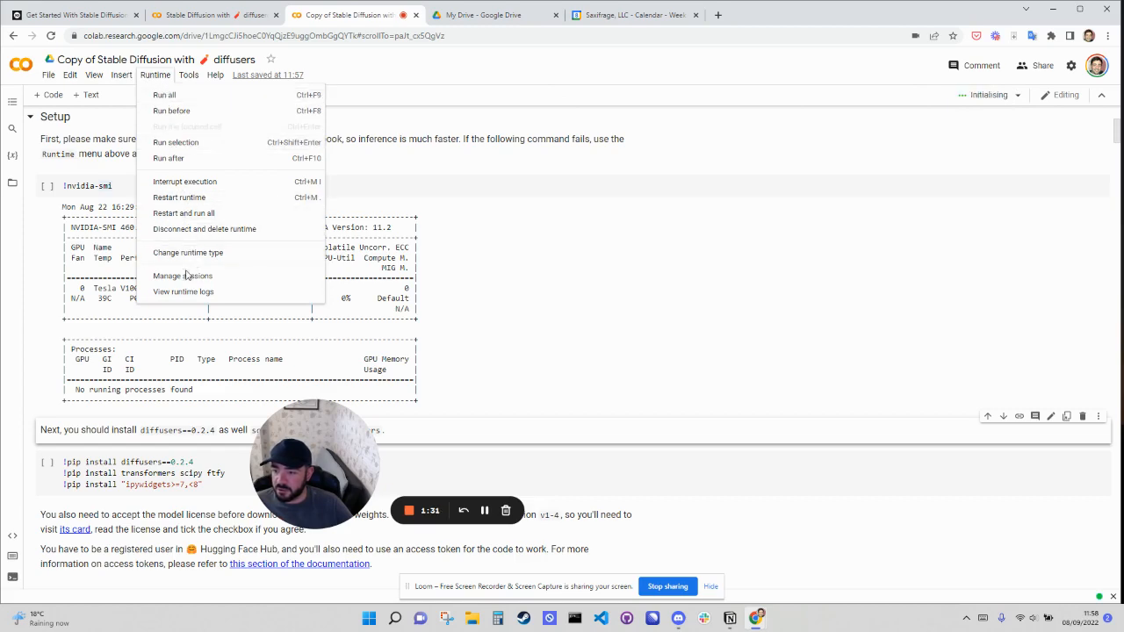
{"action": "mouse_move", "coordinate": [183, 213]}
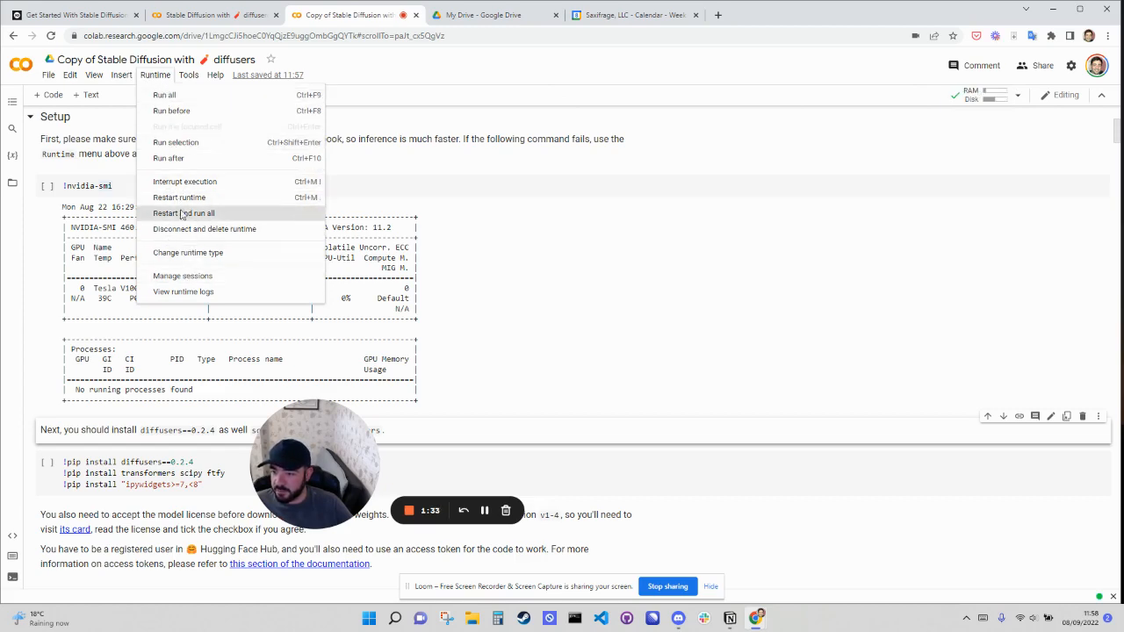
{"action": "left_click", "coordinate": [187, 252]}
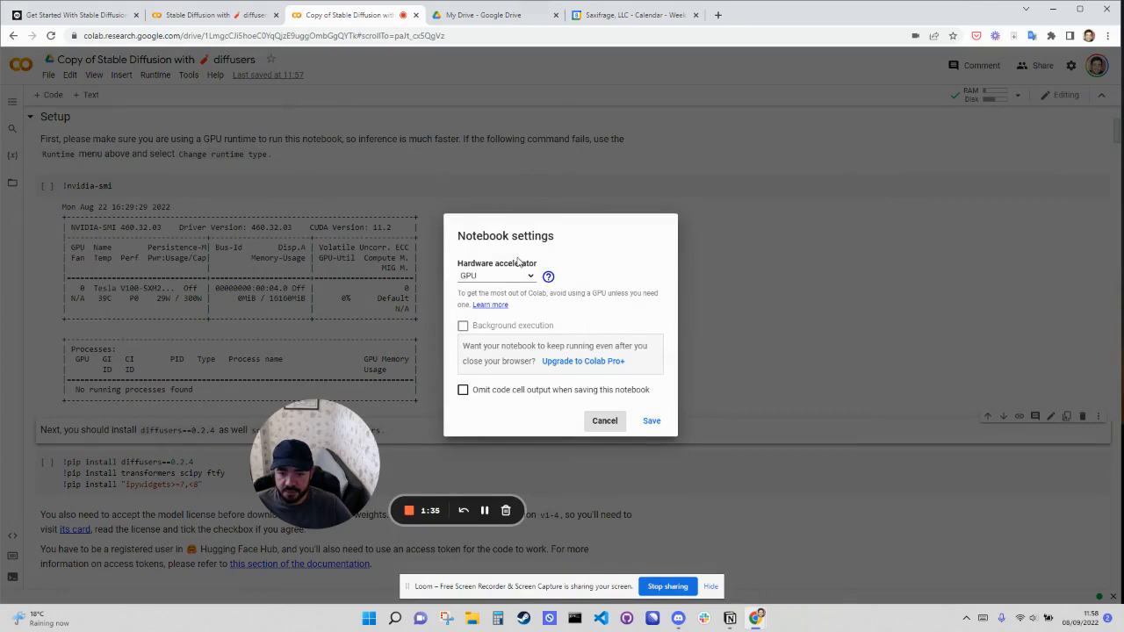
{"action": "left_click", "coordinate": [497, 276]}
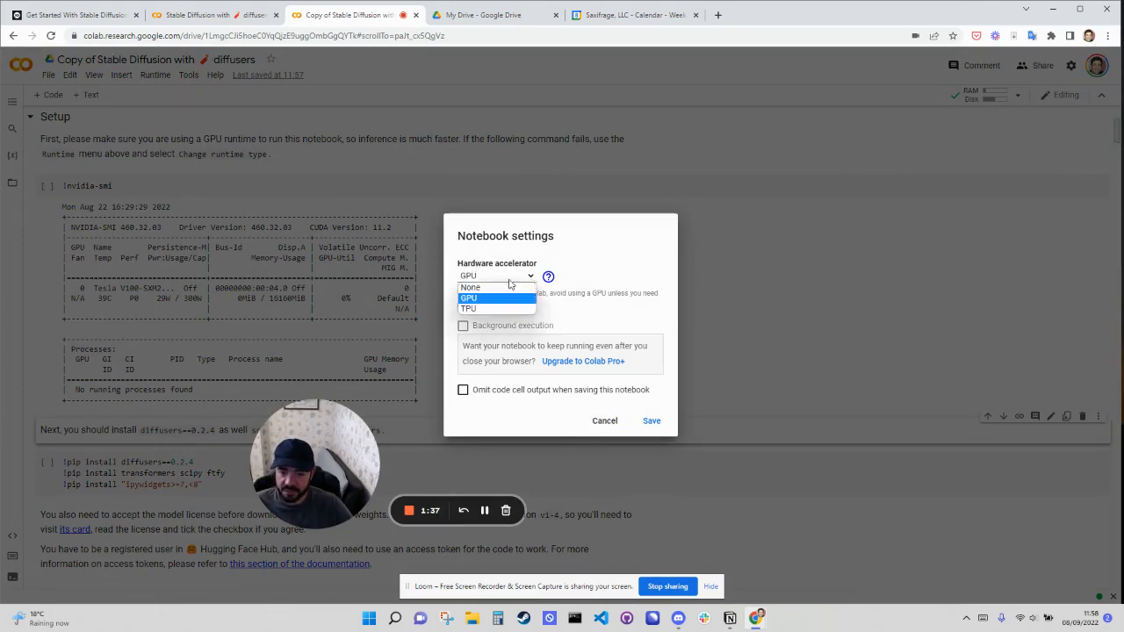
{"action": "left_click", "coordinate": [604, 421]}
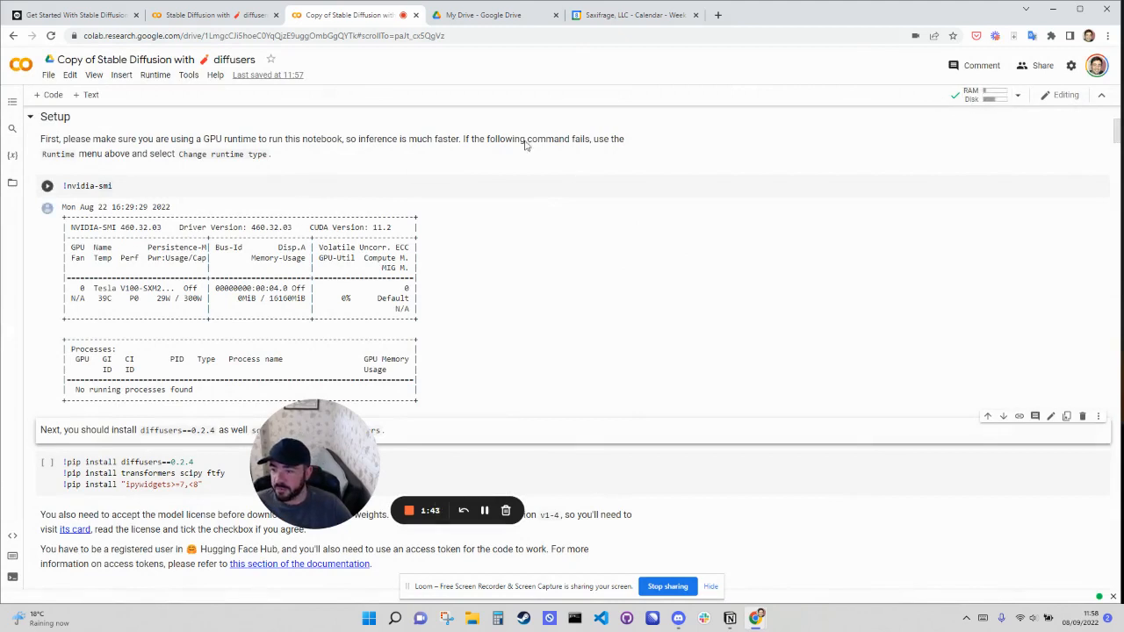
{"action": "mouse_move", "coordinate": [149, 204]}
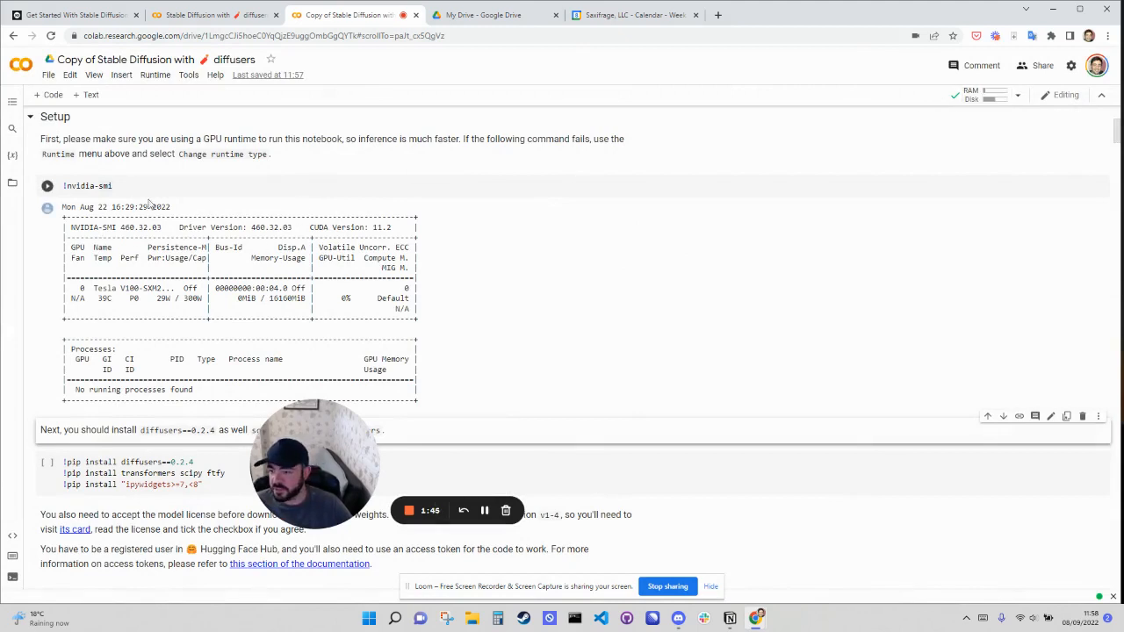
Rerun the GPU check, then install diffusers, transformers, scipy and ftfy.
{"action": "left_click", "coordinate": [46, 185]}
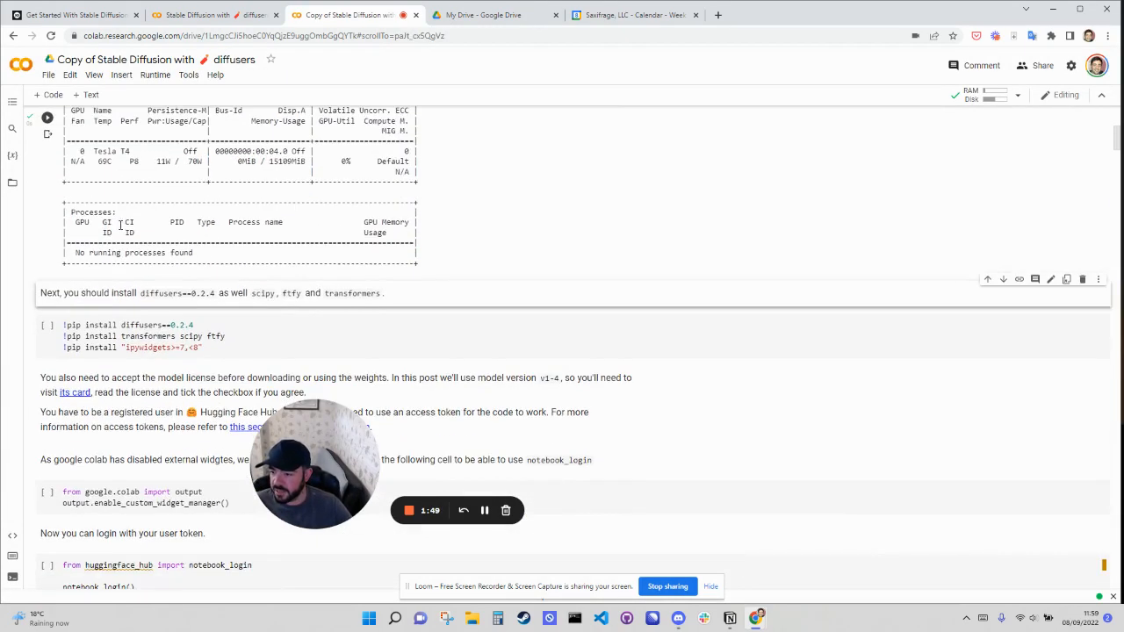
{"action": "scroll", "scroll_direction": "down", "scroll_amount": 3}
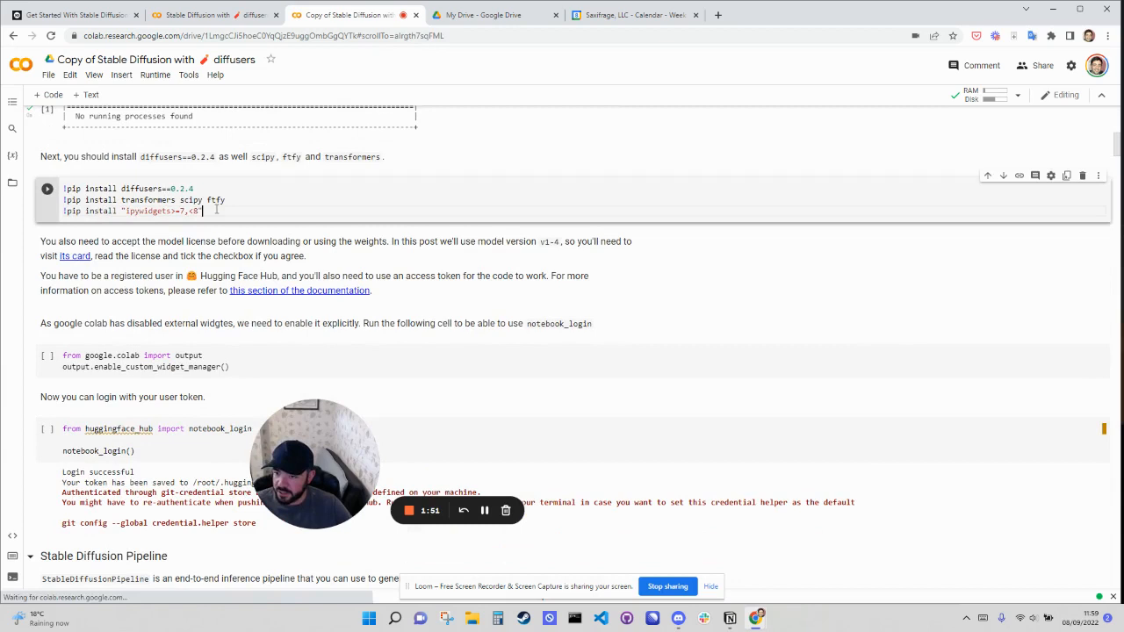
{"action": "left_click", "coordinate": [47, 188]}
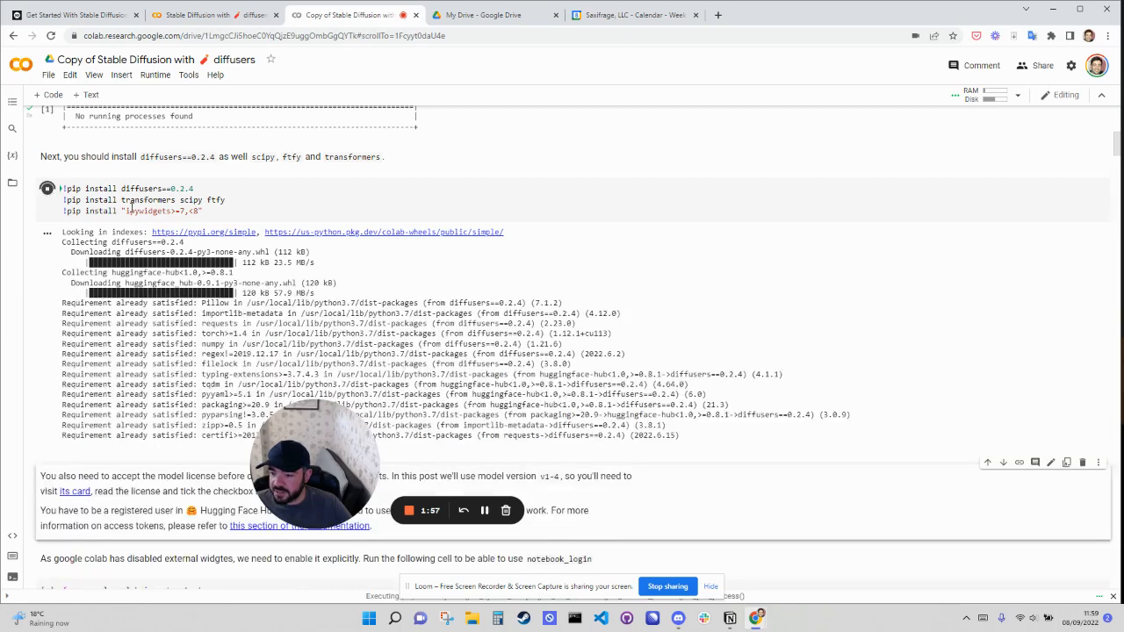
{"action": "scroll", "scroll_direction": "down", "scroll_amount": 3}
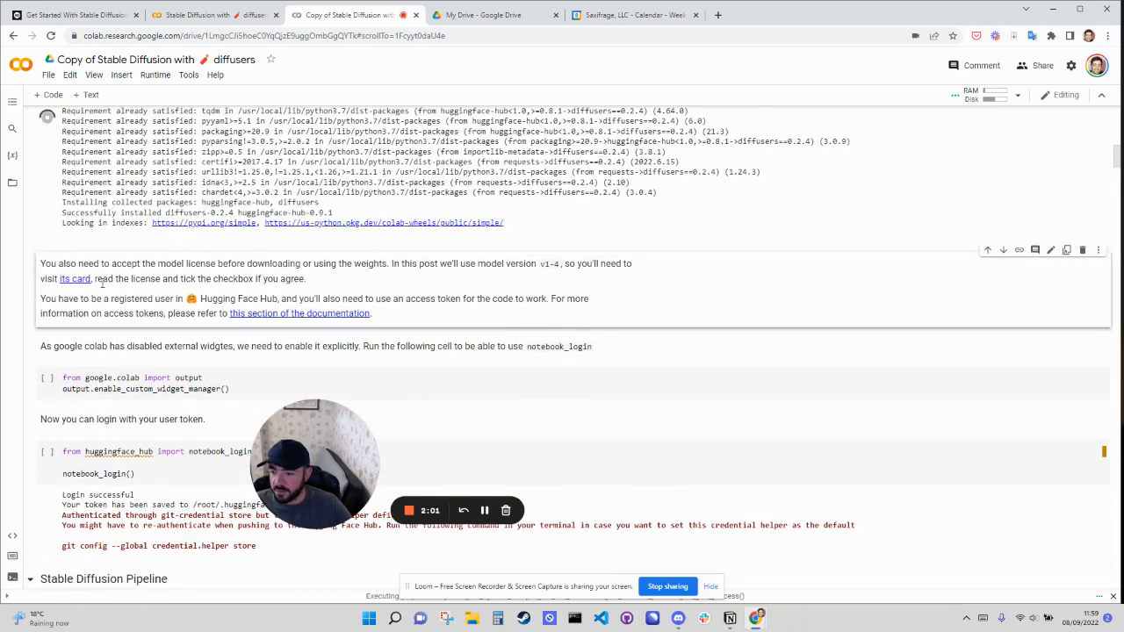
{"action": "scroll", "scroll_direction": "up", "scroll_amount": 3}
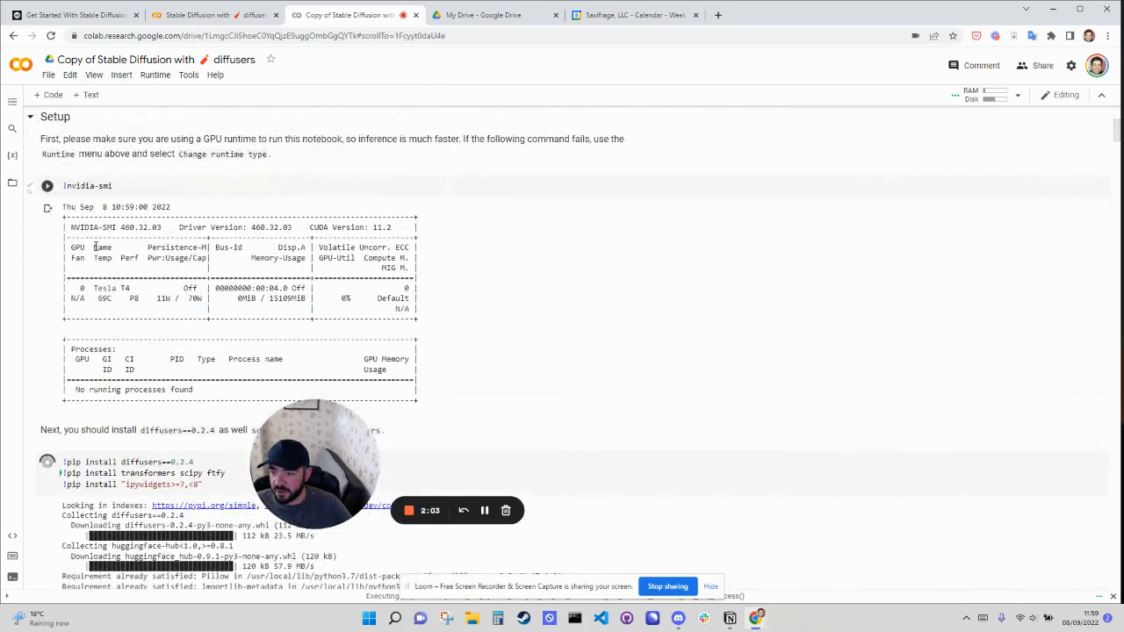
{"action": "scroll", "scroll_direction": "up", "scroll_amount": 3}
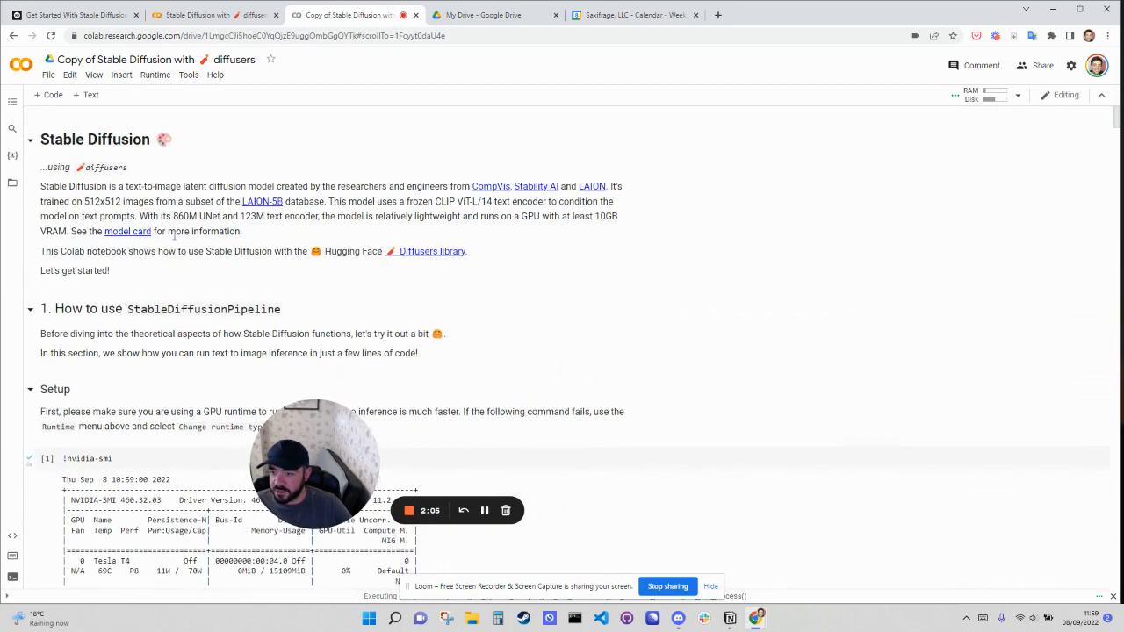
Open the CompVis stable-diffusion model card link in a new tab.
{"action": "right_click", "coordinate": [127, 231]}
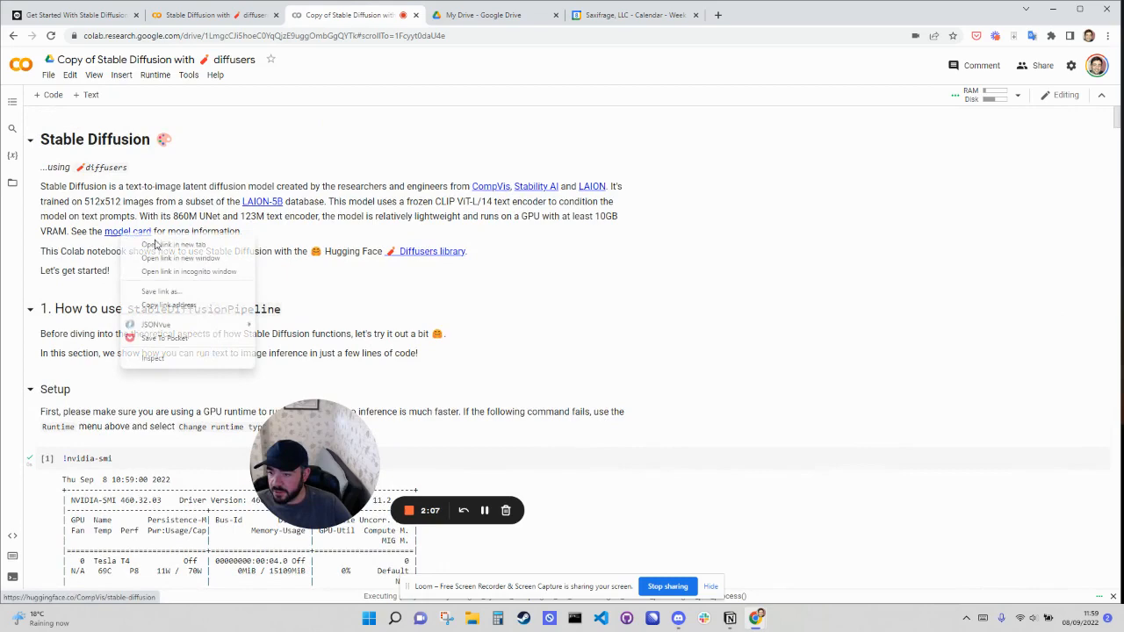
{"action": "left_click", "coordinate": [175, 244]}
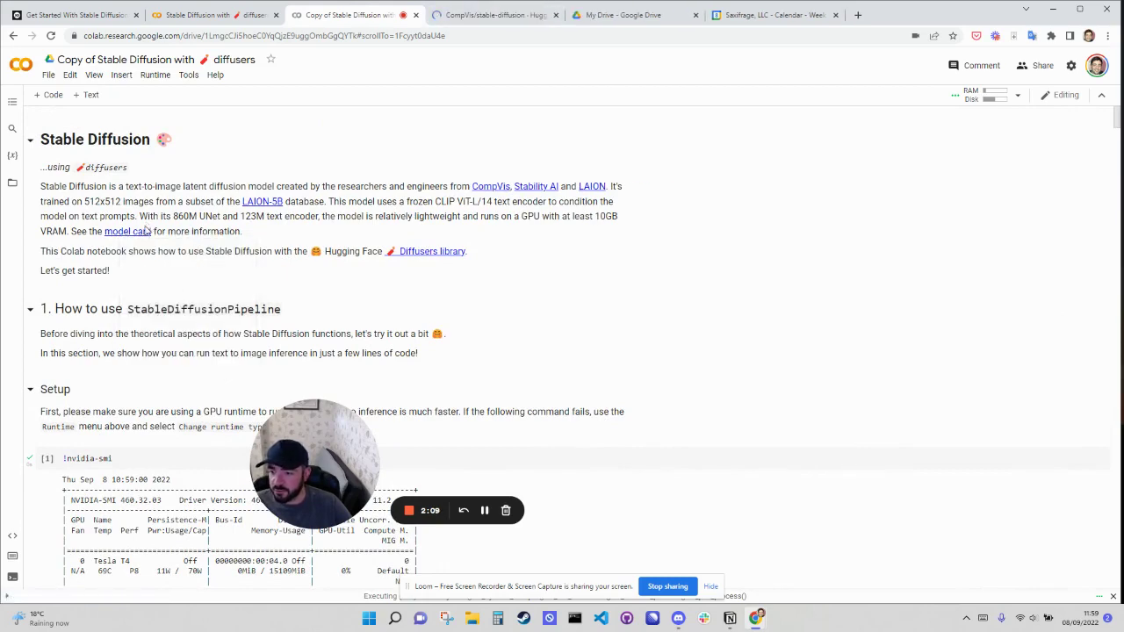
{"action": "left_click", "coordinate": [492, 15]}
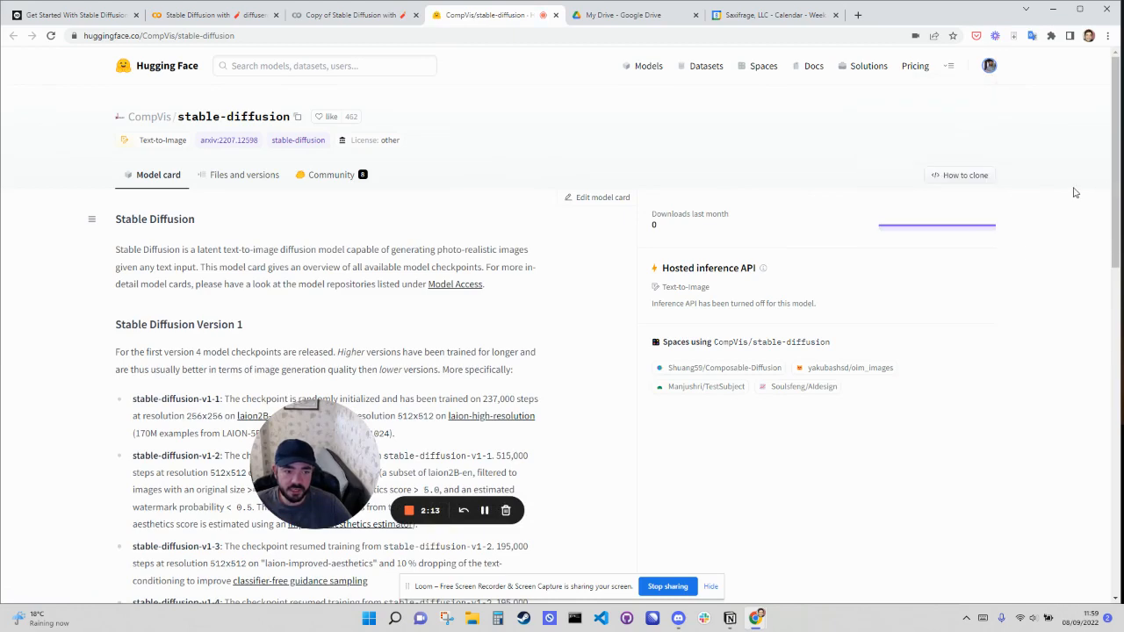
{"action": "scroll", "scroll_direction": "down", "scroll_amount": 3}
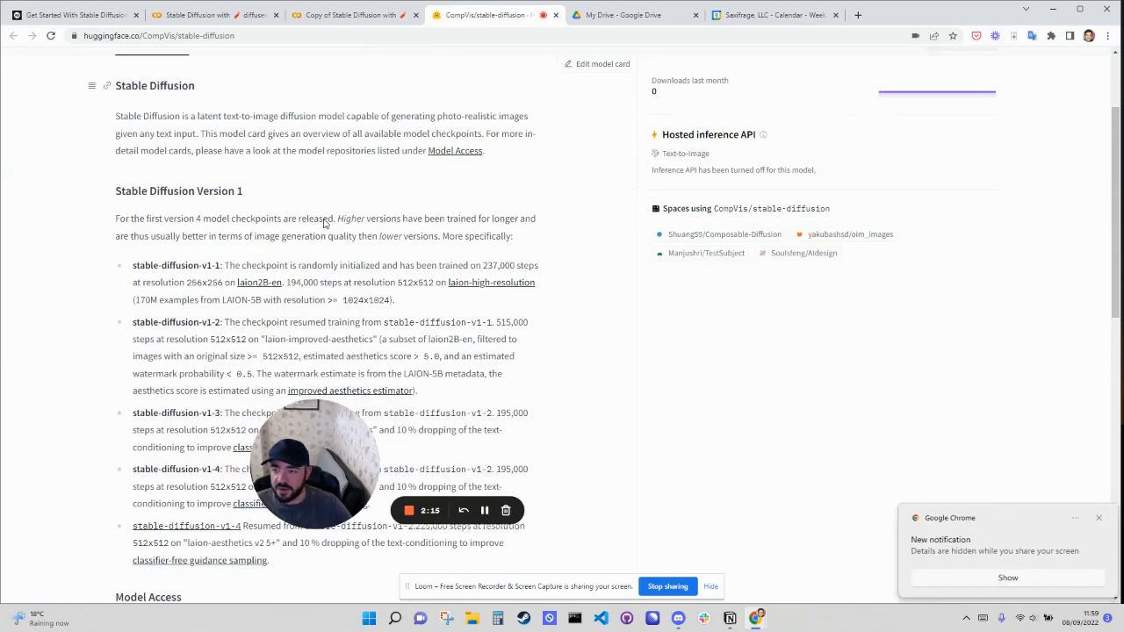
Load the model card page in a private window and read through it.
{"action": "left_click", "coordinate": [158, 35]}
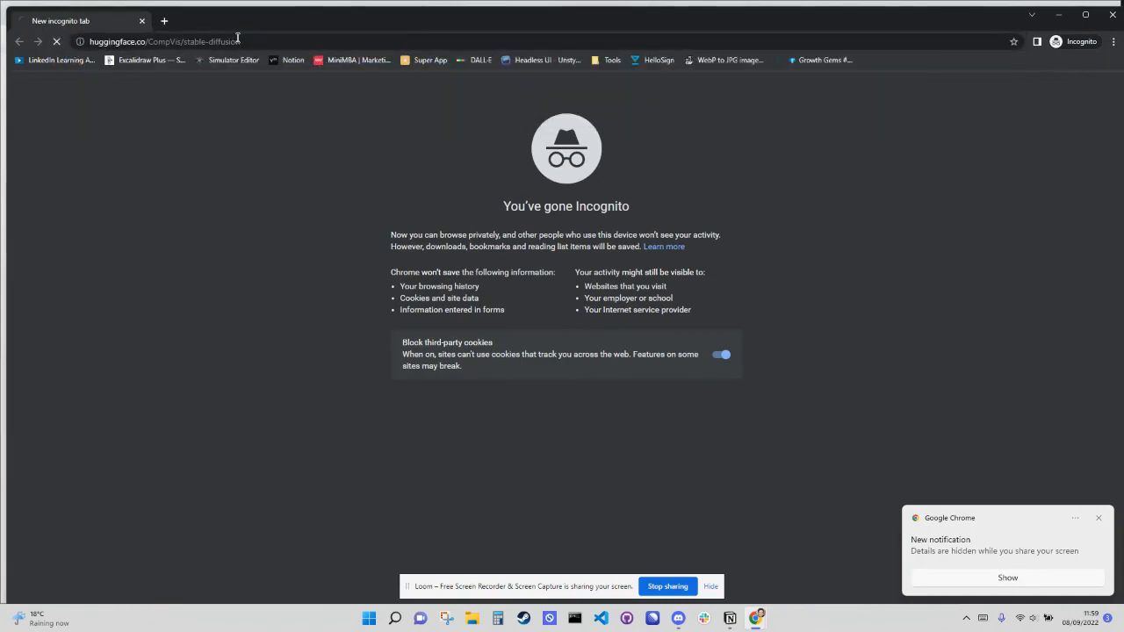
{"action": "key", "text": "Return"}
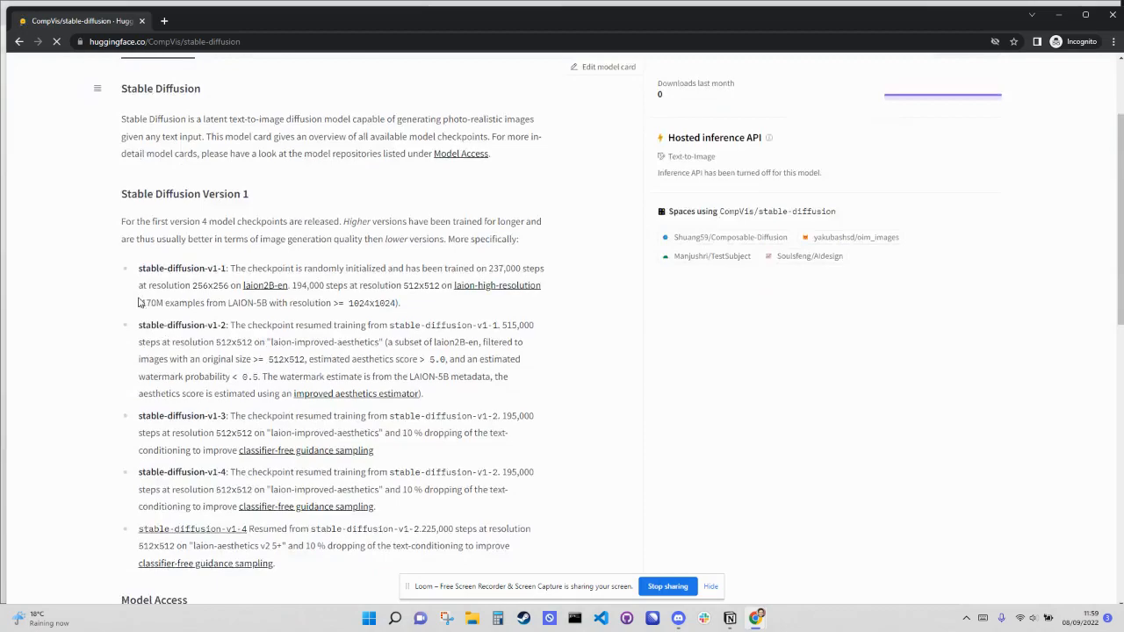
{"action": "scroll", "scroll_direction": "down", "scroll_amount": 3}
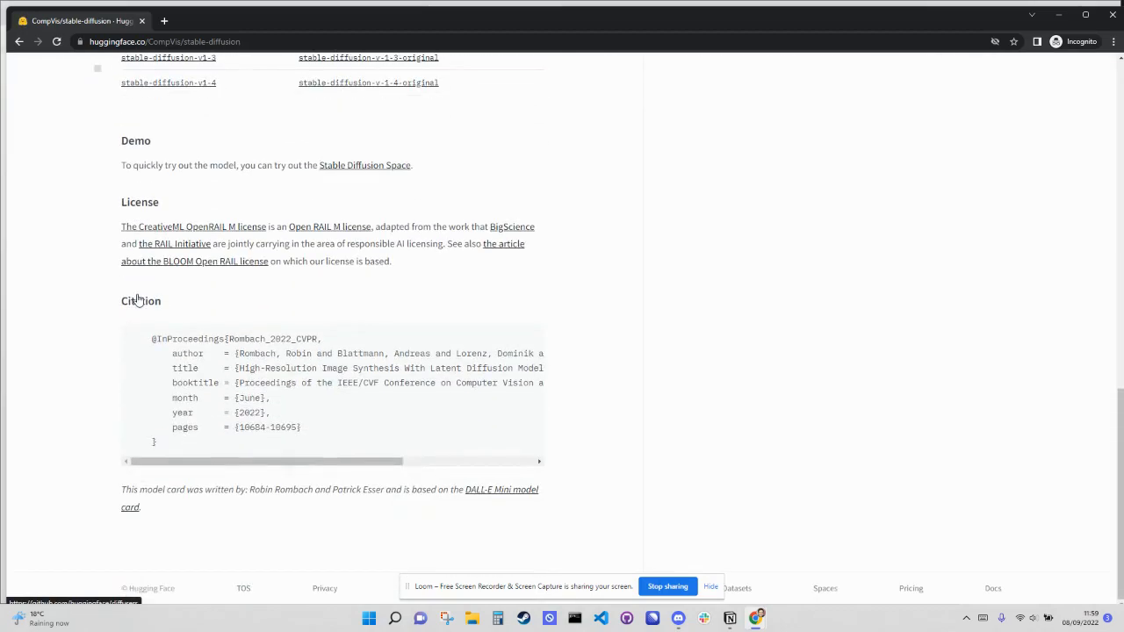
{"action": "scroll", "scroll_direction": "up", "scroll_amount": 3}
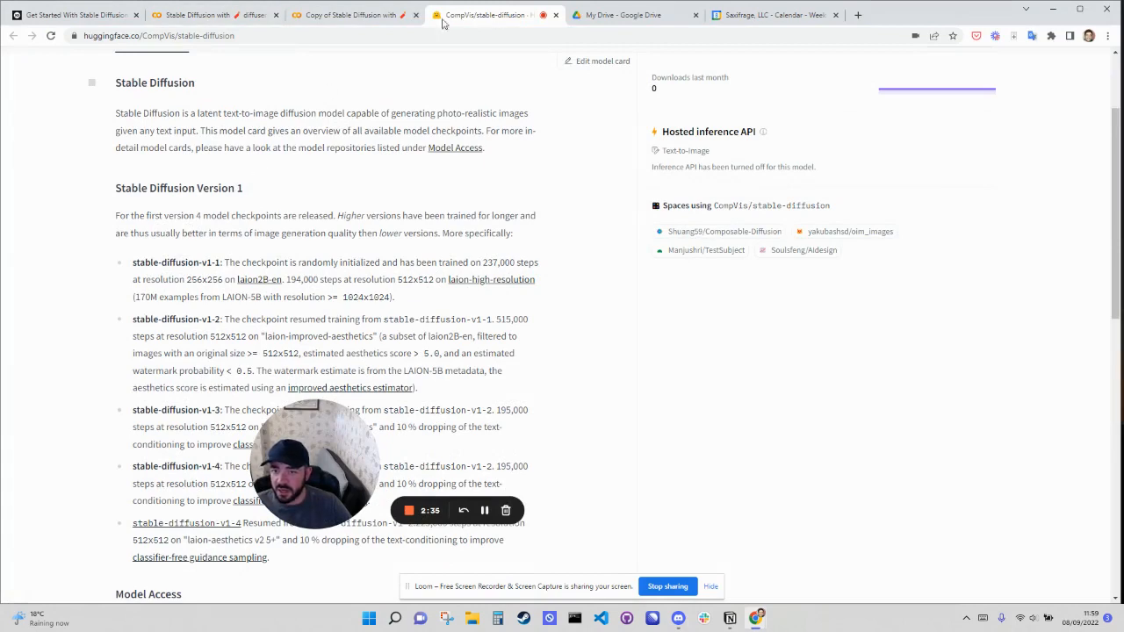
{"action": "scroll", "scroll_direction": "up", "scroll_amount": 3}
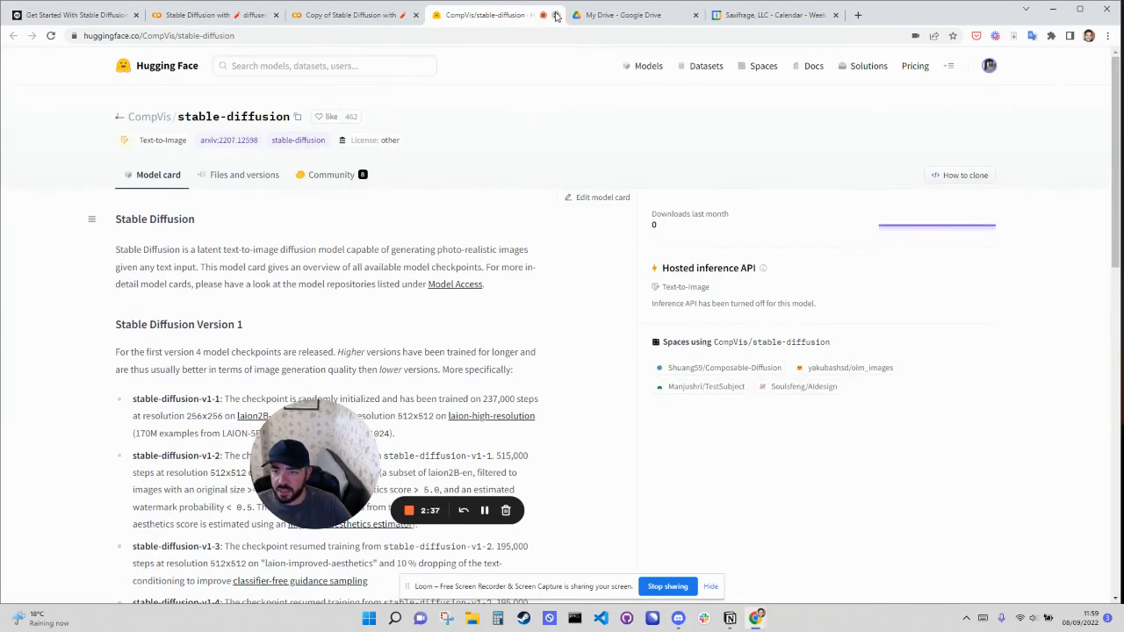
Run the enable_custom_widget_manager cell, then the notebook_login cell.
{"action": "left_click", "coordinate": [351, 15]}
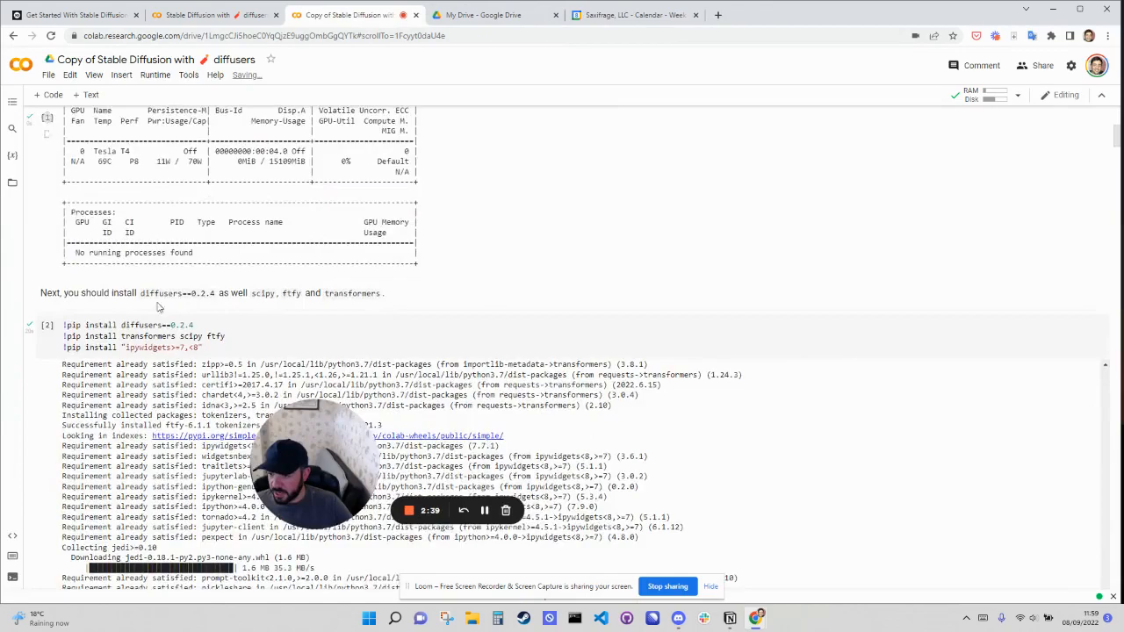
{"action": "scroll", "scroll_direction": "down", "scroll_amount": 3}
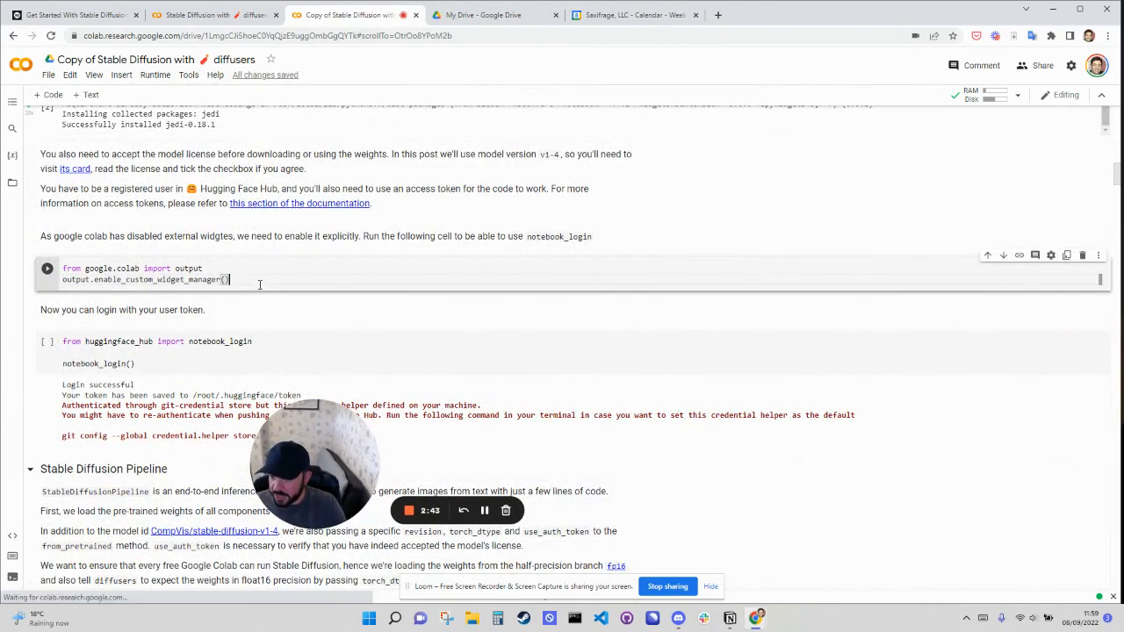
{"action": "left_click", "coordinate": [46, 269]}
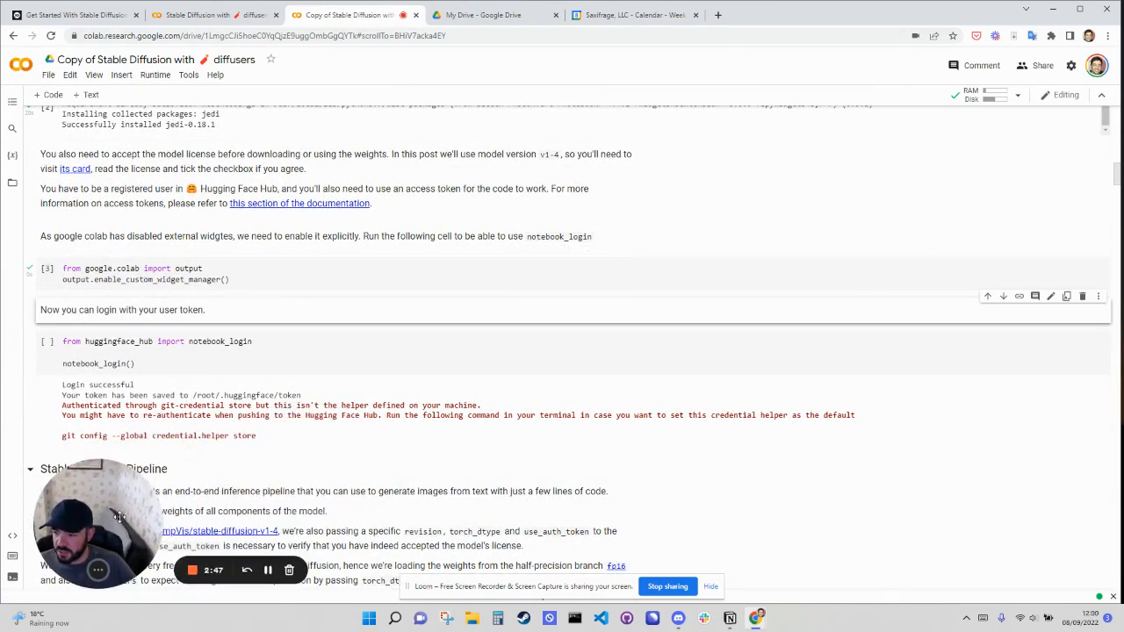
{"action": "scroll", "scroll_direction": "up", "scroll_amount": 3}
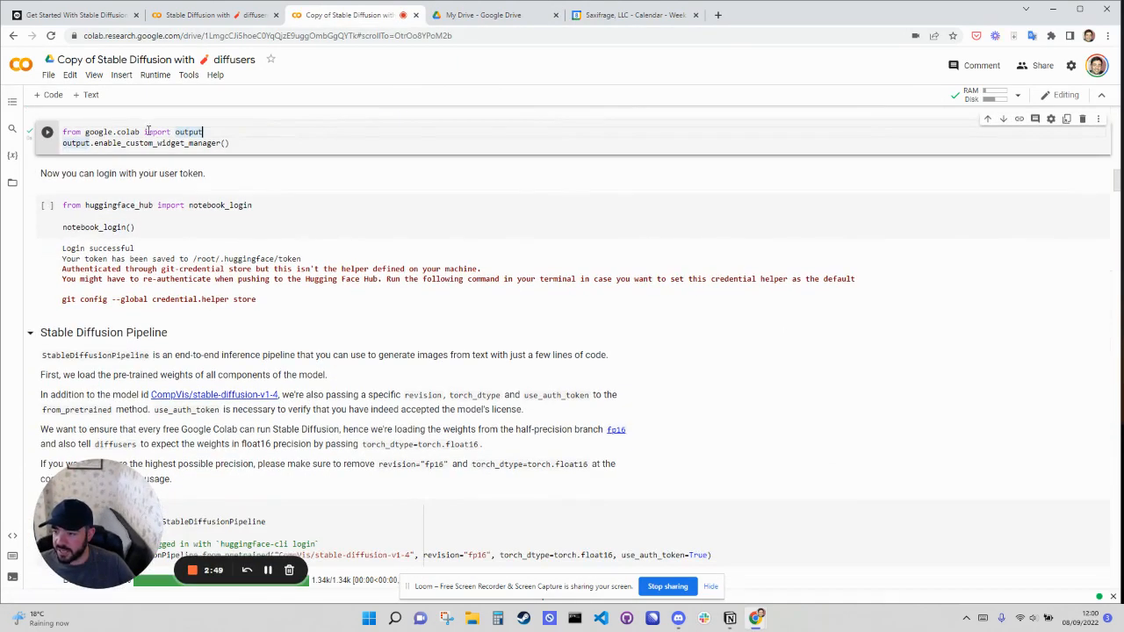
{"action": "left_click", "coordinate": [47, 204]}
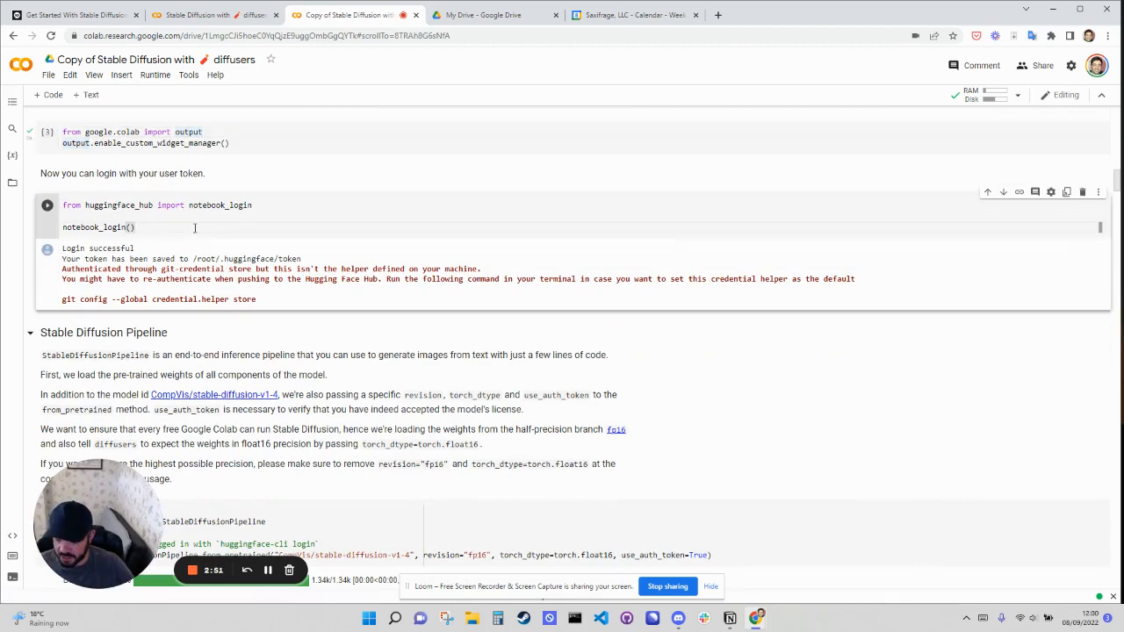
{"action": "left_click", "coordinate": [46, 158]}
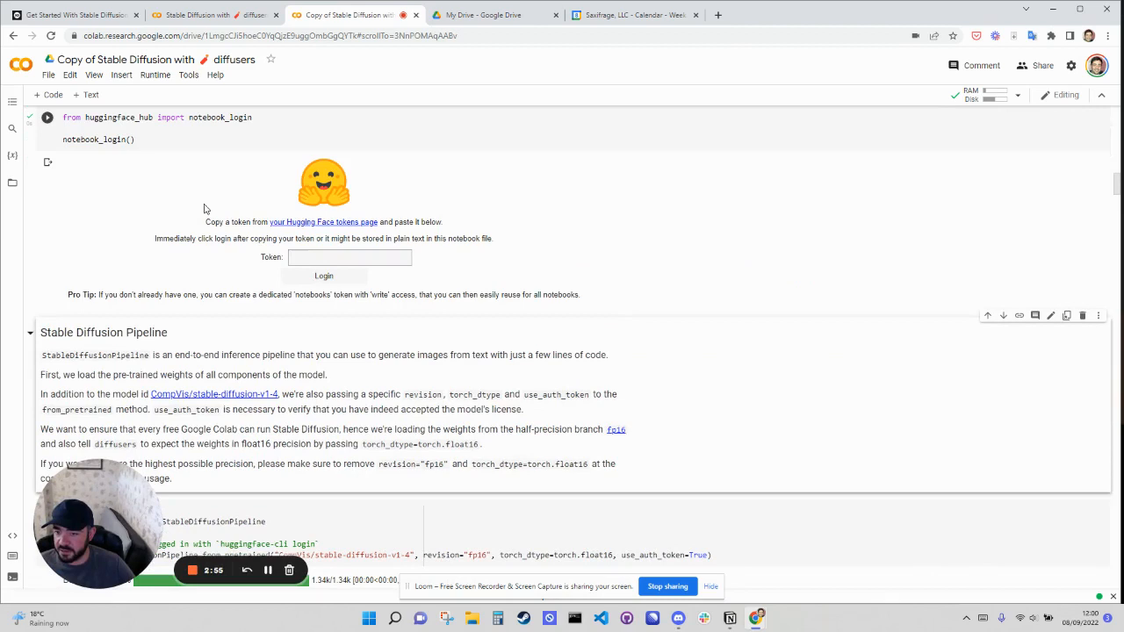
{"action": "mouse_move", "coordinate": [330, 229]}
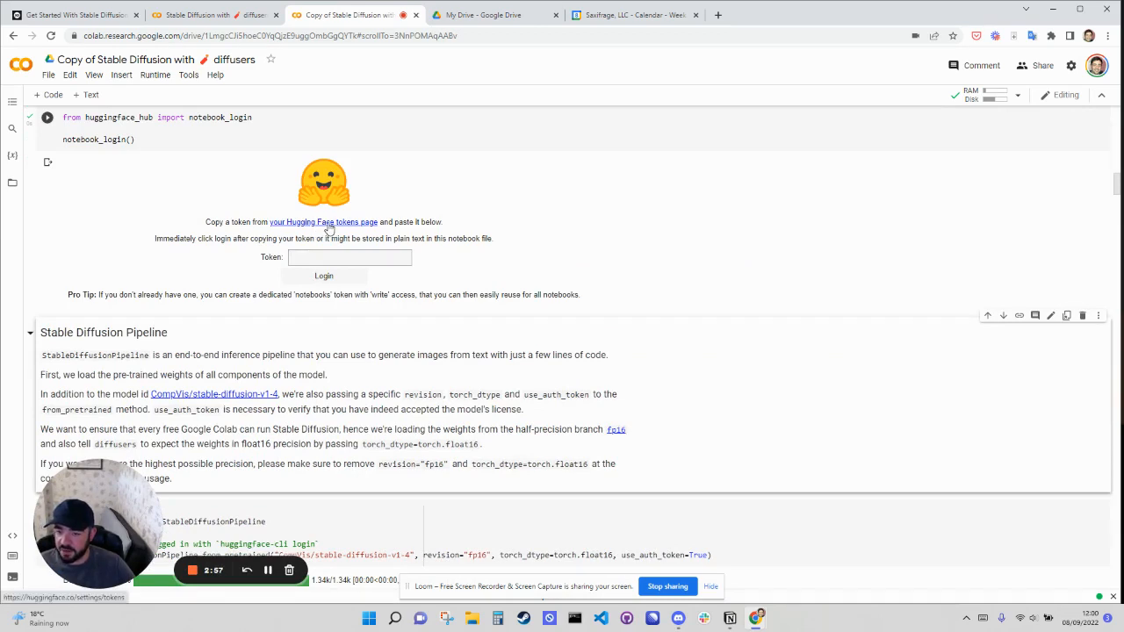
On the Hugging Face tokens page, copy the existing stablediff token.
{"action": "left_click", "coordinate": [323, 222]}
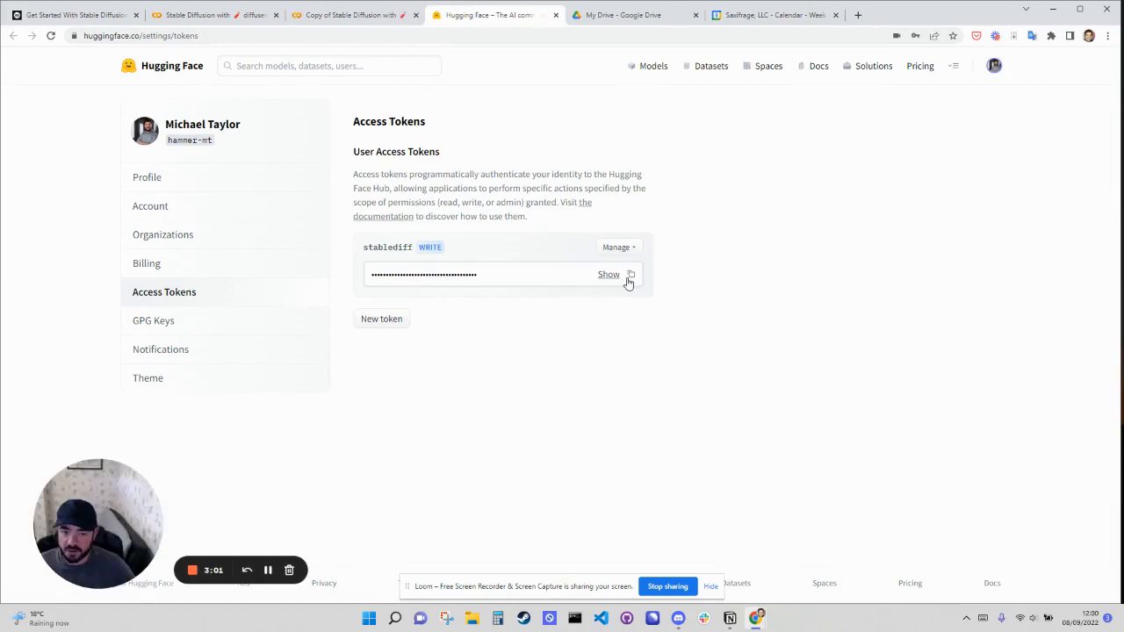
{"action": "mouse_move", "coordinate": [382, 319]}
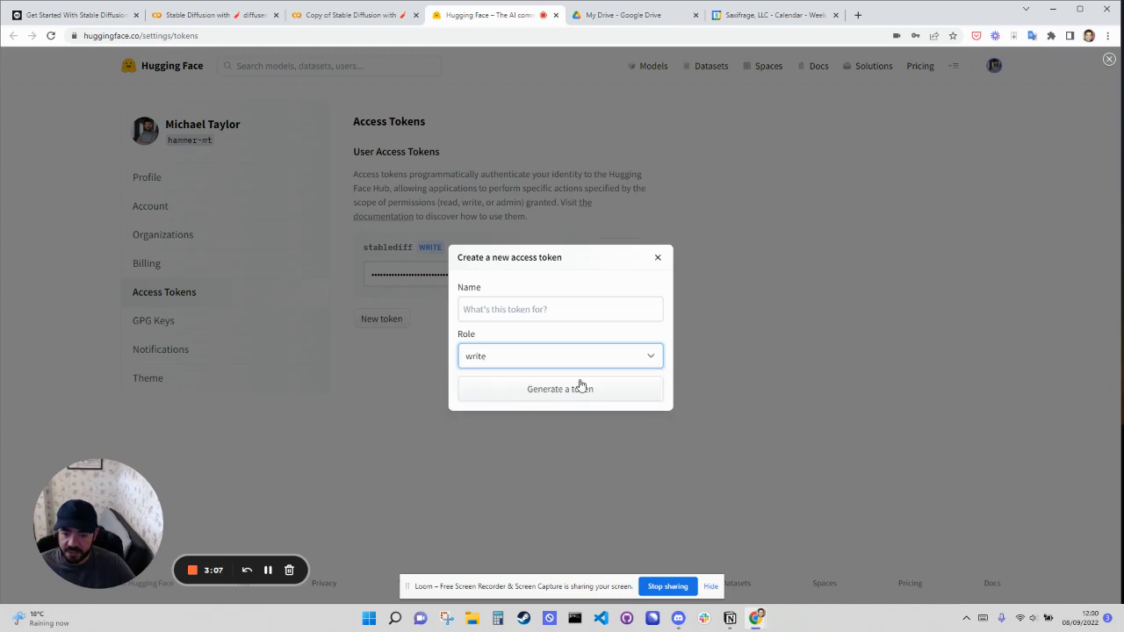
{"action": "left_click", "coordinate": [658, 257]}
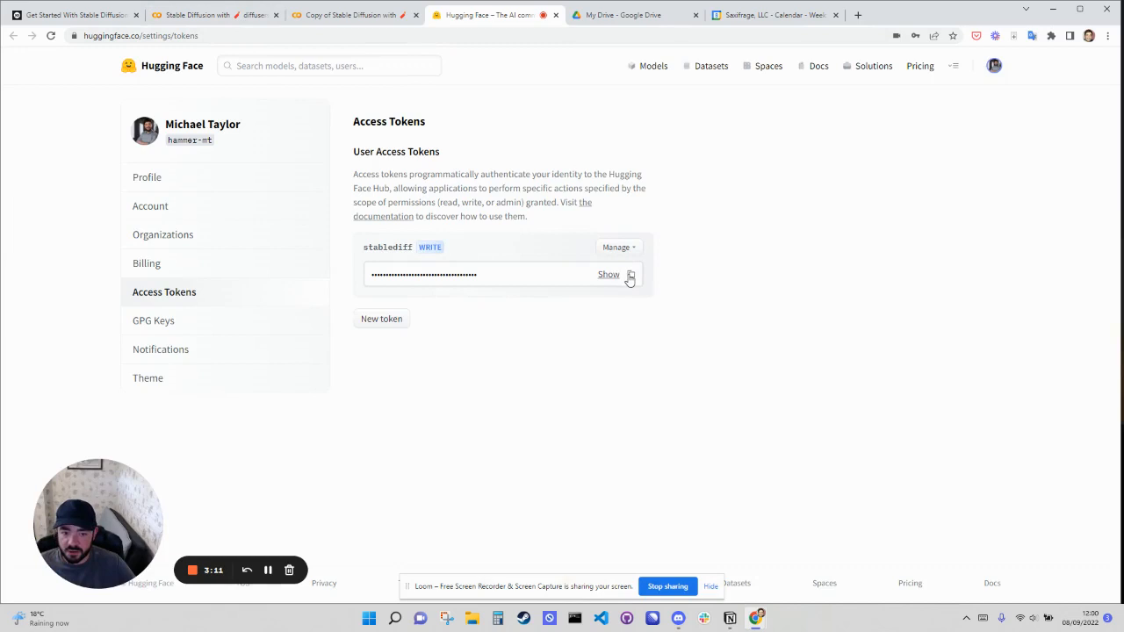
{"action": "left_click", "coordinate": [349, 15]}
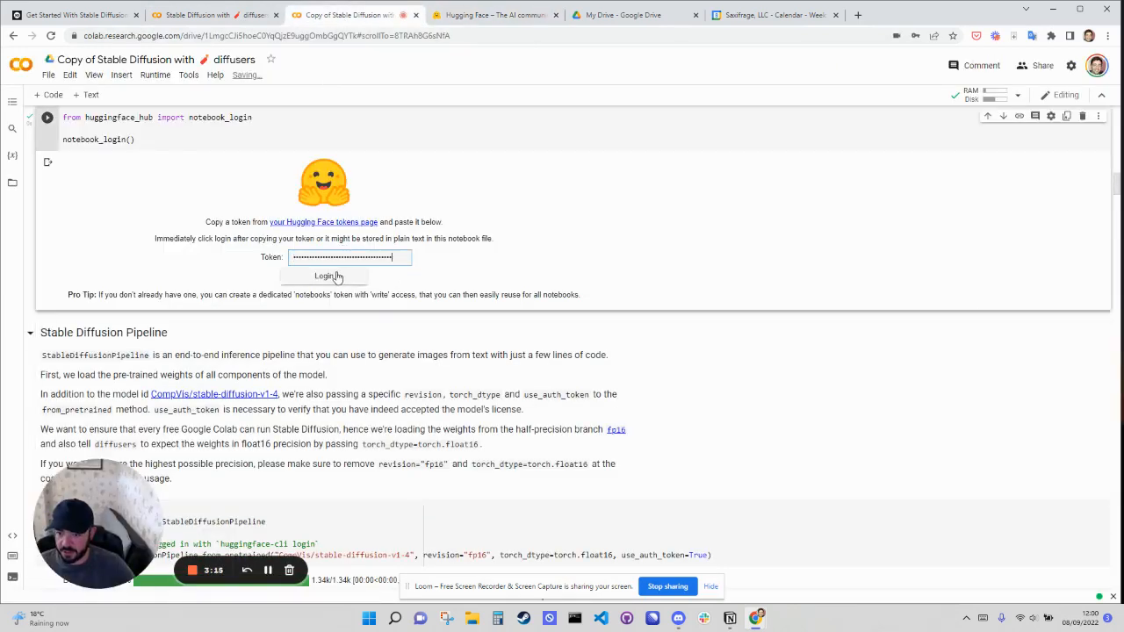
Log in to Hugging Face with the pasted token.
{"action": "left_click", "coordinate": [324, 277]}
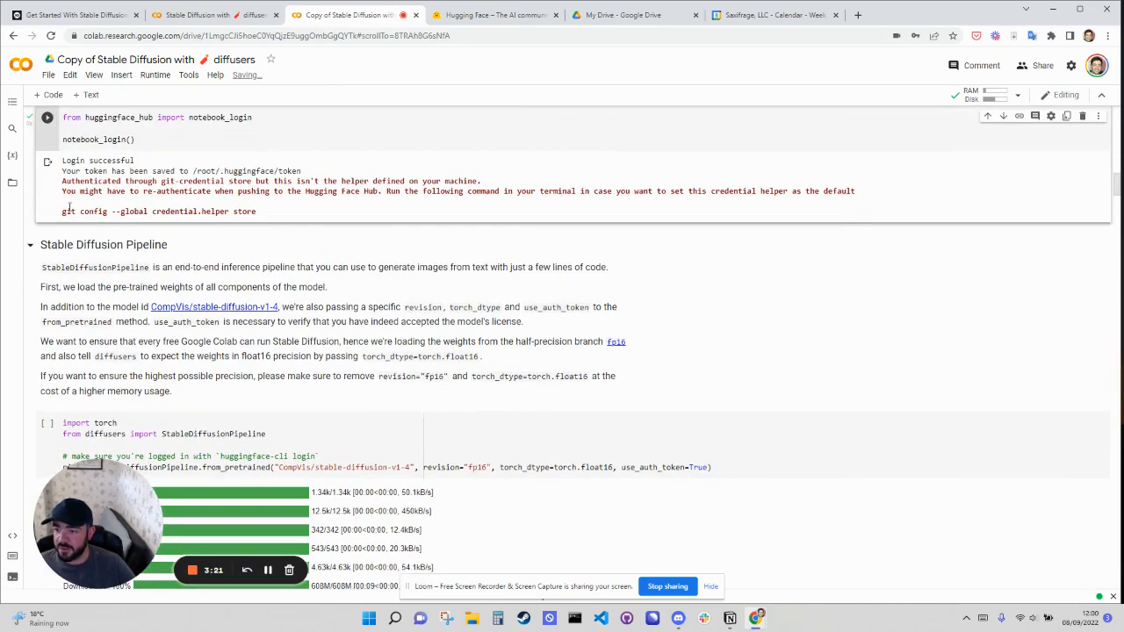
{"action": "scroll", "scroll_direction": "down", "scroll_amount": 3}
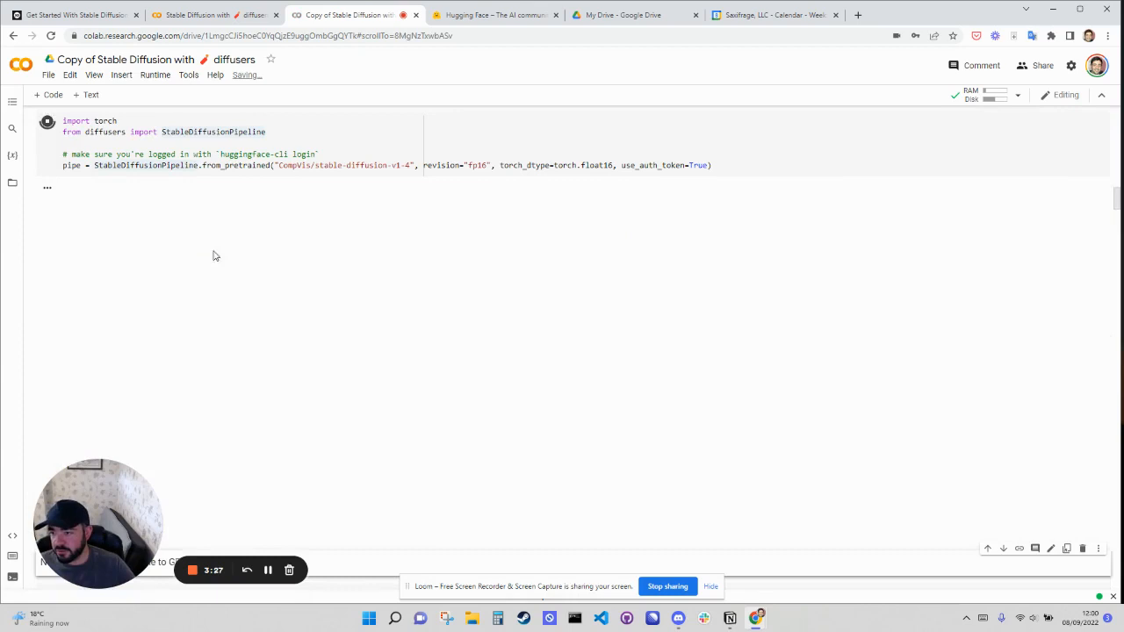
{"action": "mouse_move", "coordinate": [513, 167]}
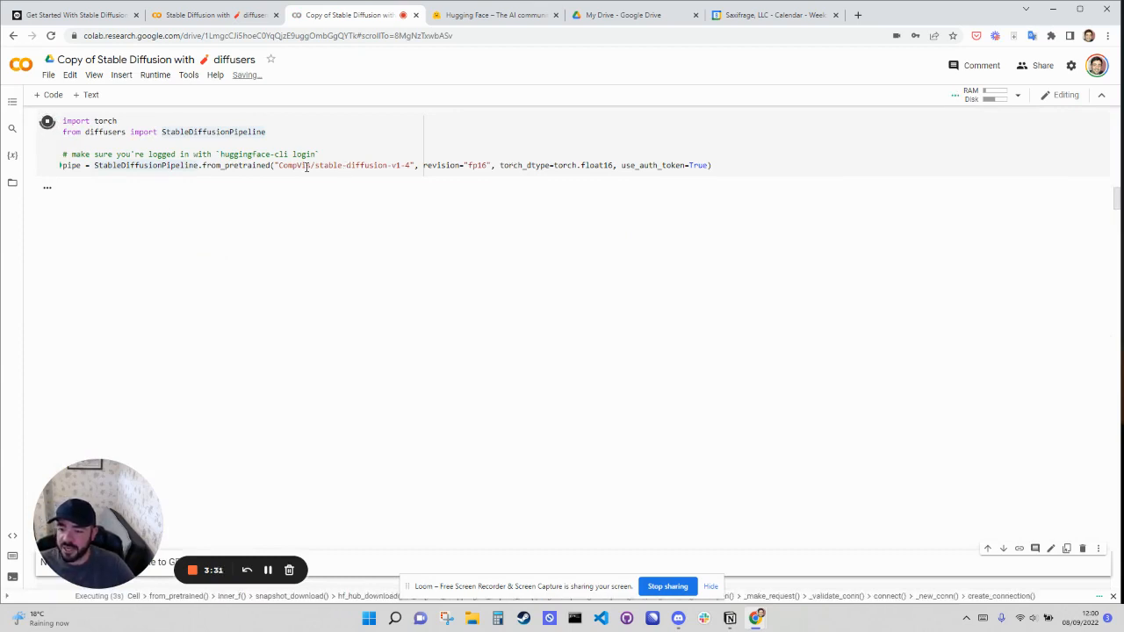
Load the v1-4 pipeline with from_pretrained and close the Hugging Face tab.
{"action": "double_click", "coordinate": [356, 165]}
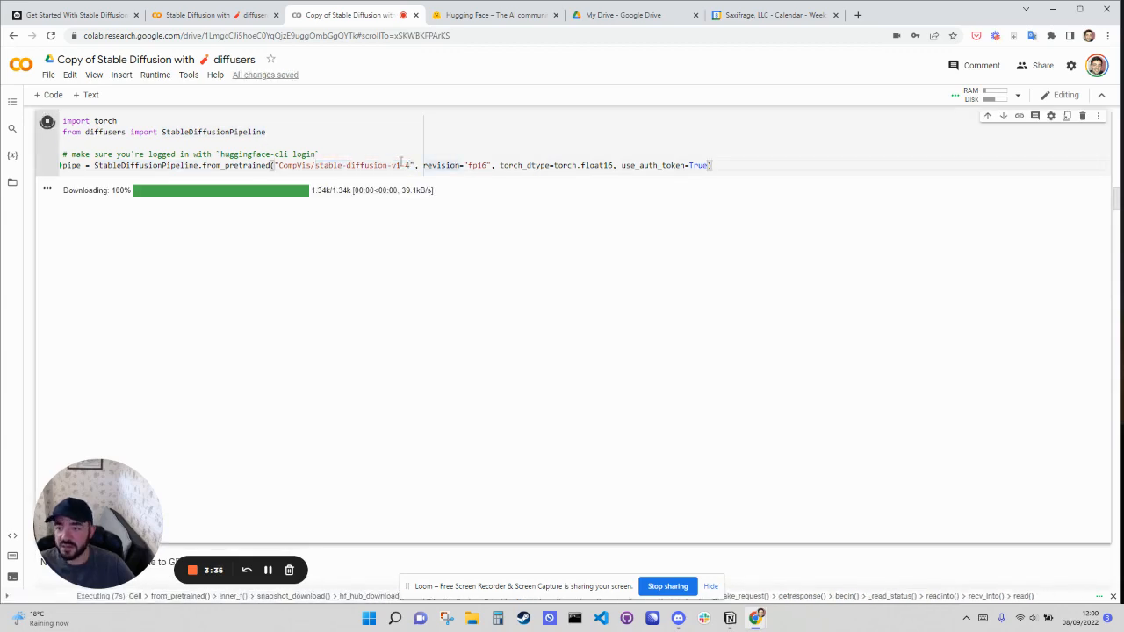
{"action": "left_click", "coordinate": [496, 15]}
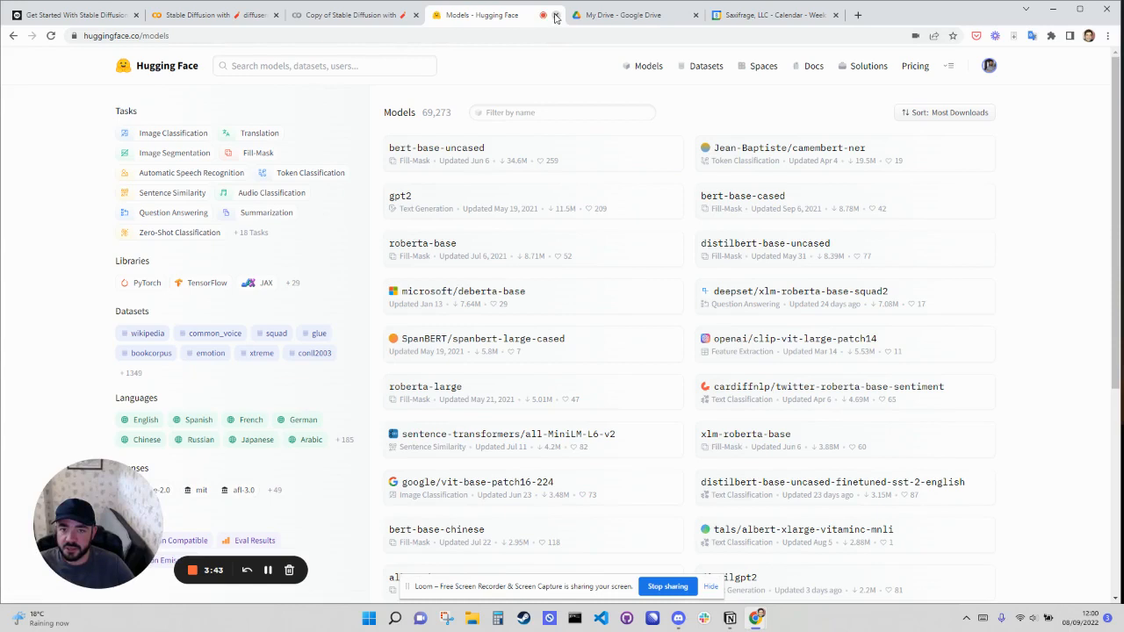
{"action": "left_click", "coordinate": [351, 15]}
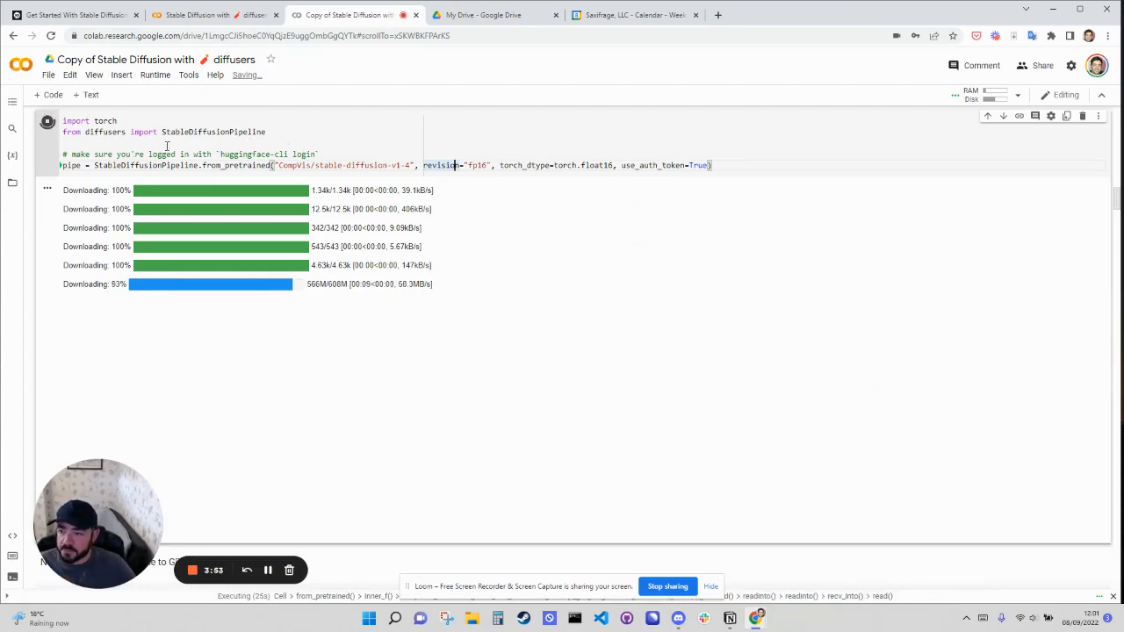
{"action": "scroll", "scroll_direction": "down", "scroll_amount": 3}
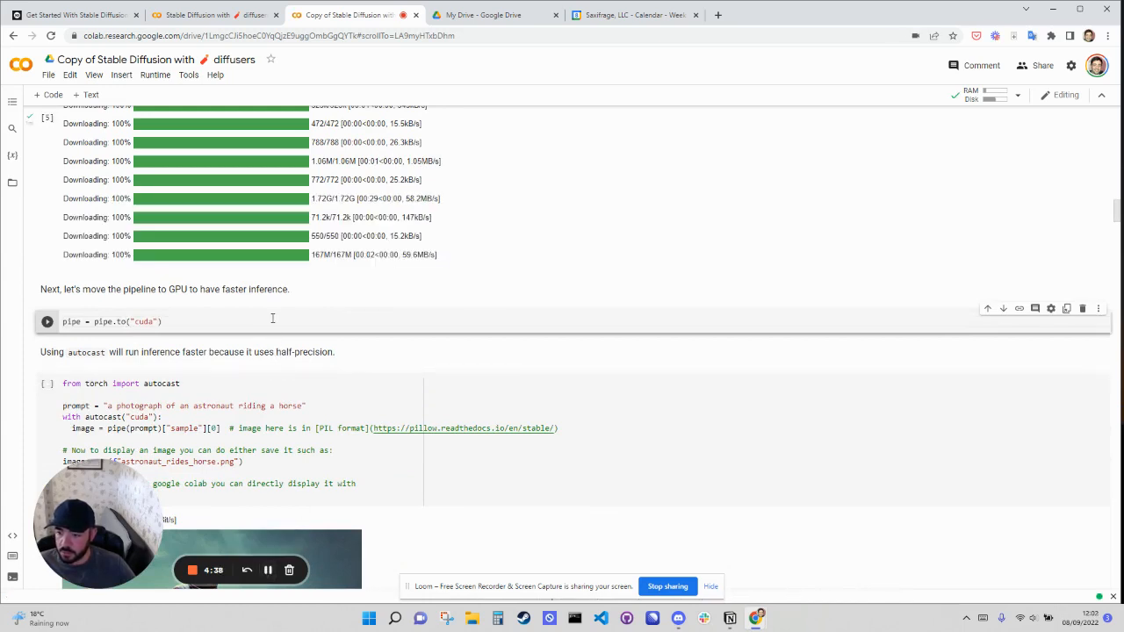
Run the pipe = pipe.to("cuda") cell.
{"action": "left_click", "coordinate": [47, 321]}
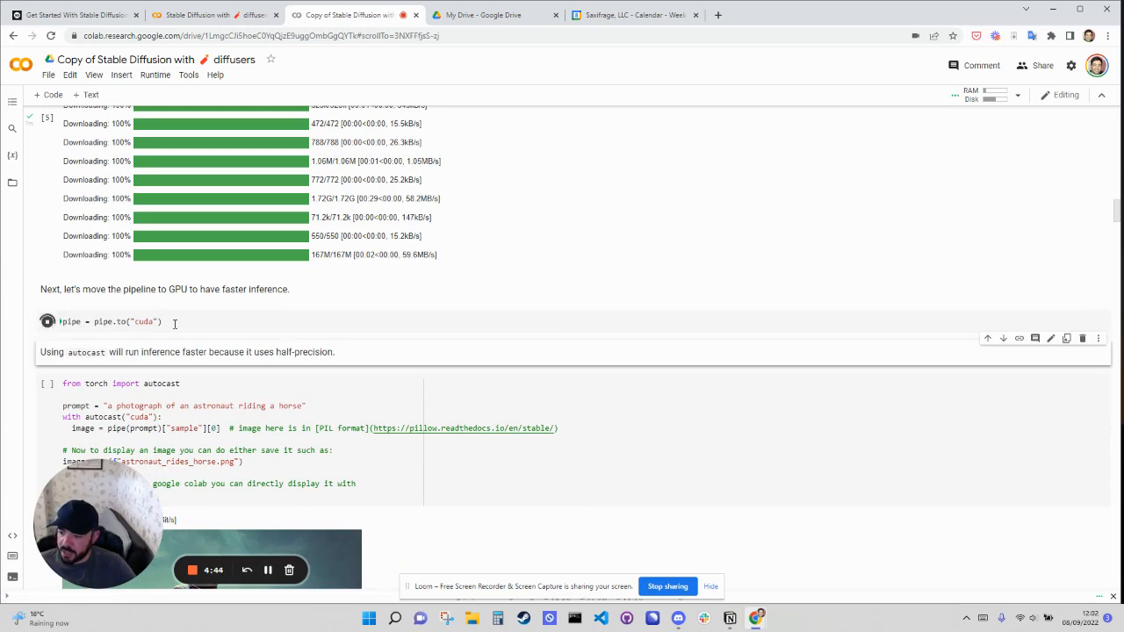
{"action": "left_click", "coordinate": [69, 322]}
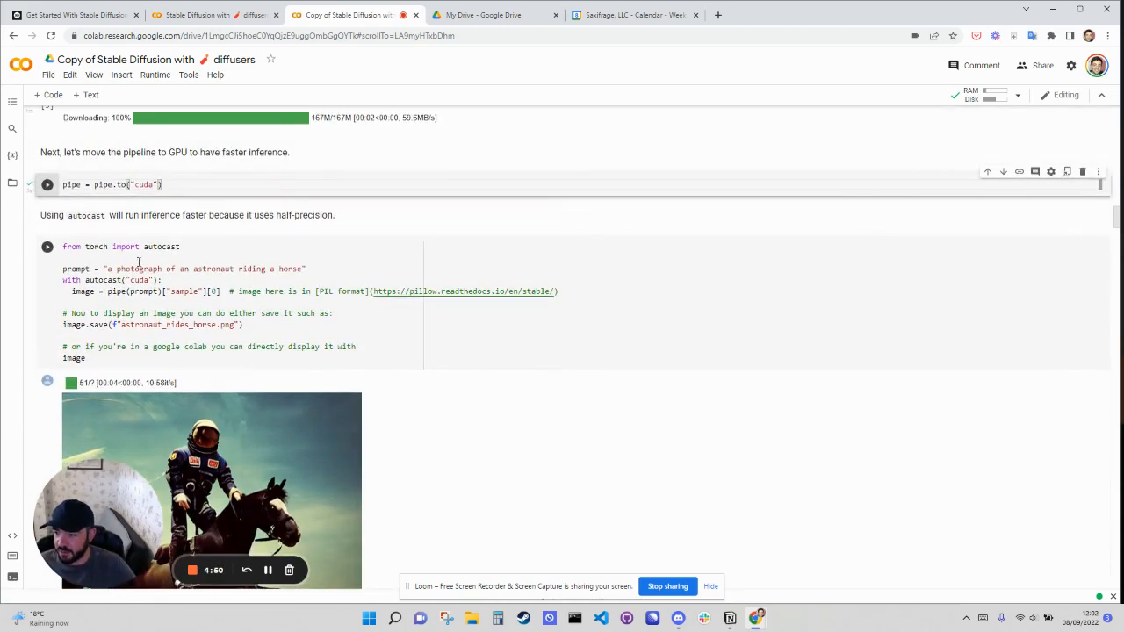
{"action": "mouse_move", "coordinate": [141, 242]}
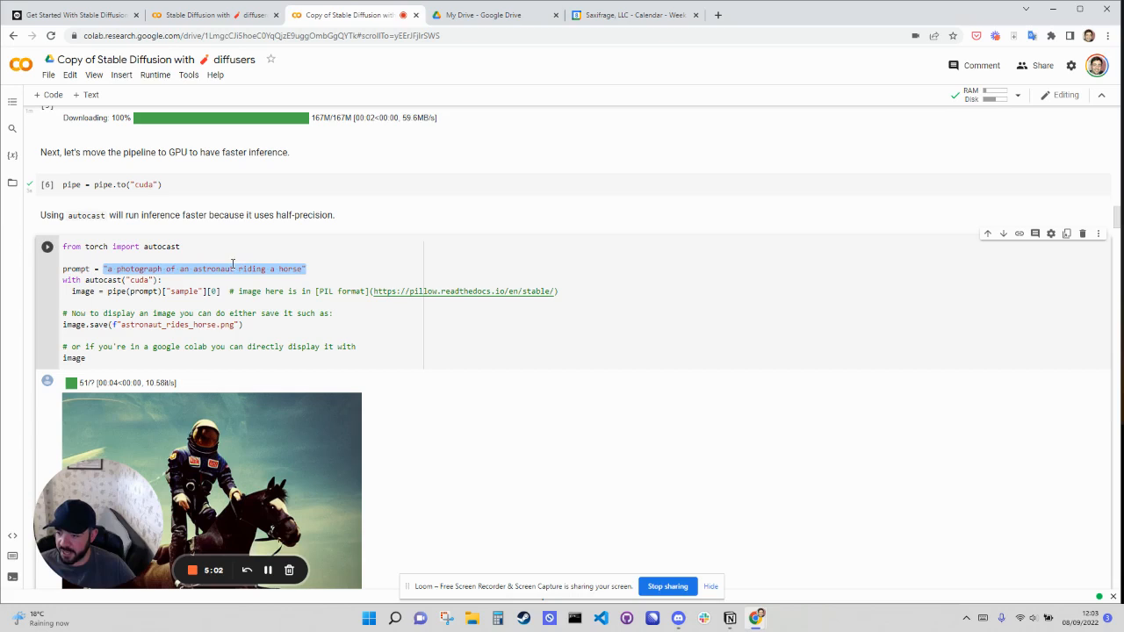
Rerun the autocast example cell and scroll to the new astronaut-on-horse image.
{"action": "left_click", "coordinate": [307, 269]}
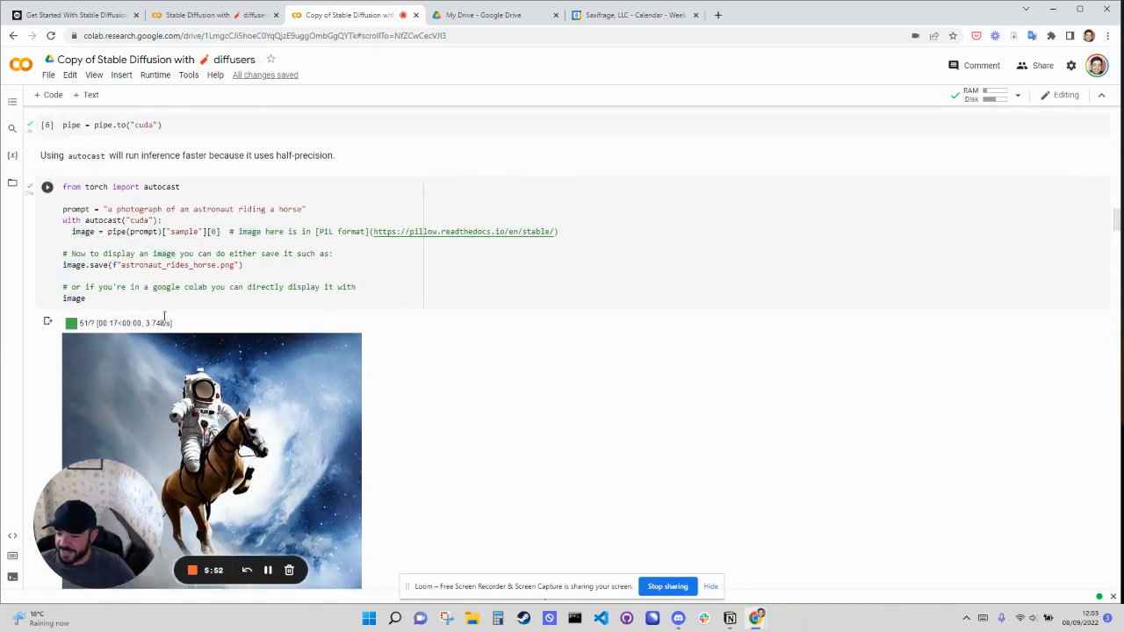
{"action": "scroll", "scroll_direction": "up", "scroll_amount": 3}
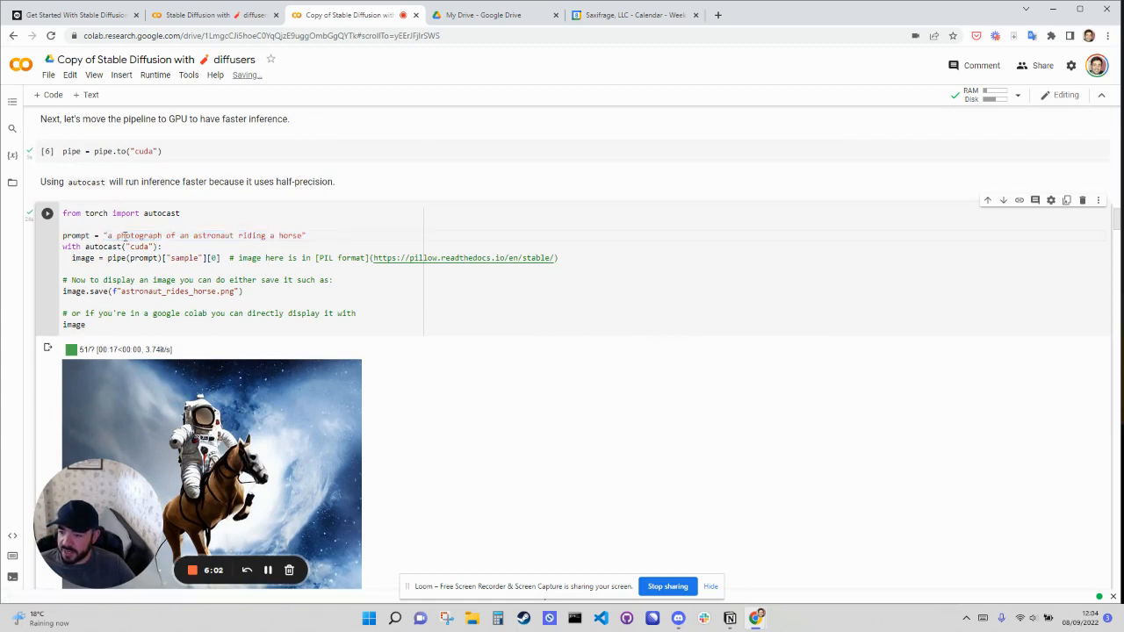
{"action": "mouse_move", "coordinate": [306, 234]}
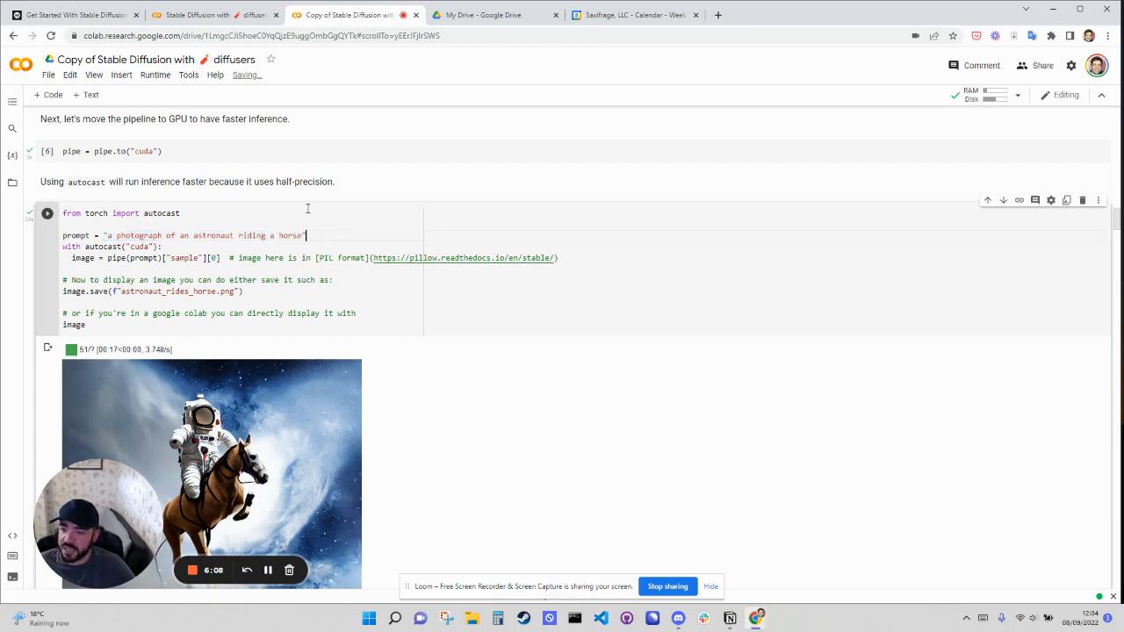
{"action": "scroll", "scroll_direction": "down", "scroll_amount": 3}
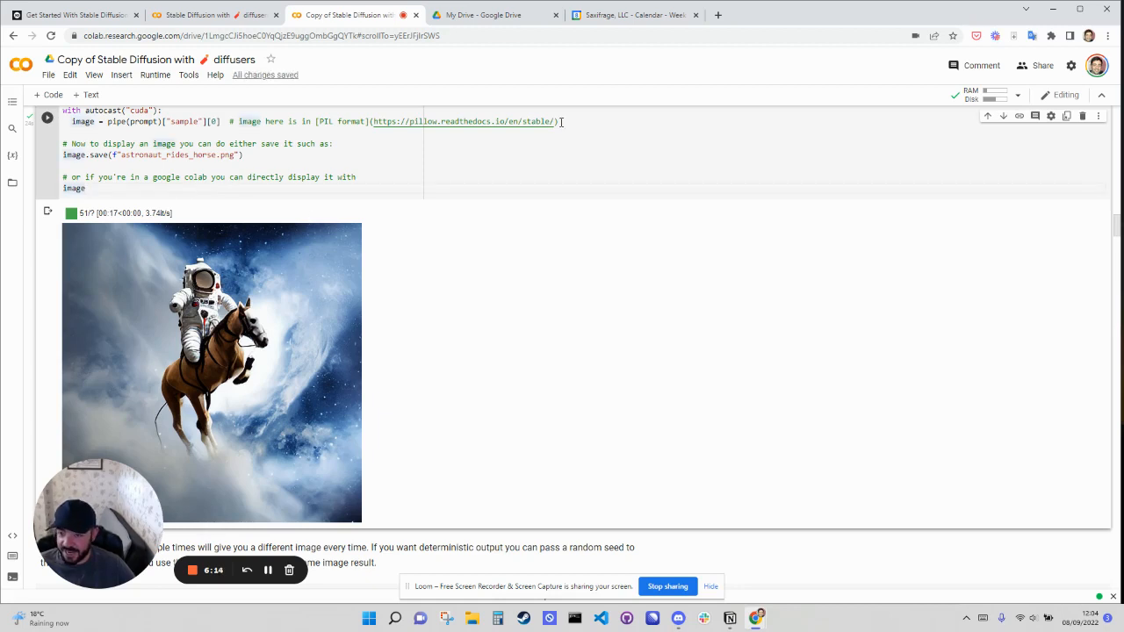
{"action": "scroll", "scroll_direction": "down", "scroll_amount": 3}
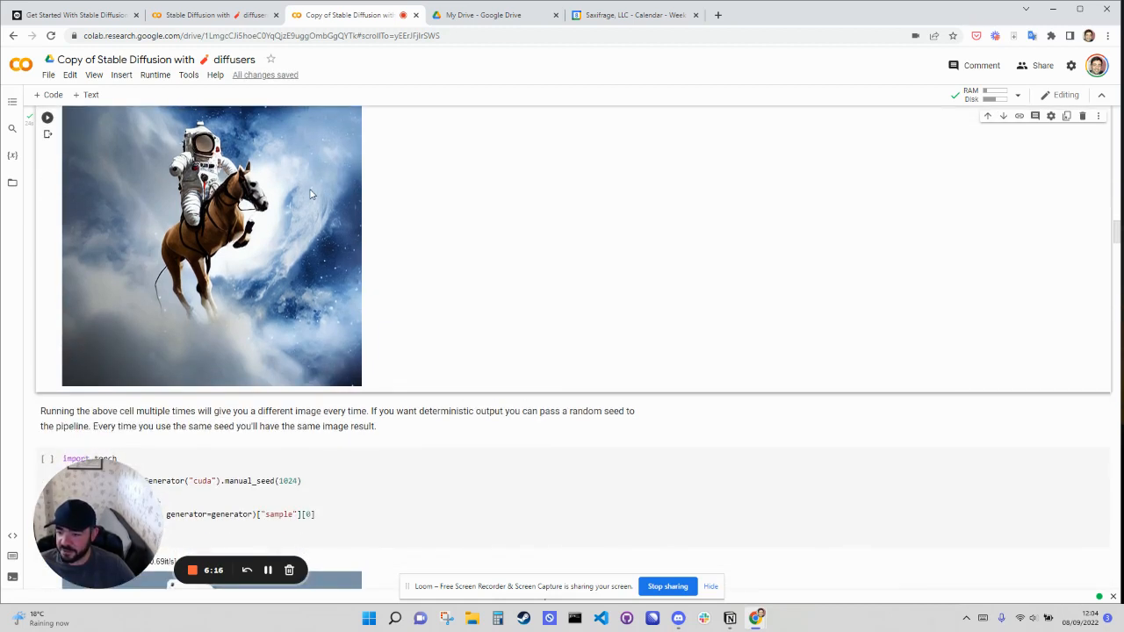
{"action": "scroll", "scroll_direction": "up", "scroll_amount": 3}
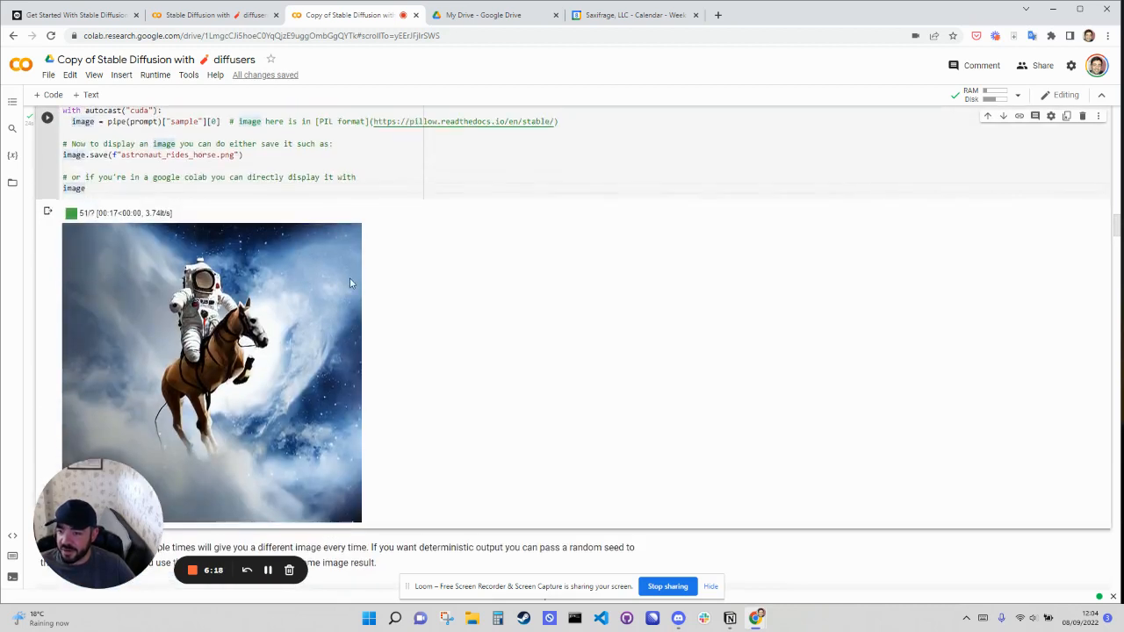
{"action": "scroll", "scroll_direction": "down", "scroll_amount": 3}
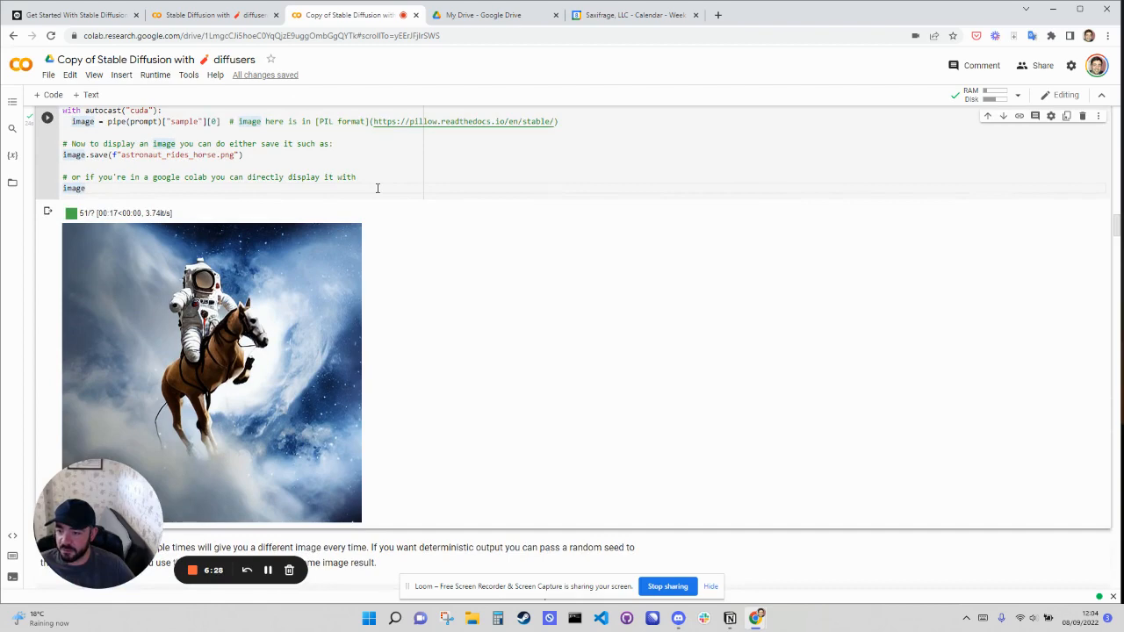
{"action": "scroll", "scroll_direction": "down", "scroll_amount": 3}
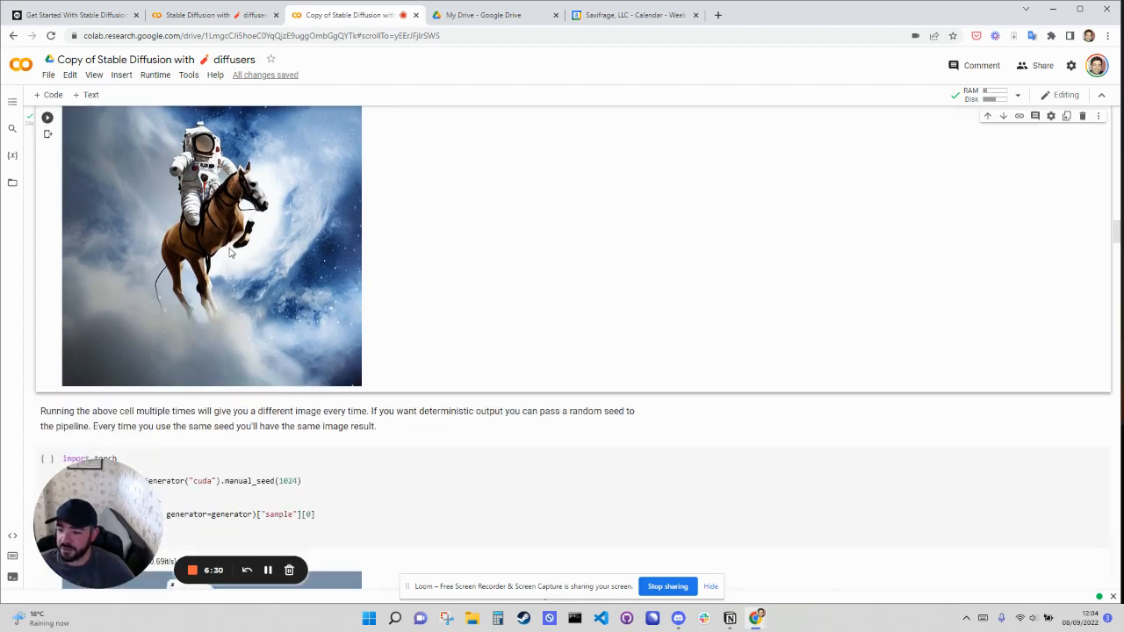
{"action": "scroll", "scroll_direction": "down", "scroll_amount": 3}
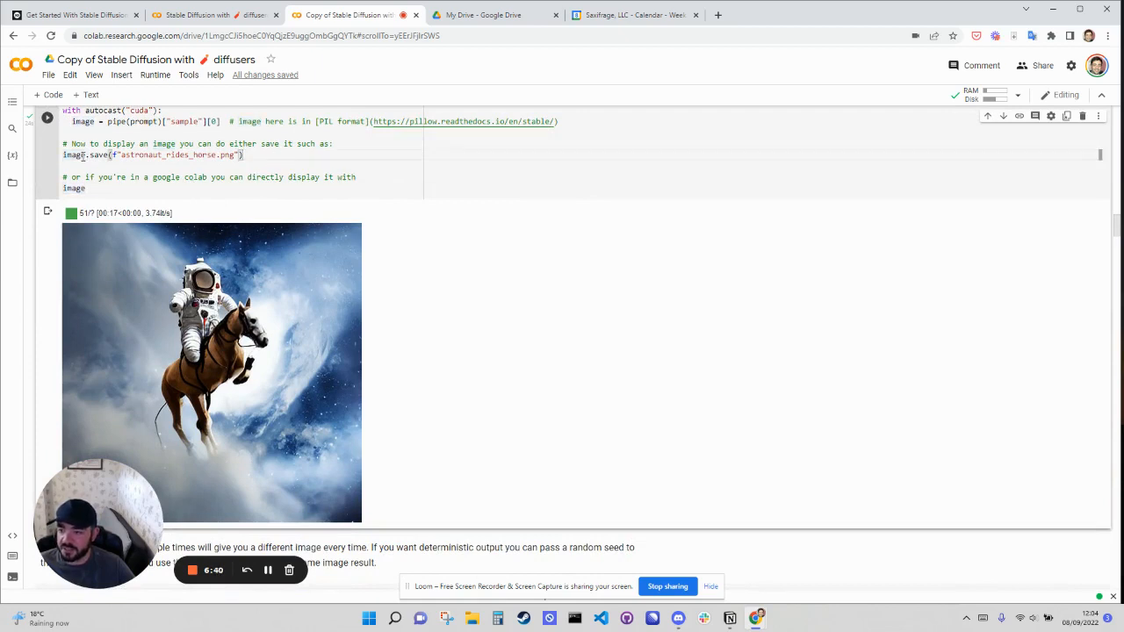
{"action": "scroll", "scroll_direction": "down", "scroll_amount": 3}
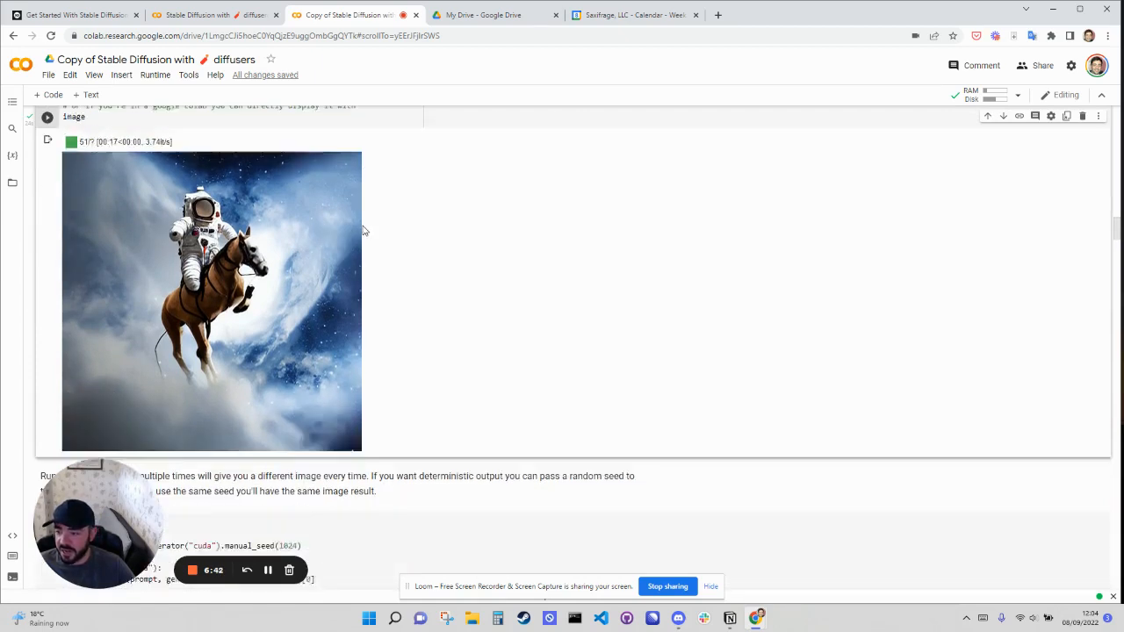
{"action": "scroll", "scroll_direction": "down", "scroll_amount": 3}
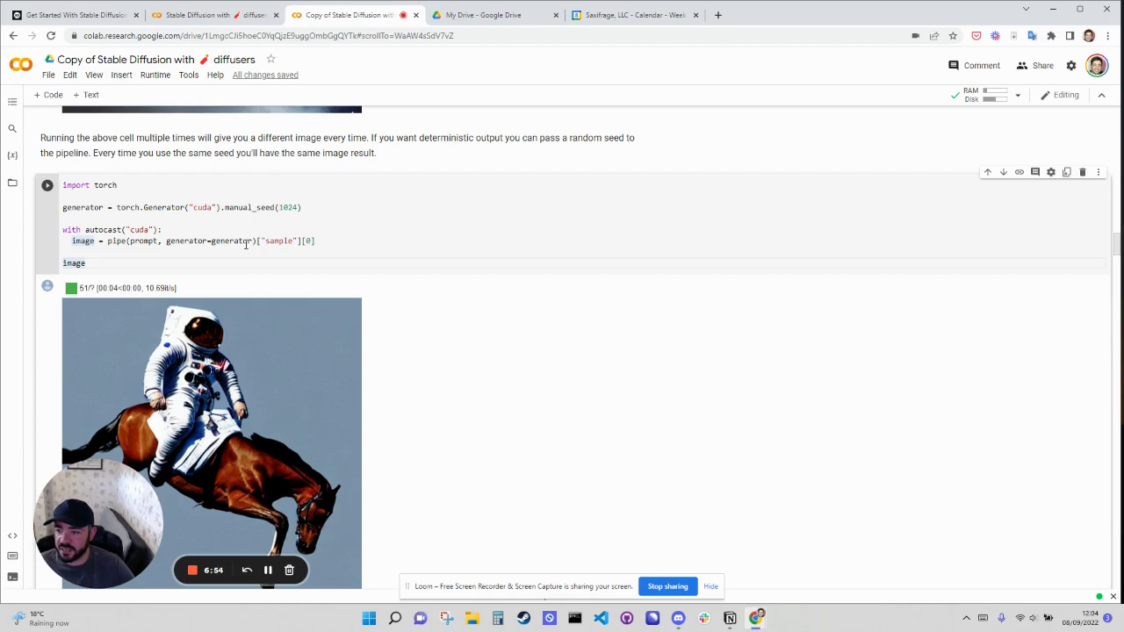
Rerun the manual_seed(1024) generator cell to reproduce the astronaut on a leaping horse.
{"action": "left_click", "coordinate": [63, 218]}
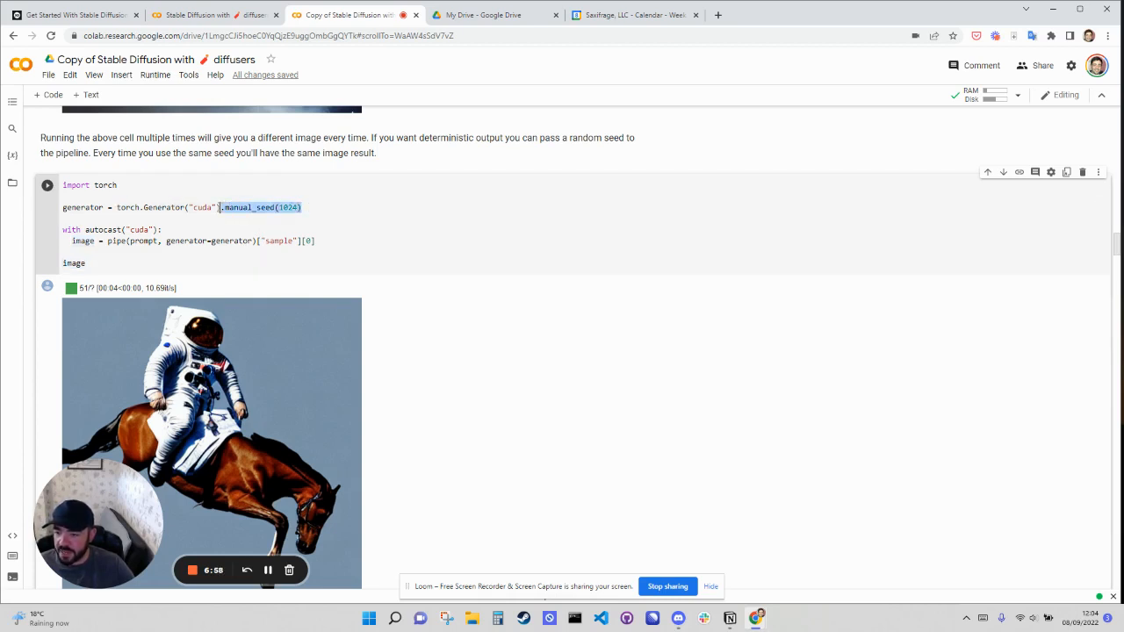
{"action": "left_click", "coordinate": [301, 207]}
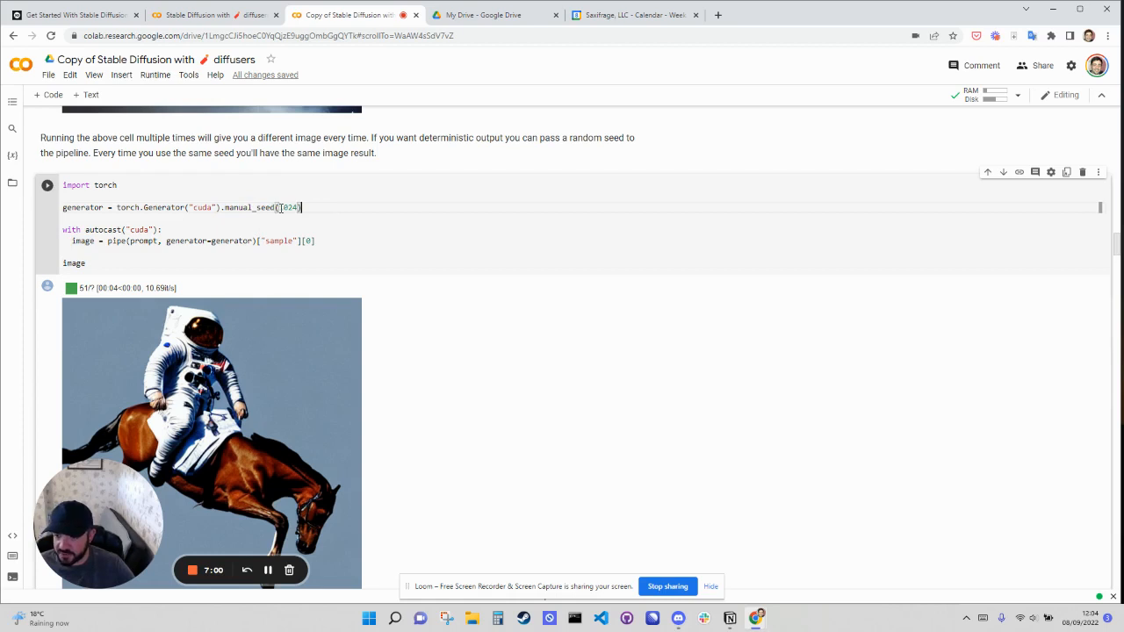
{"action": "double_click", "coordinate": [288, 207]}
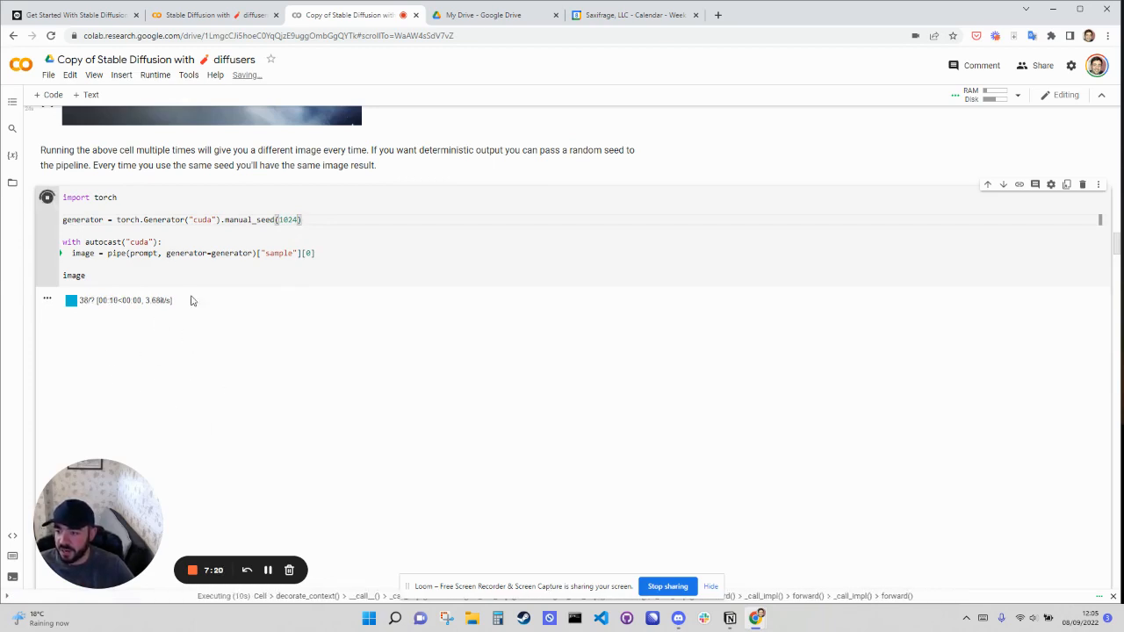
{"action": "scroll", "scroll_direction": "up", "scroll_amount": 3}
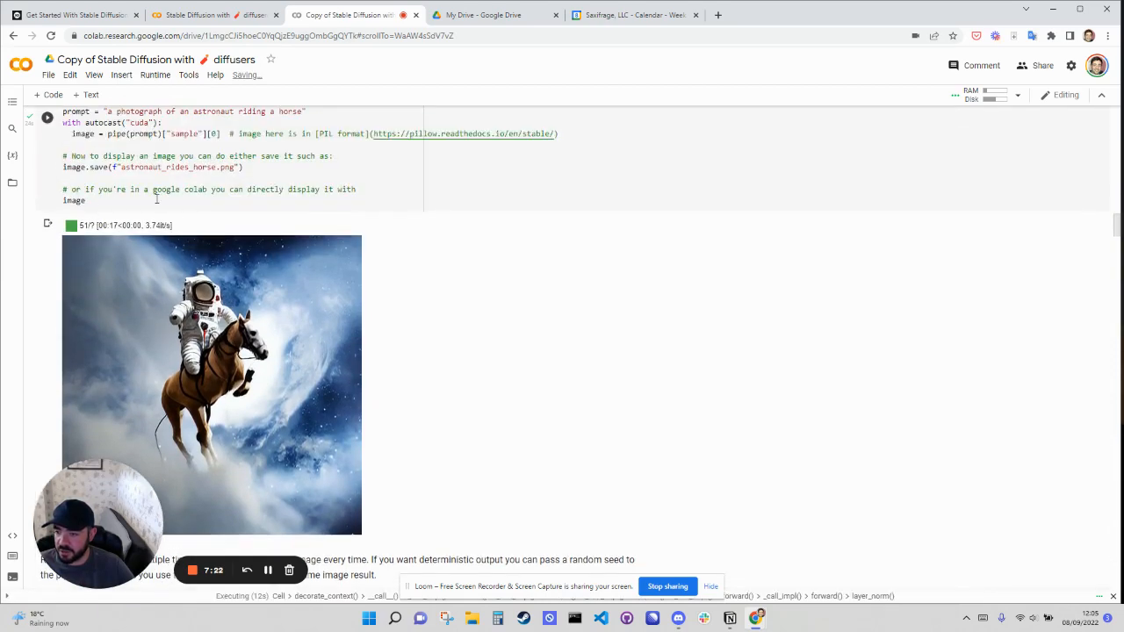
{"action": "scroll", "scroll_direction": "down", "scroll_amount": 3}
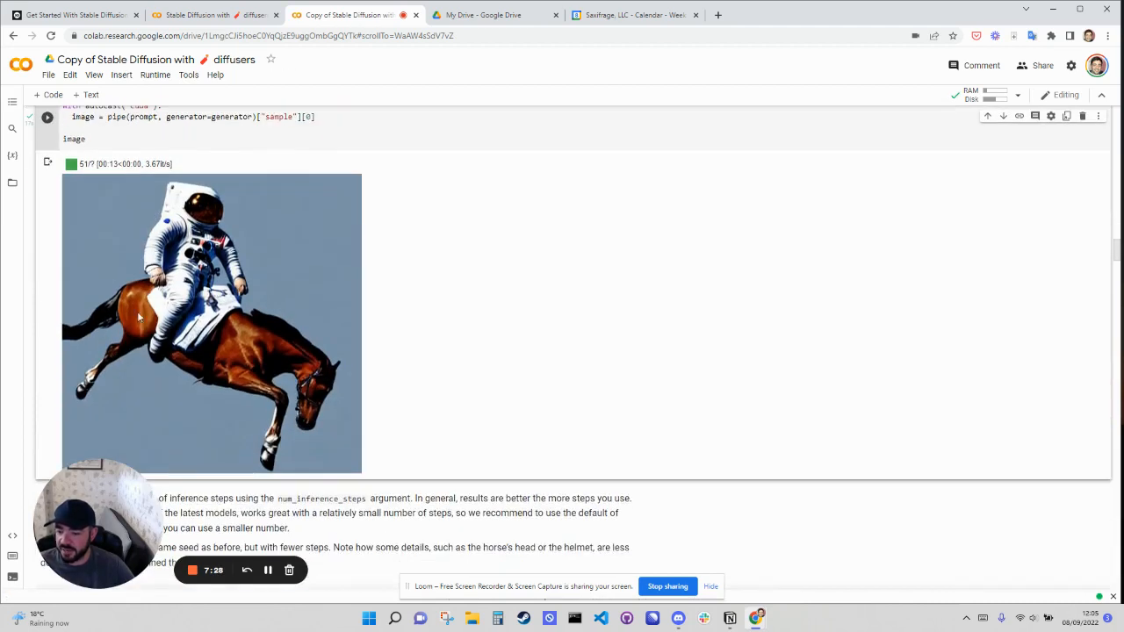
{"action": "scroll", "scroll_direction": "up", "scroll_amount": 3}
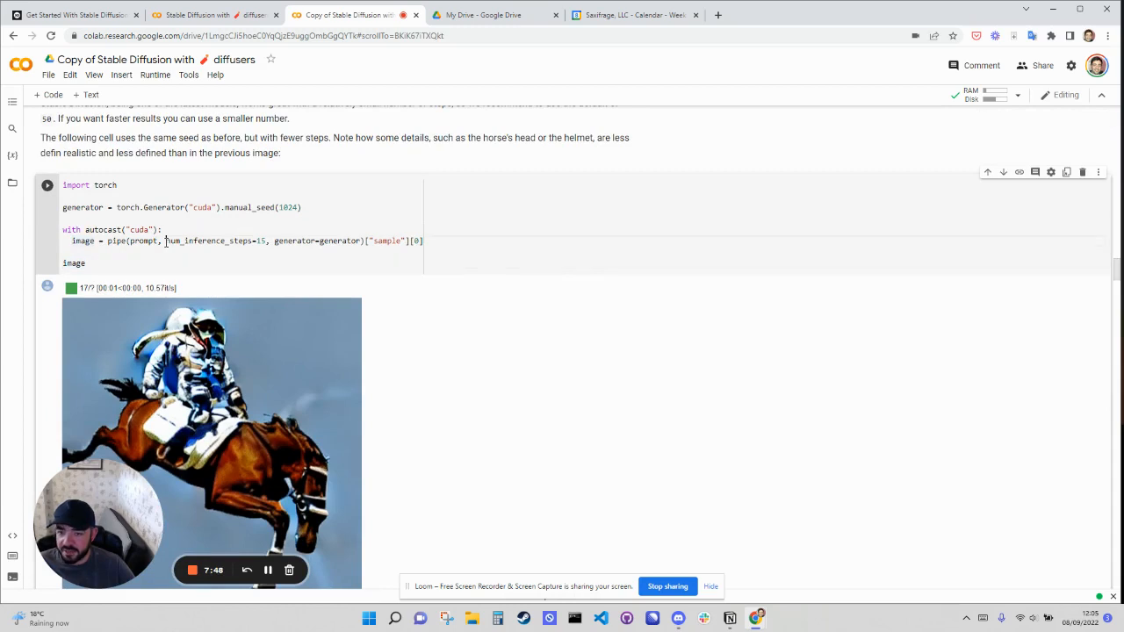
Rerun the 15-step seed-1024 cell and scroll down toward the image_grid helper cell.
{"action": "double_click", "coordinate": [211, 240]}
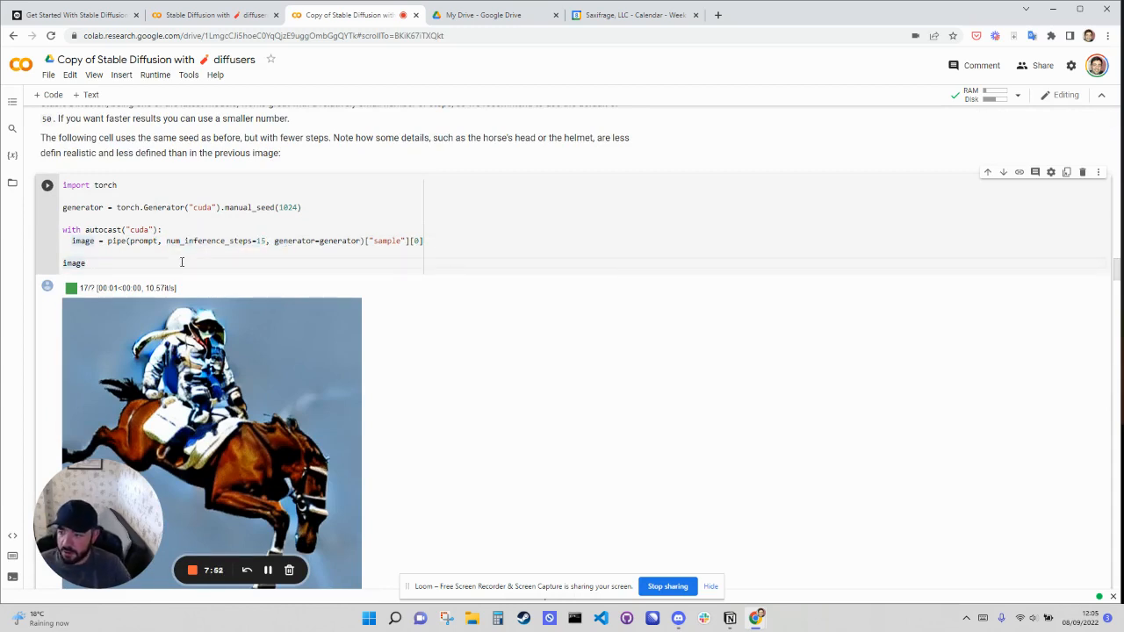
{"action": "scroll", "scroll_direction": "down", "scroll_amount": 3}
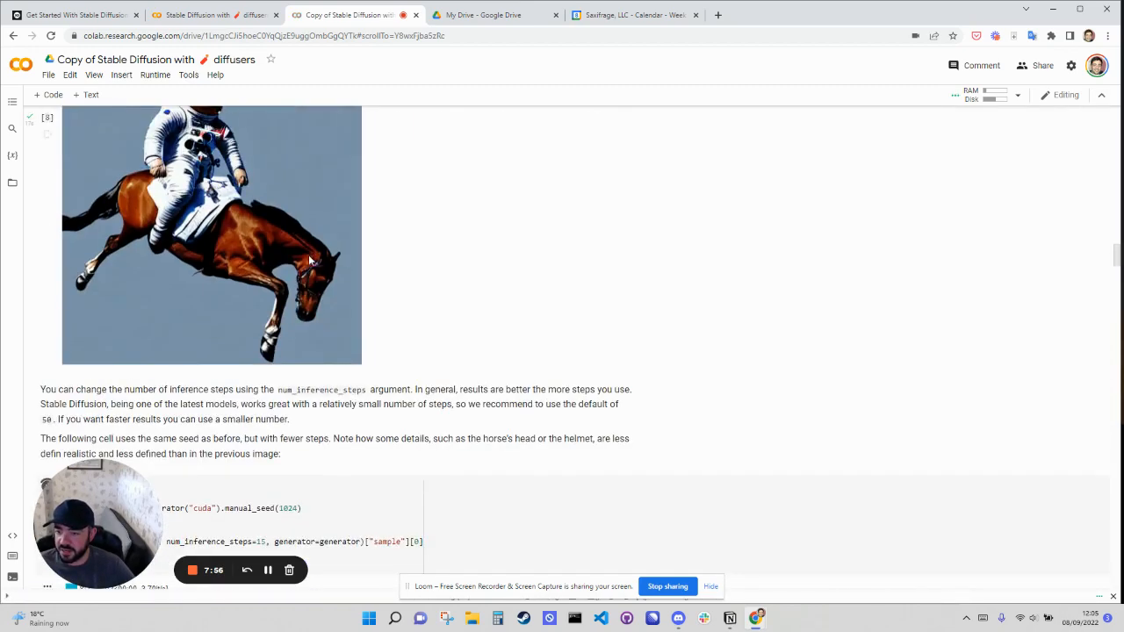
{"action": "left_click", "coordinate": [46, 117]}
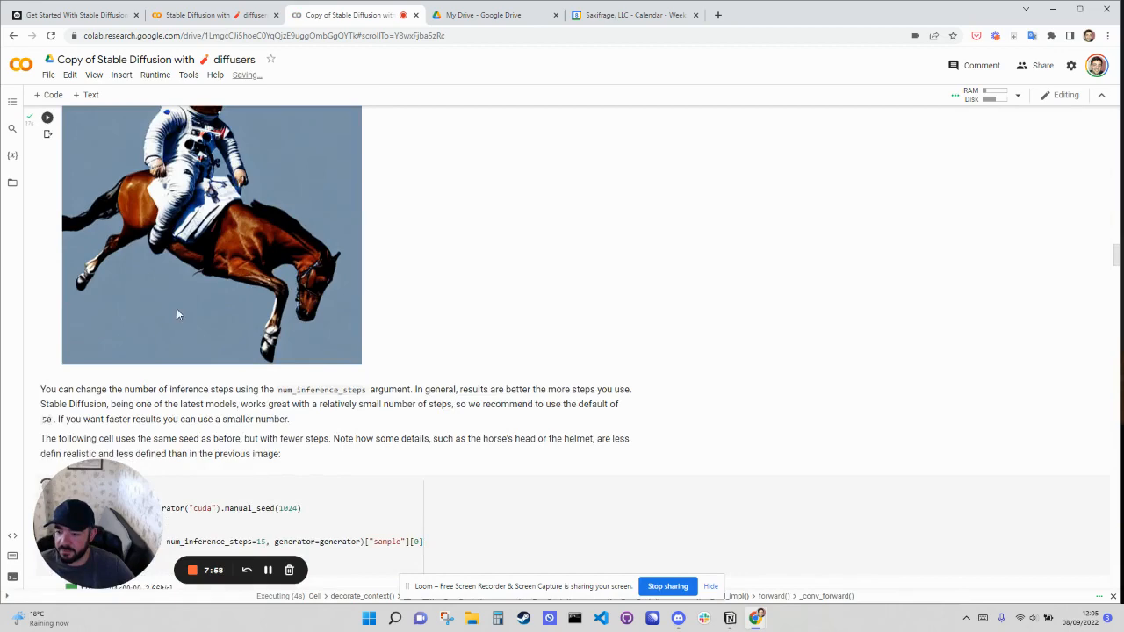
{"action": "scroll", "scroll_direction": "down", "scroll_amount": 3}
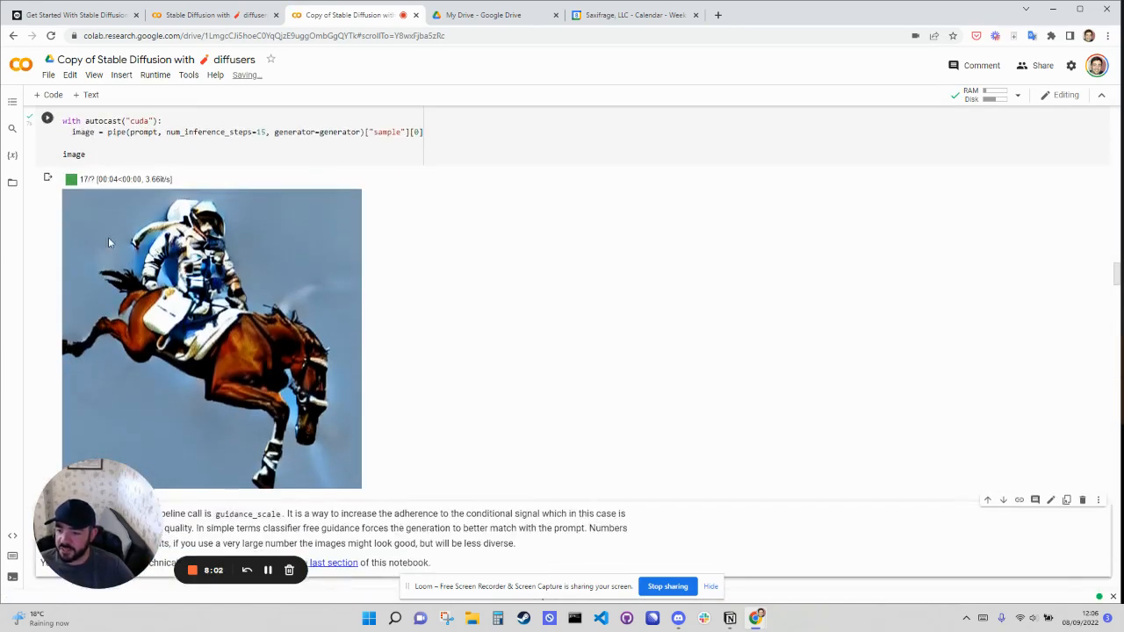
{"action": "mouse_move", "coordinate": [258, 305]}
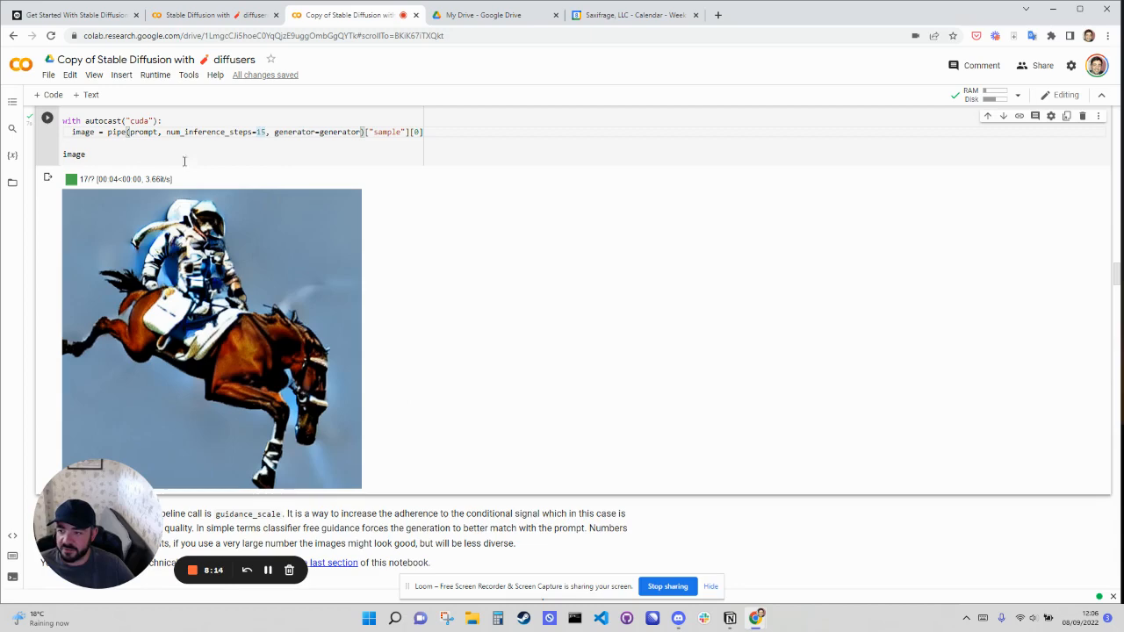
{"action": "scroll", "scroll_direction": "down", "scroll_amount": 3}
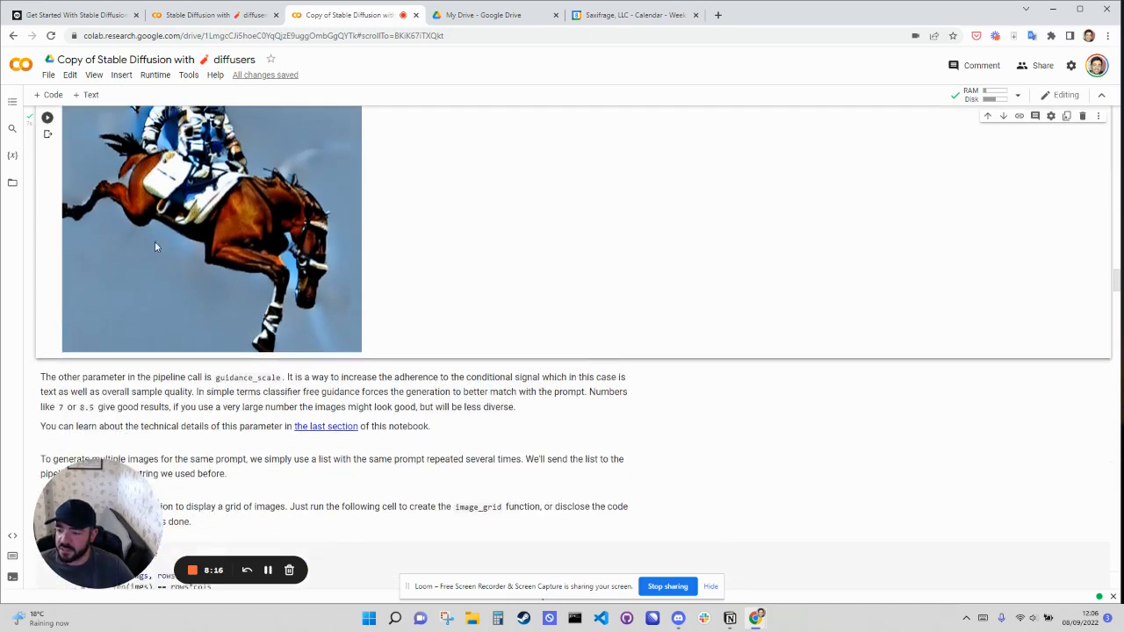
{"action": "scroll", "scroll_direction": "down", "scroll_amount": 3}
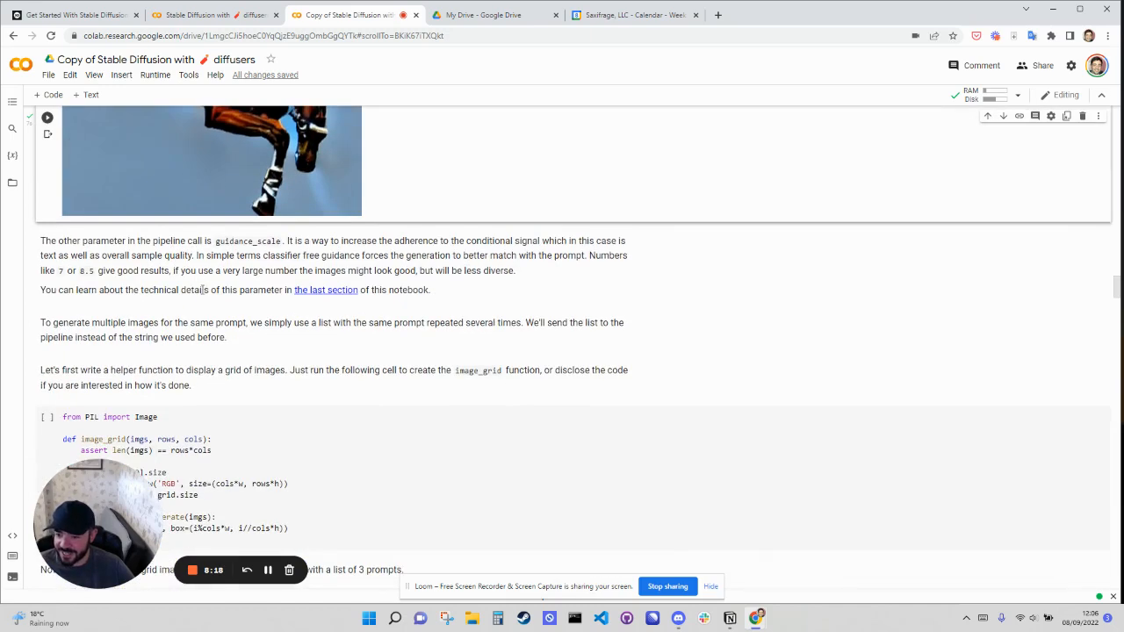
{"action": "scroll", "scroll_direction": "down", "scroll_amount": 3}
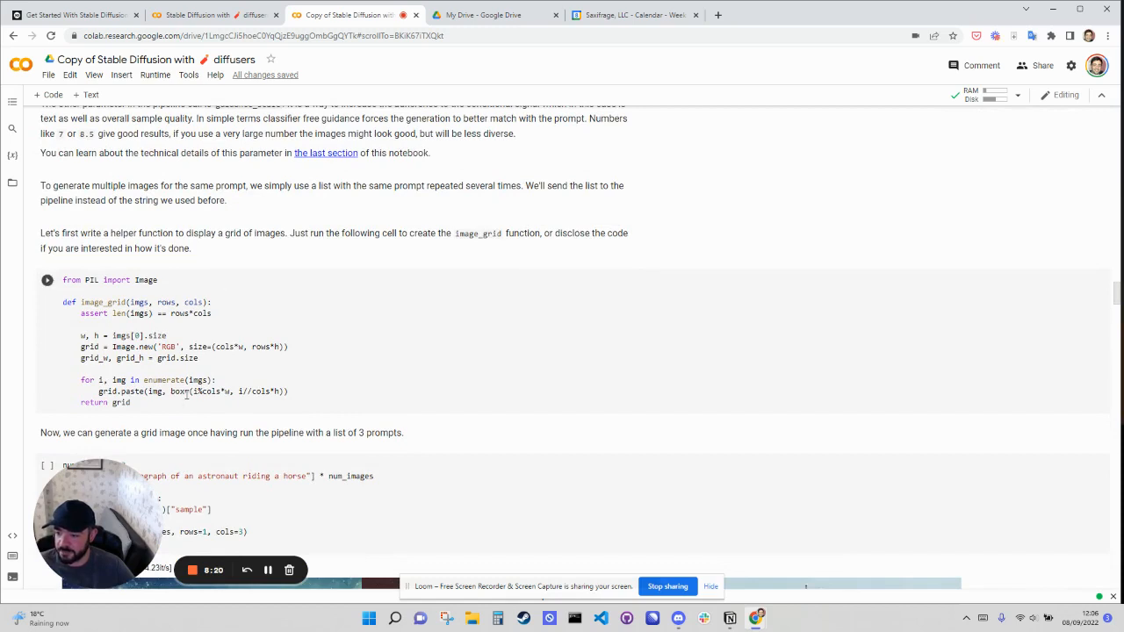
{"action": "left_click", "coordinate": [379, 282]}
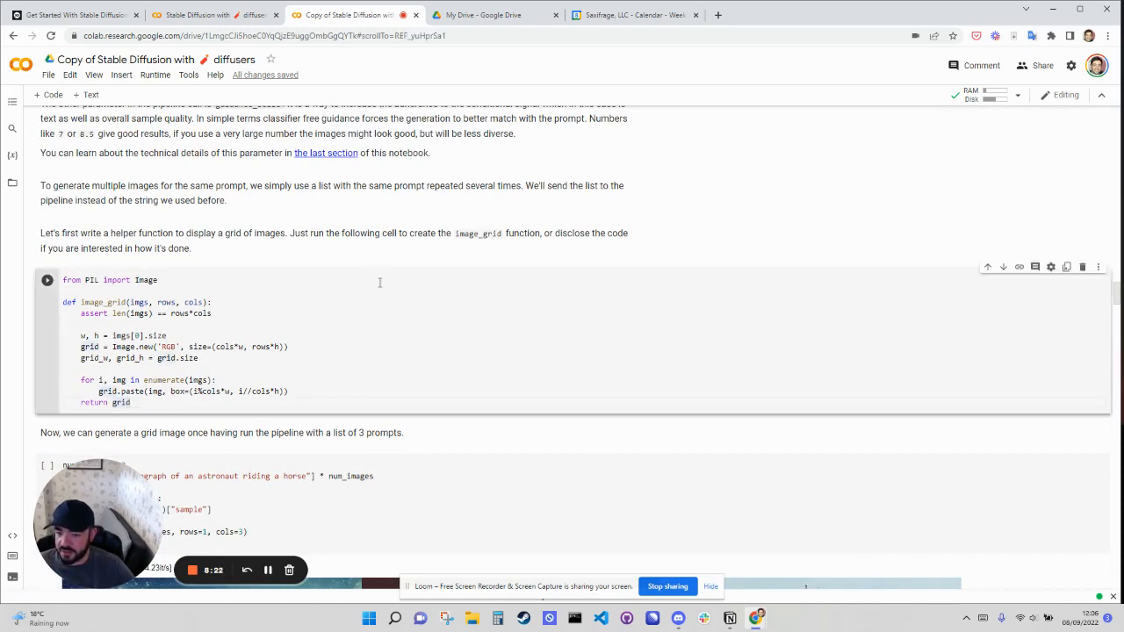
{"action": "scroll", "scroll_direction": "down", "scroll_amount": 3}
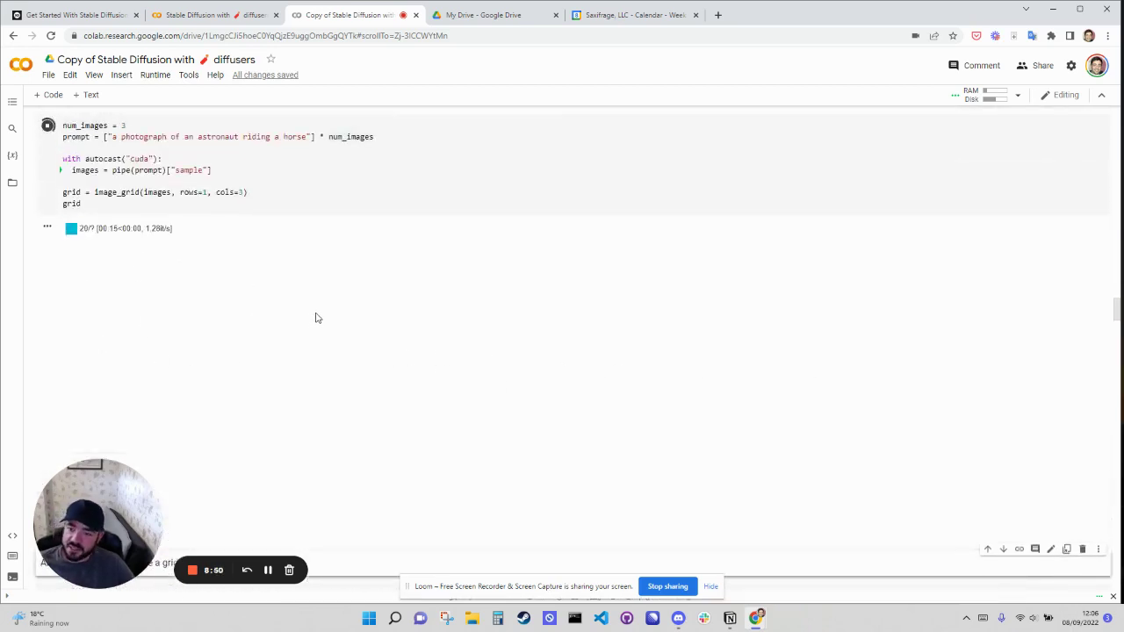
{"action": "mouse_move", "coordinate": [492, 293]}
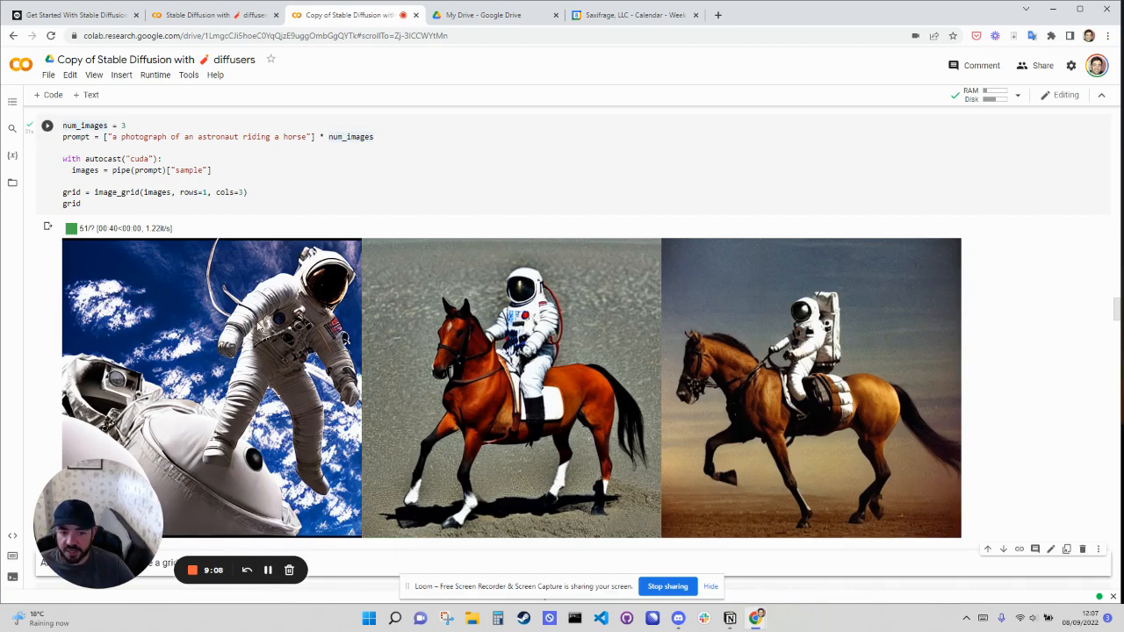
{"action": "scroll", "scroll_direction": "down", "scroll_amount": 3}
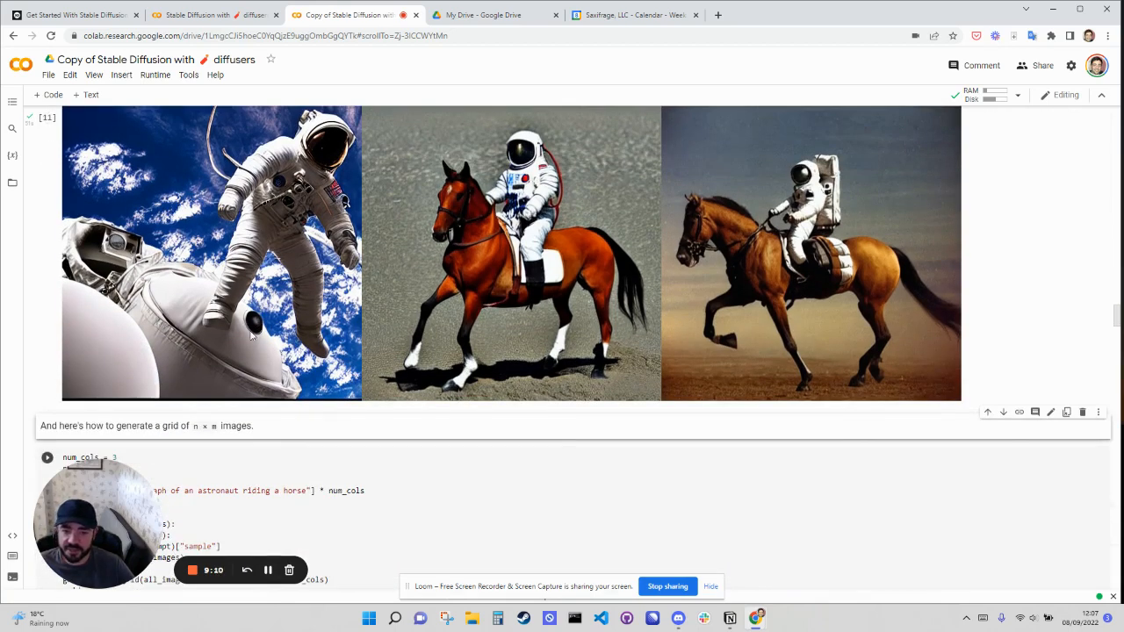
{"action": "scroll", "scroll_direction": "up", "scroll_amount": 3}
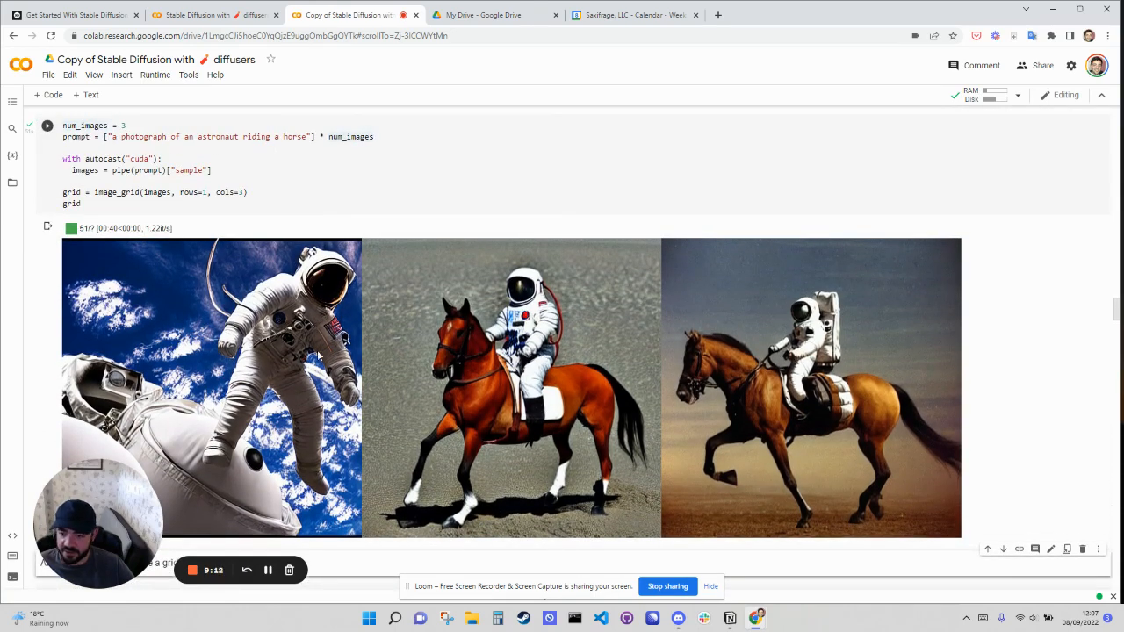
{"action": "scroll", "scroll_direction": "down", "scroll_amount": 3}
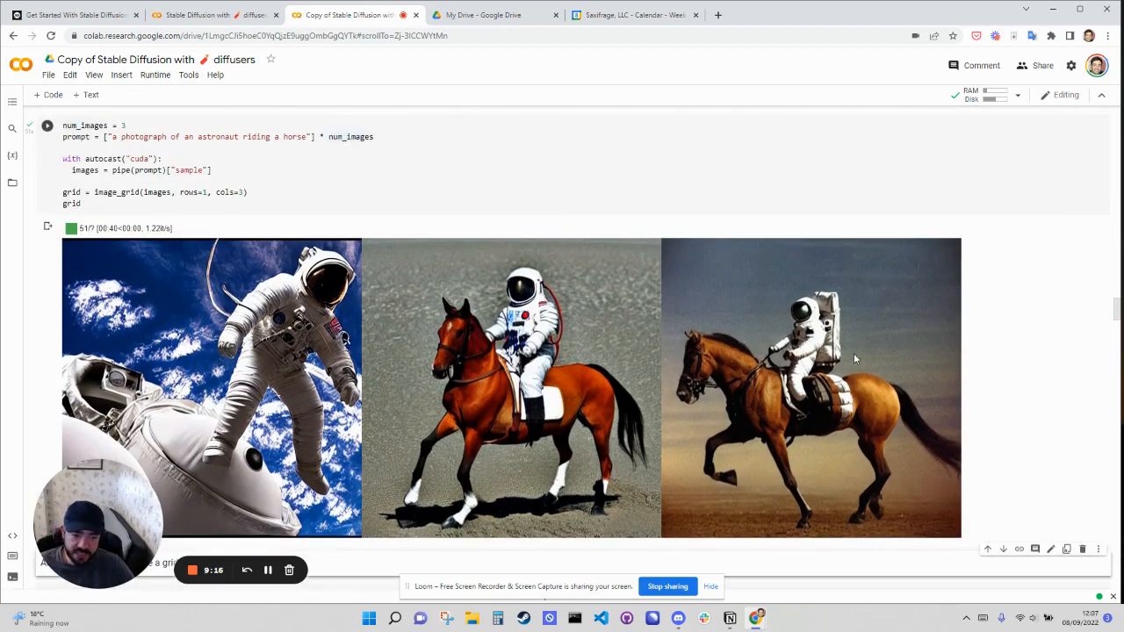
{"action": "scroll", "scroll_direction": "down", "scroll_amount": 3}
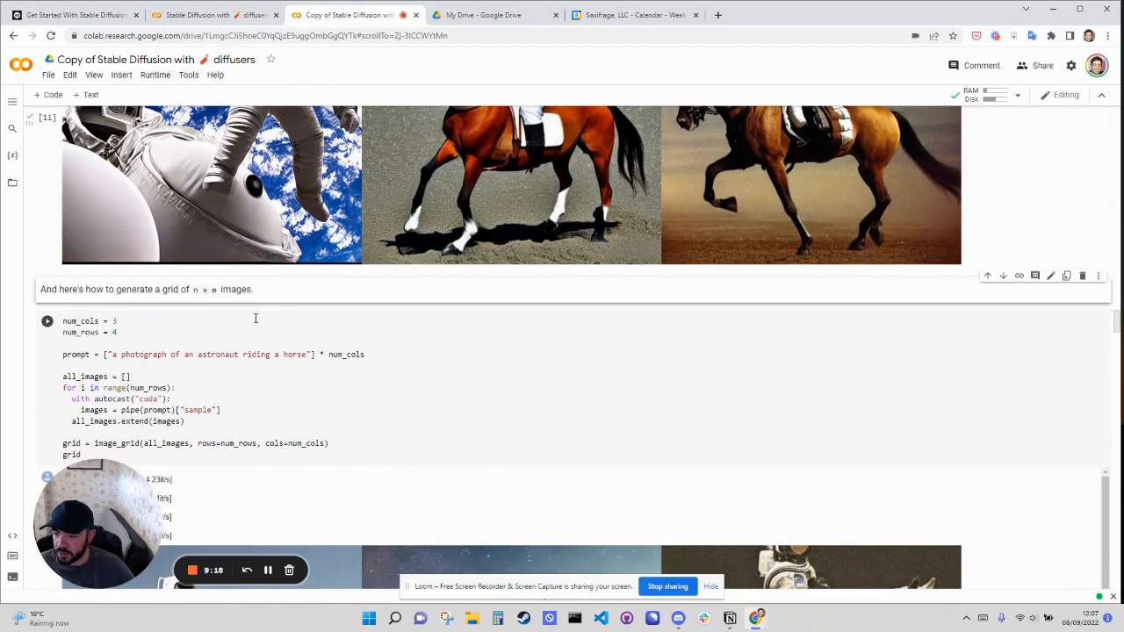
{"action": "scroll", "scroll_direction": "down", "scroll_amount": 3}
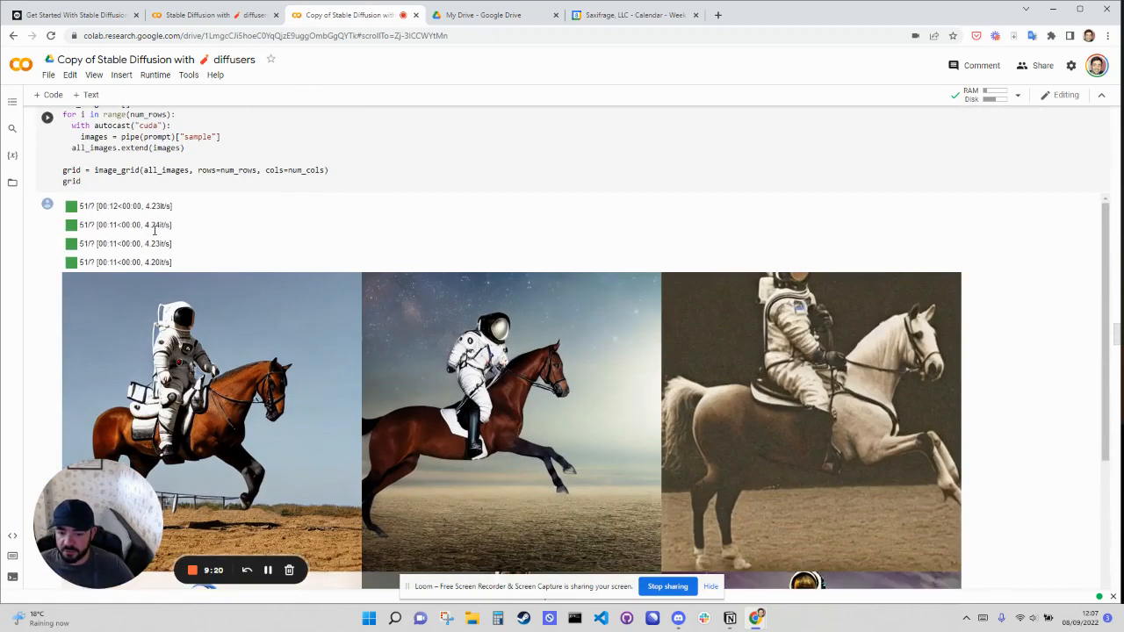
{"action": "scroll", "scroll_direction": "down", "scroll_amount": 3}
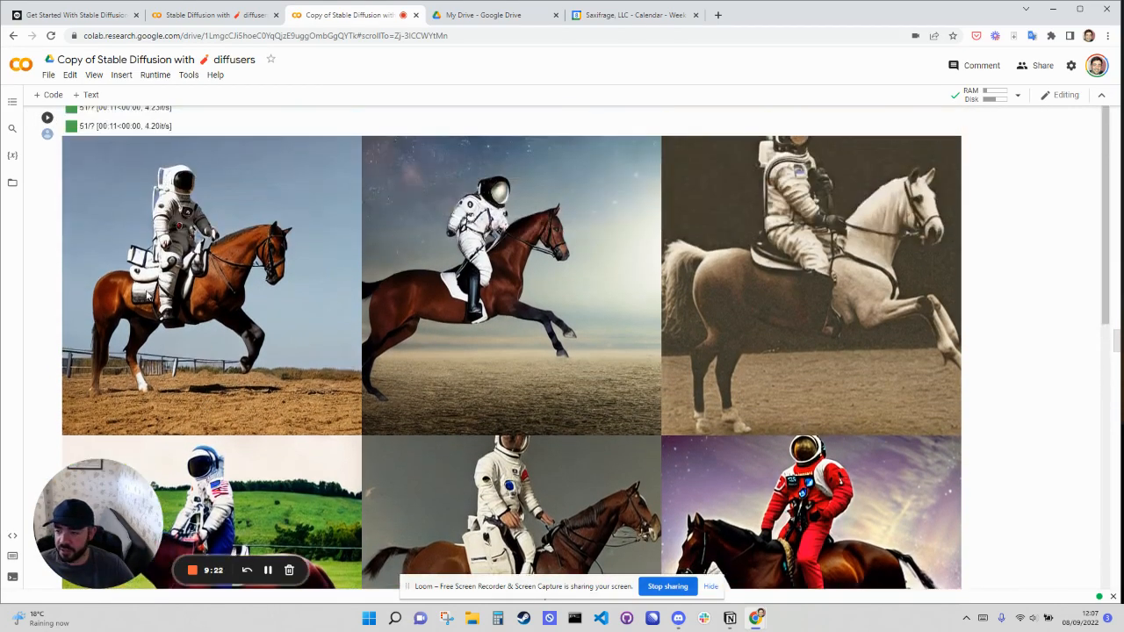
{"action": "scroll", "scroll_direction": "up", "scroll_amount": 3}
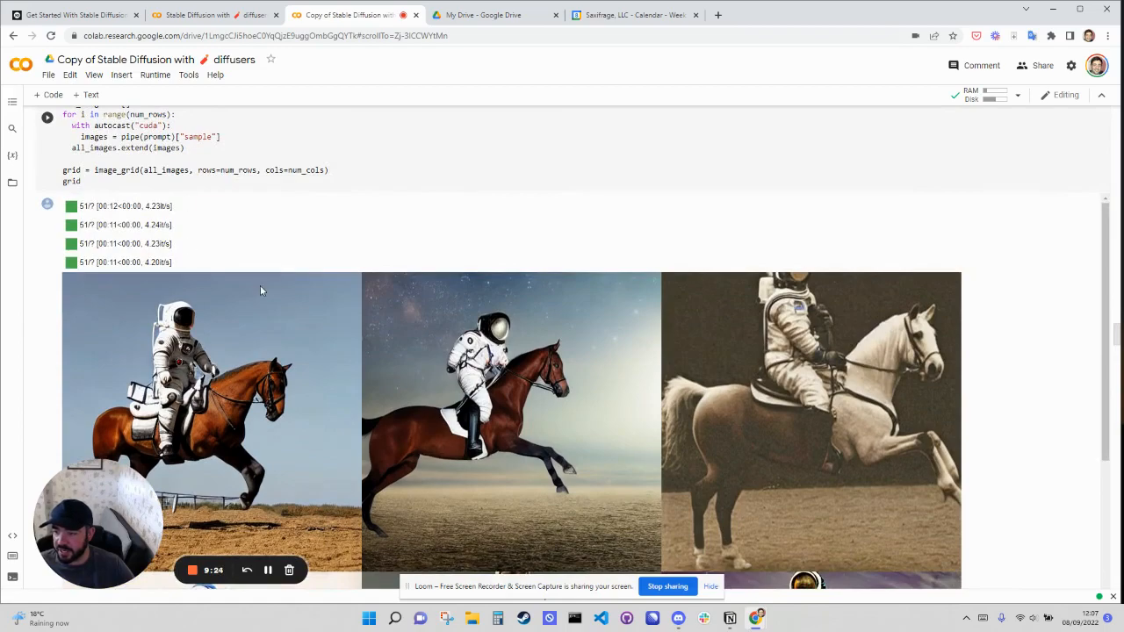
{"action": "scroll", "scroll_direction": "down", "scroll_amount": 3}
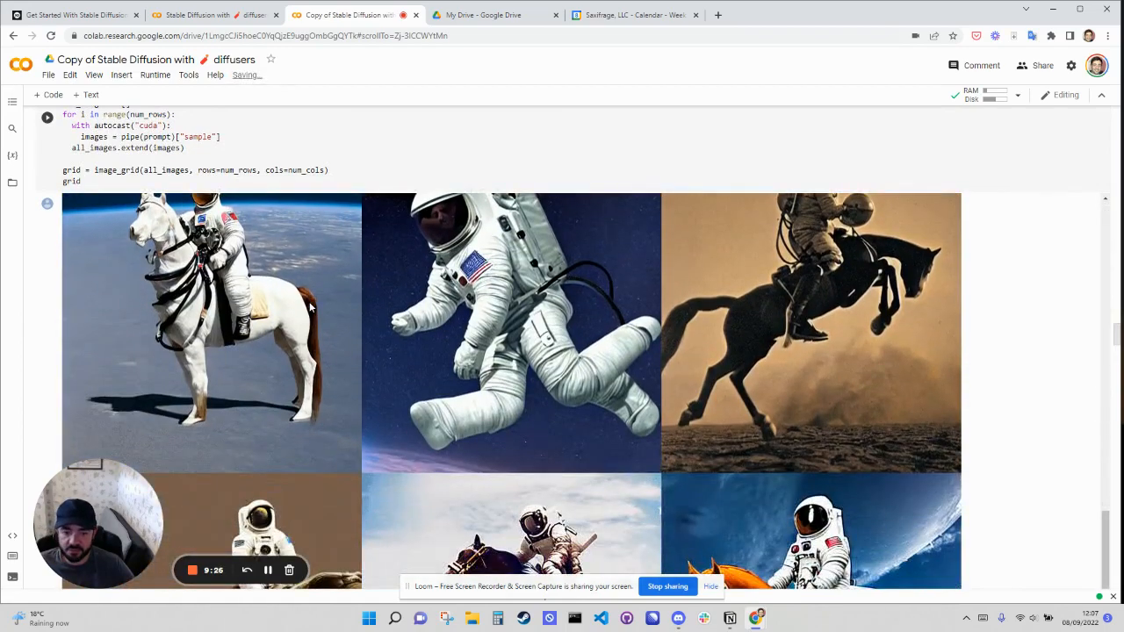
{"action": "scroll", "scroll_direction": "down", "scroll_amount": 3}
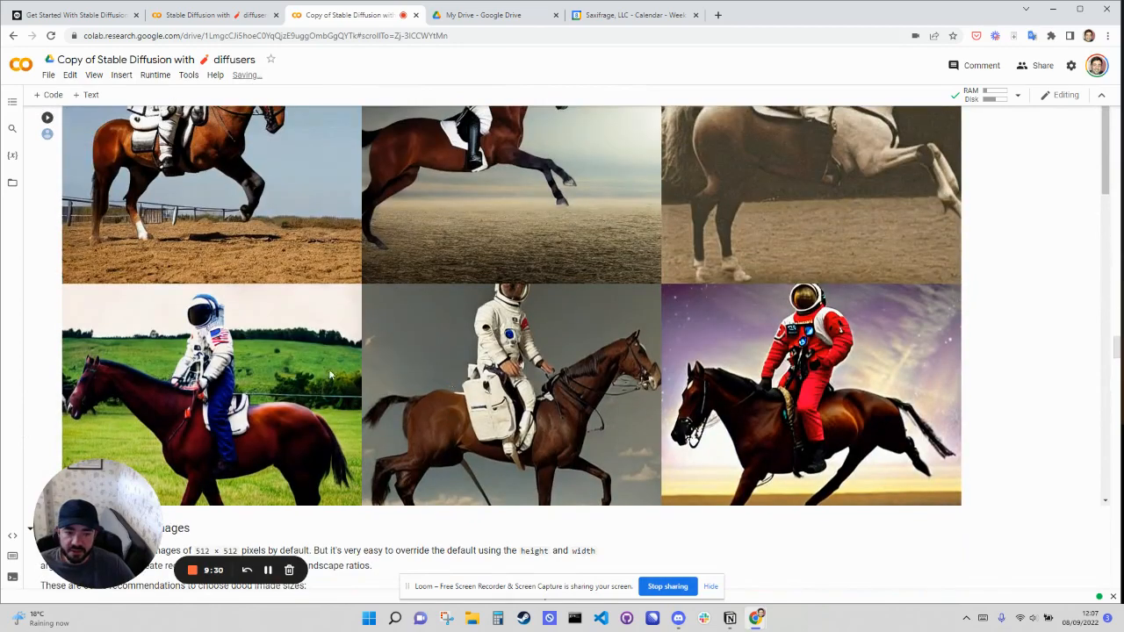
{"action": "scroll", "scroll_direction": "up", "scroll_amount": 3}
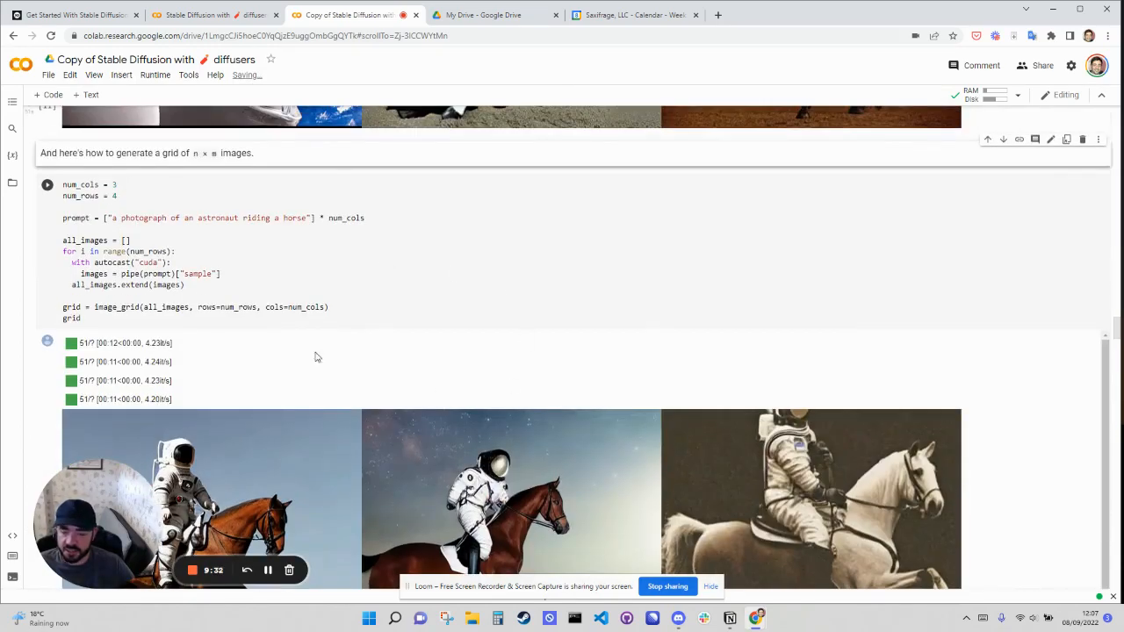
{"action": "scroll", "scroll_direction": "down", "scroll_amount": 3}
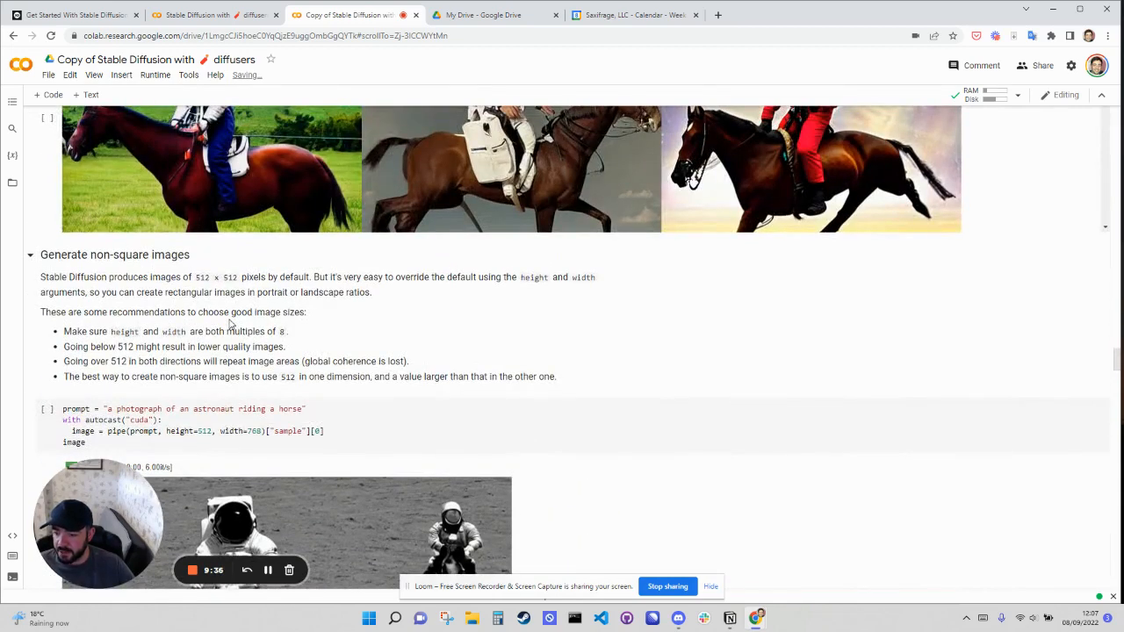
{"action": "mouse_move", "coordinate": [149, 209]}
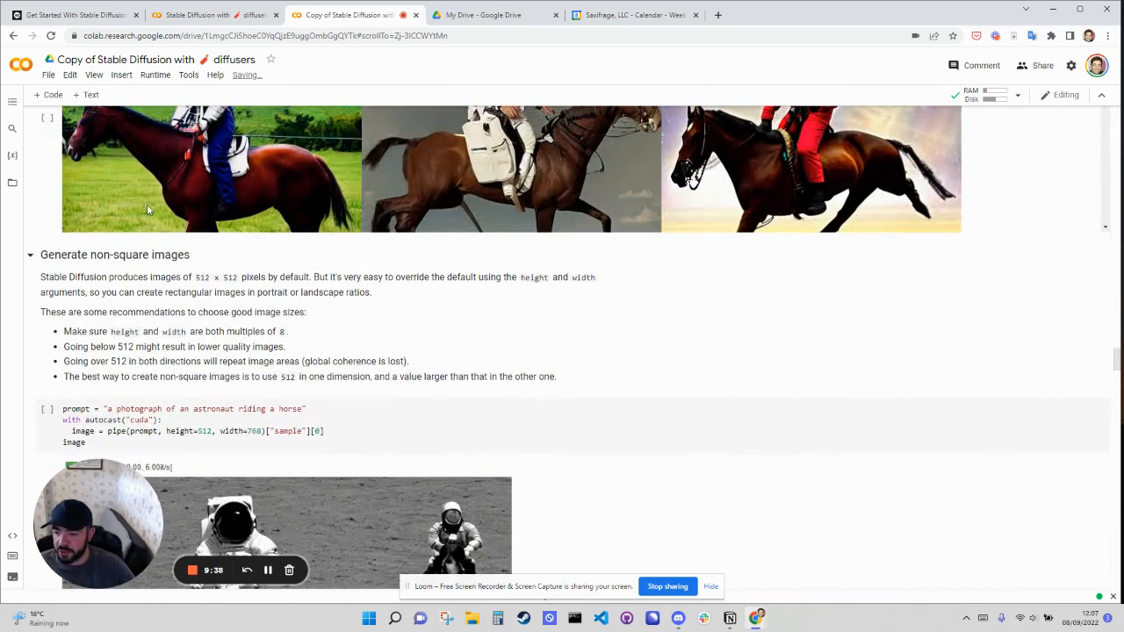
{"action": "scroll", "scroll_direction": "up", "scroll_amount": 3}
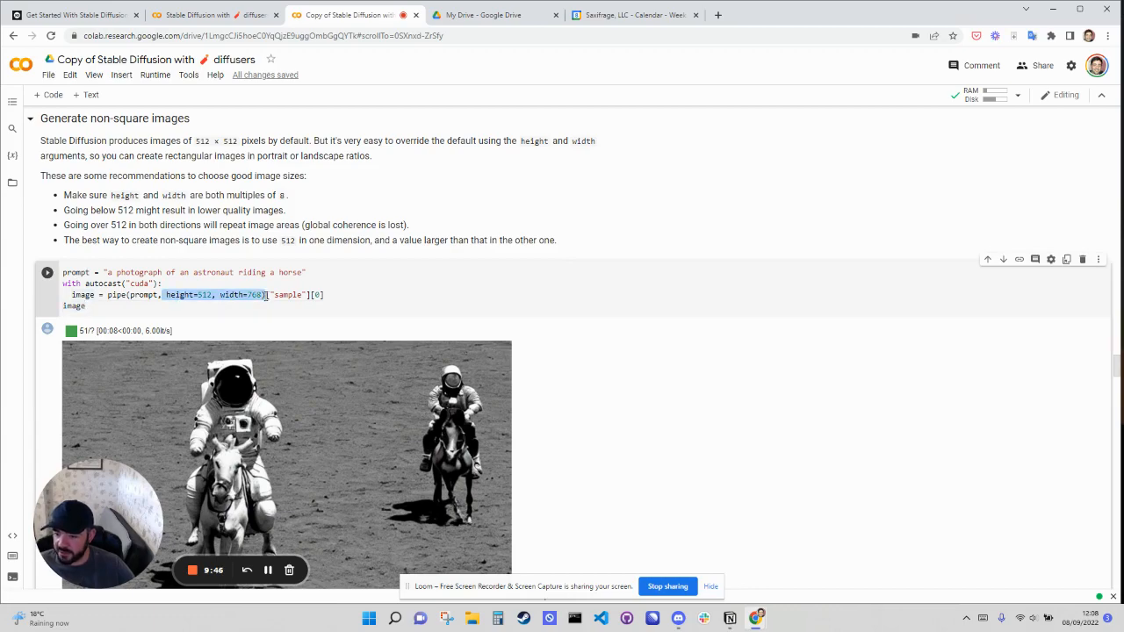
{"action": "scroll", "scroll_direction": "down", "scroll_amount": 3}
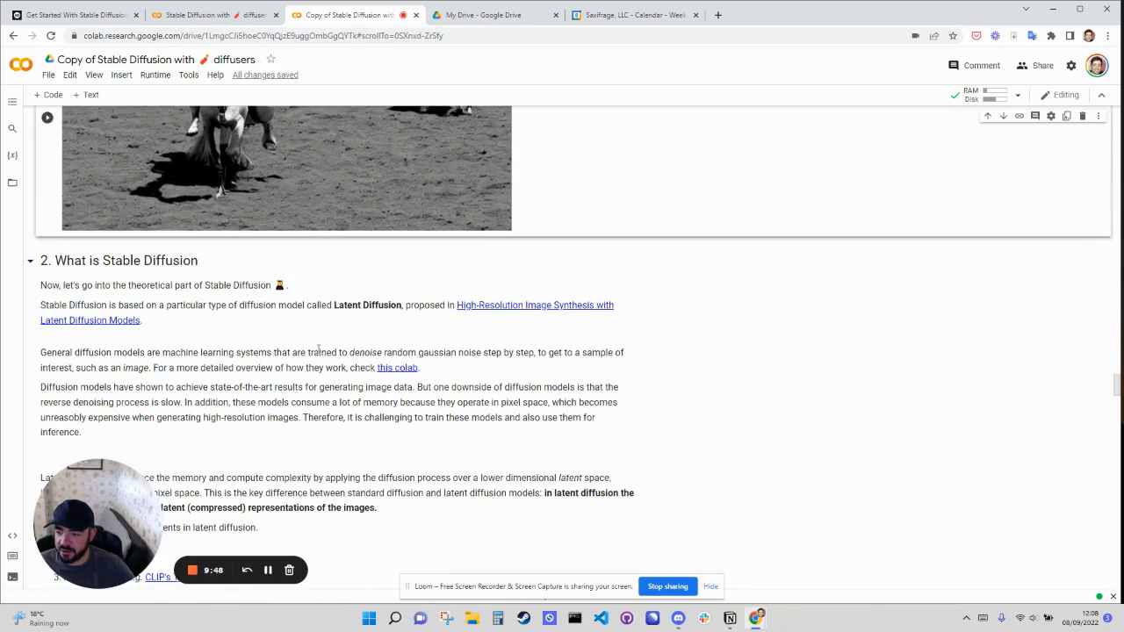
{"action": "scroll", "scroll_direction": "down", "scroll_amount": 3}
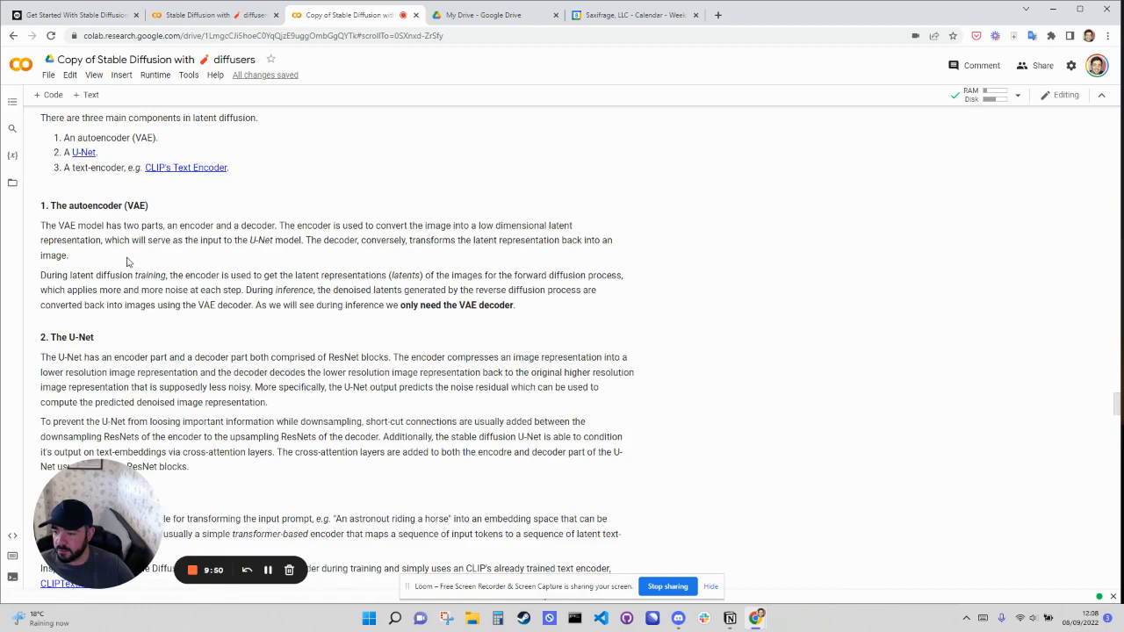
{"action": "scroll", "scroll_direction": "down", "scroll_amount": 3}
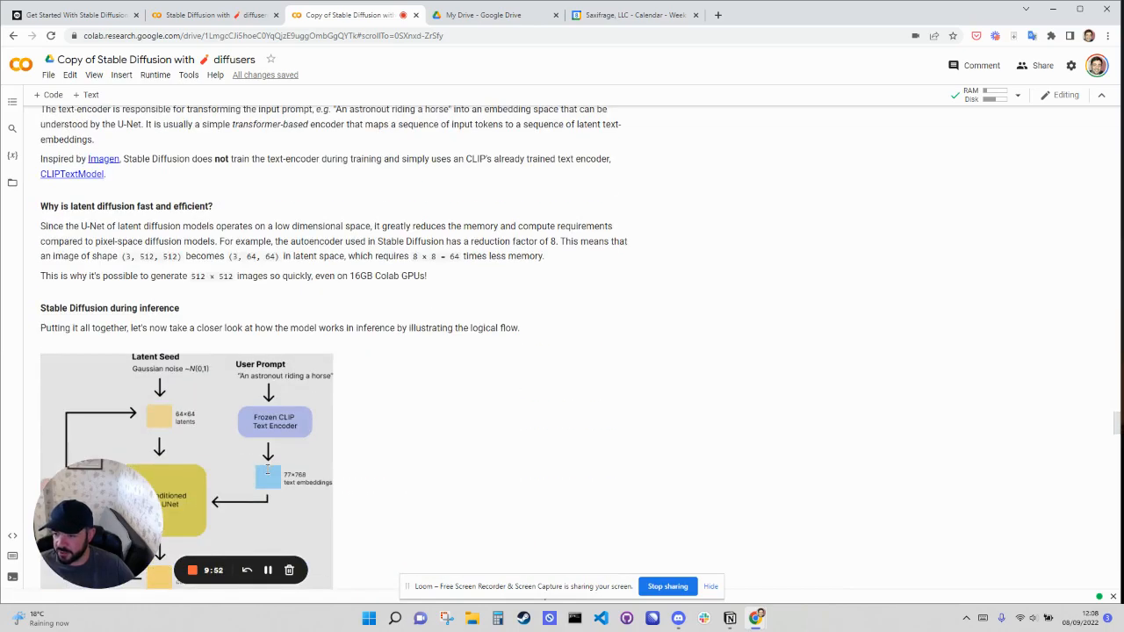
{"action": "scroll", "scroll_direction": "down", "scroll_amount": 3}
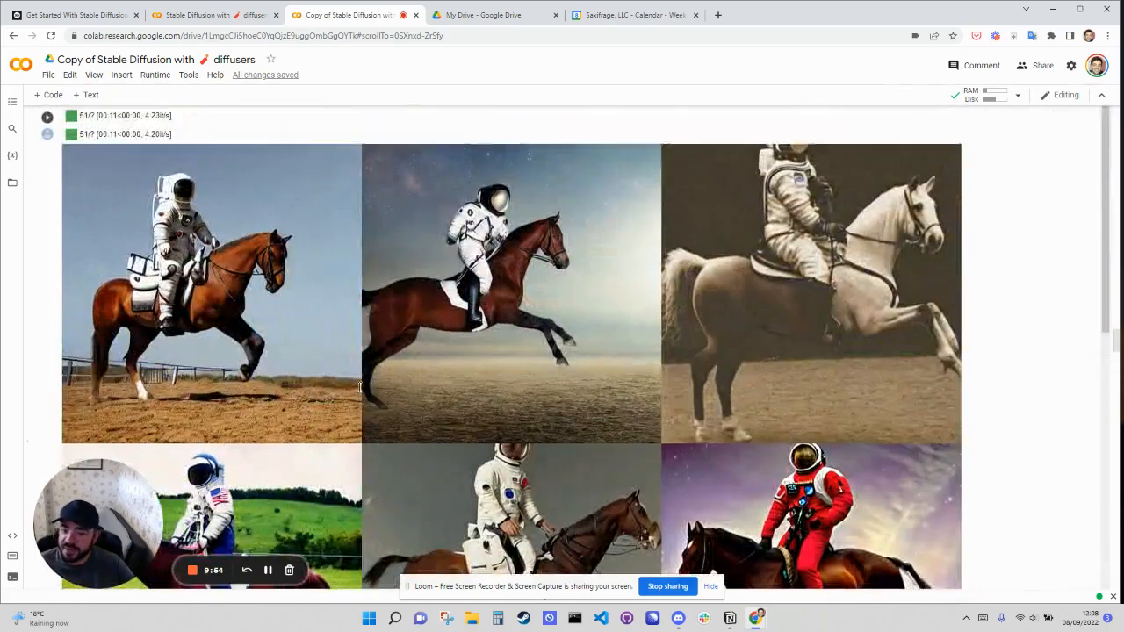
{"action": "scroll", "scroll_direction": "up", "scroll_amount": 3}
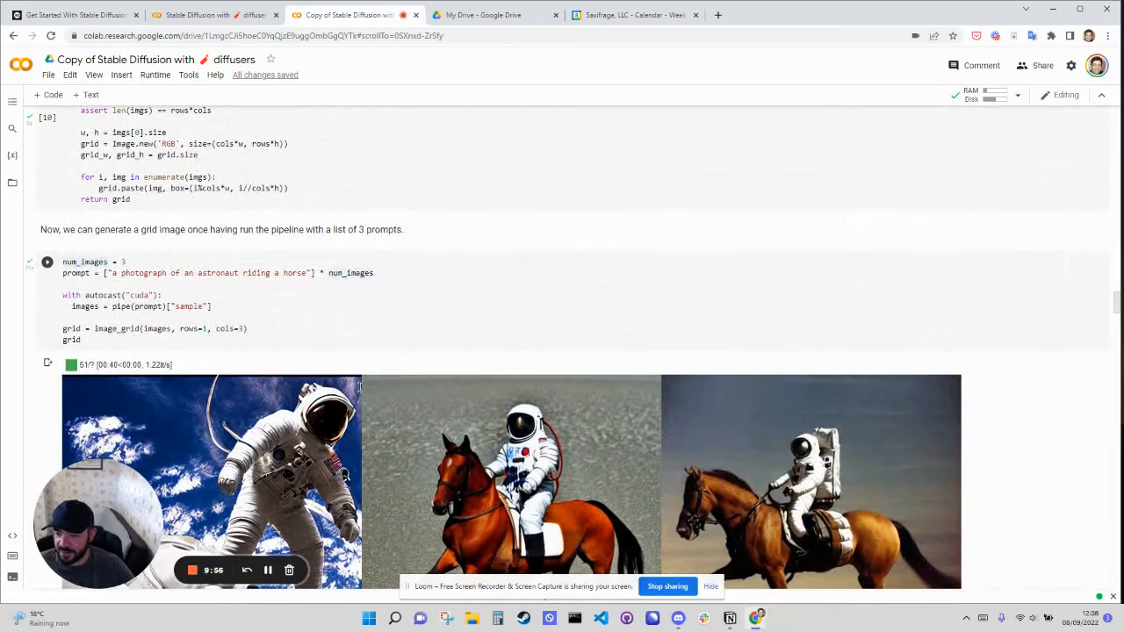
{"action": "scroll", "scroll_direction": "up", "scroll_amount": 3}
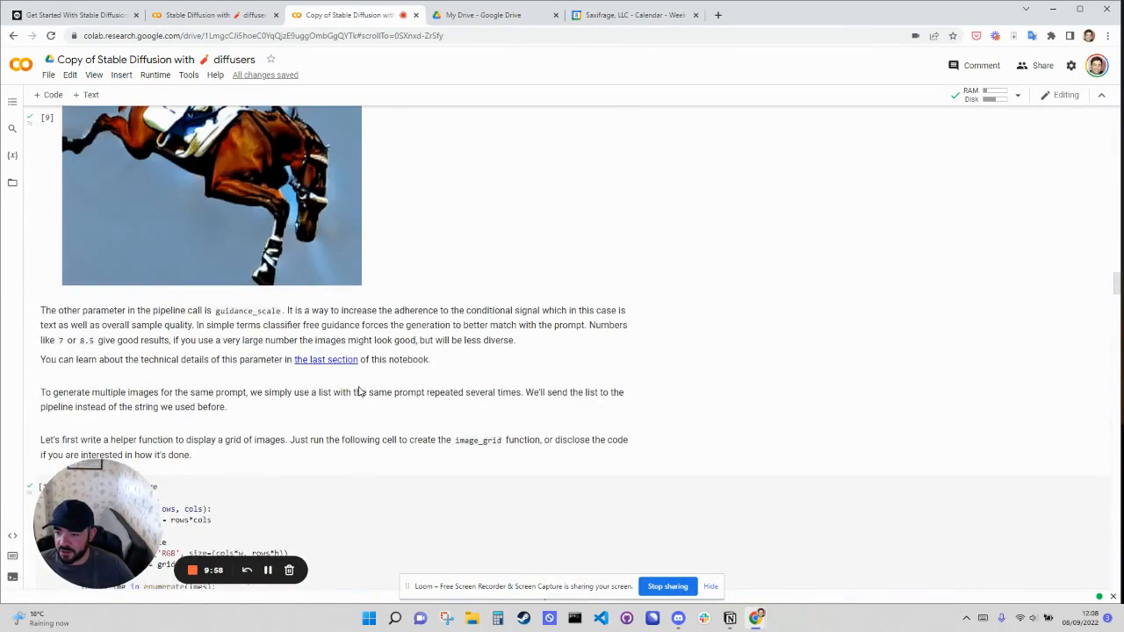
{"action": "scroll", "scroll_direction": "up", "scroll_amount": 3}
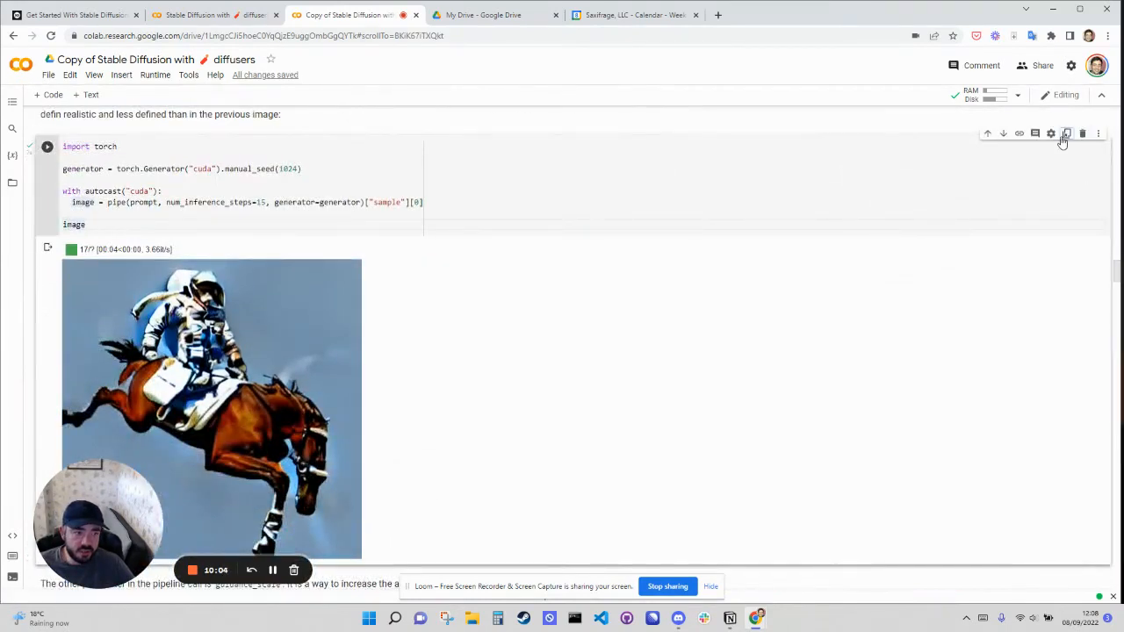
Duplicate the seed-1024 cell, remove 'import torch', set 200 inference steps, start a prompt.
{"action": "left_click", "coordinate": [1099, 133]}
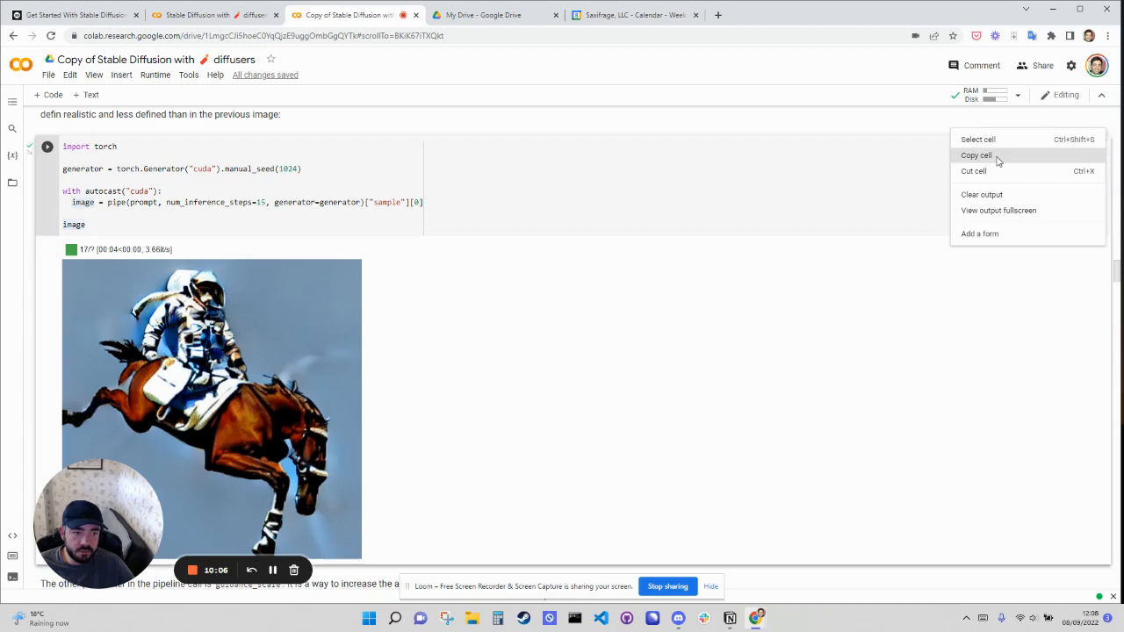
{"action": "left_click", "coordinate": [975, 155]}
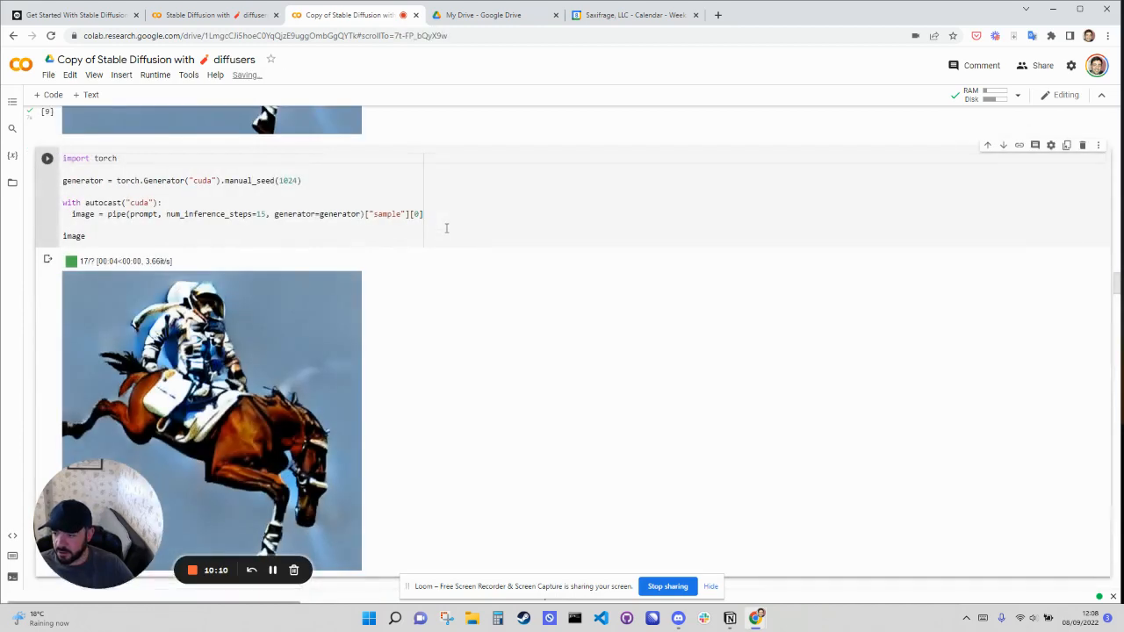
{"action": "double_click", "coordinate": [76, 158]}
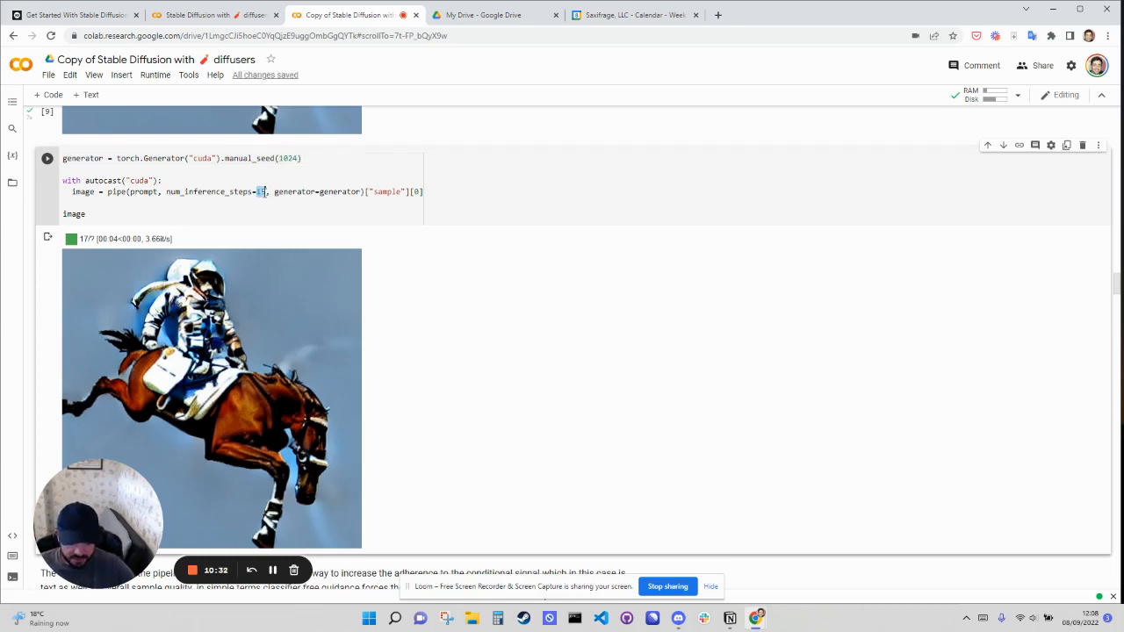
{"action": "type", "text": "200"}
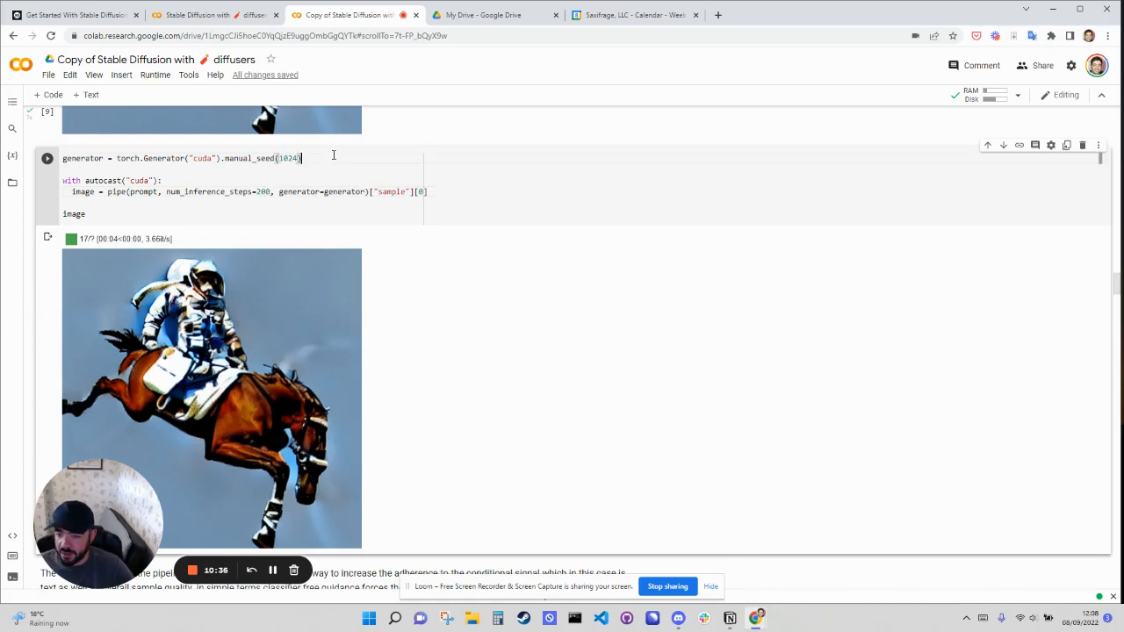
{"action": "type", "text": "pro"}
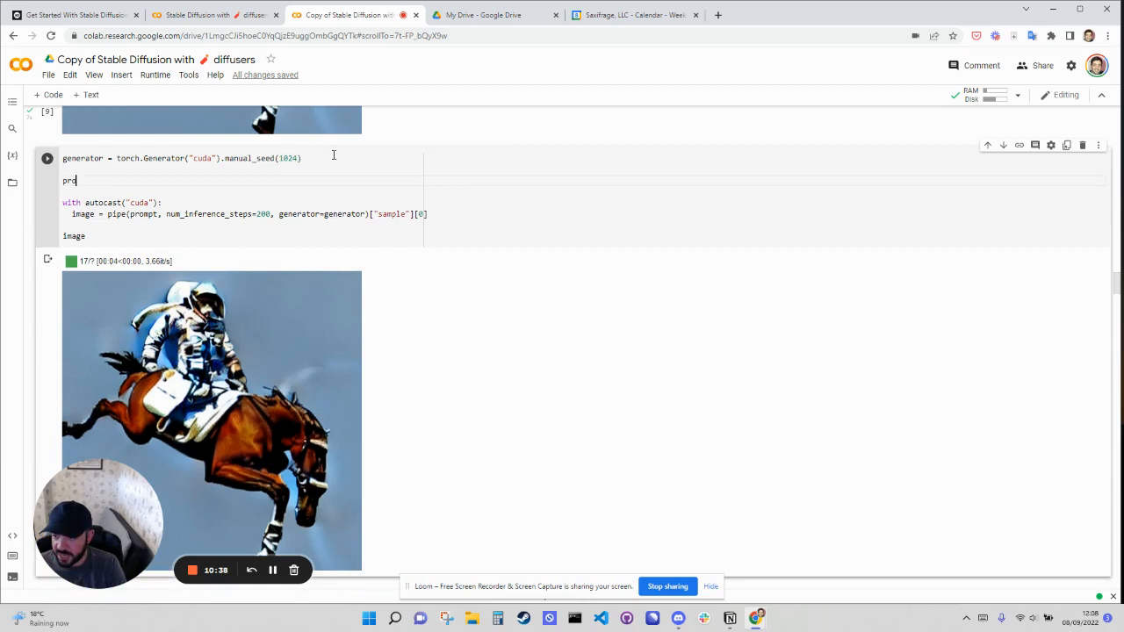
Write the prompt 'new logo for company' for men's shaving brand 'Ultra' in the copied cell.
{"action": "type", "text": "mpt = \""}
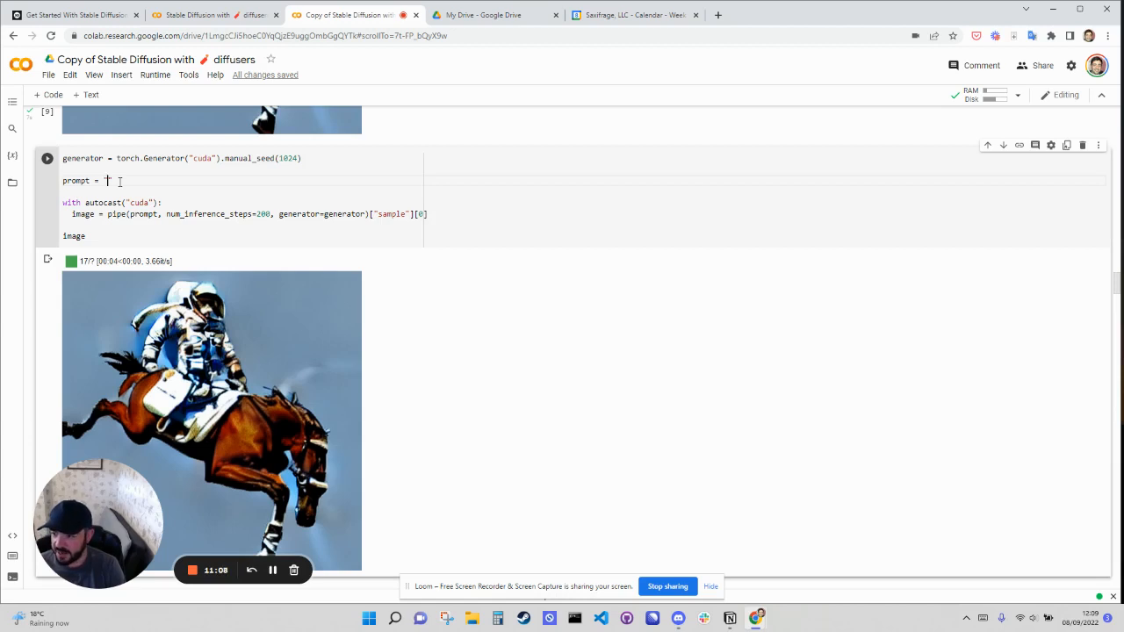
{"action": "type", "text": "new logo for"}
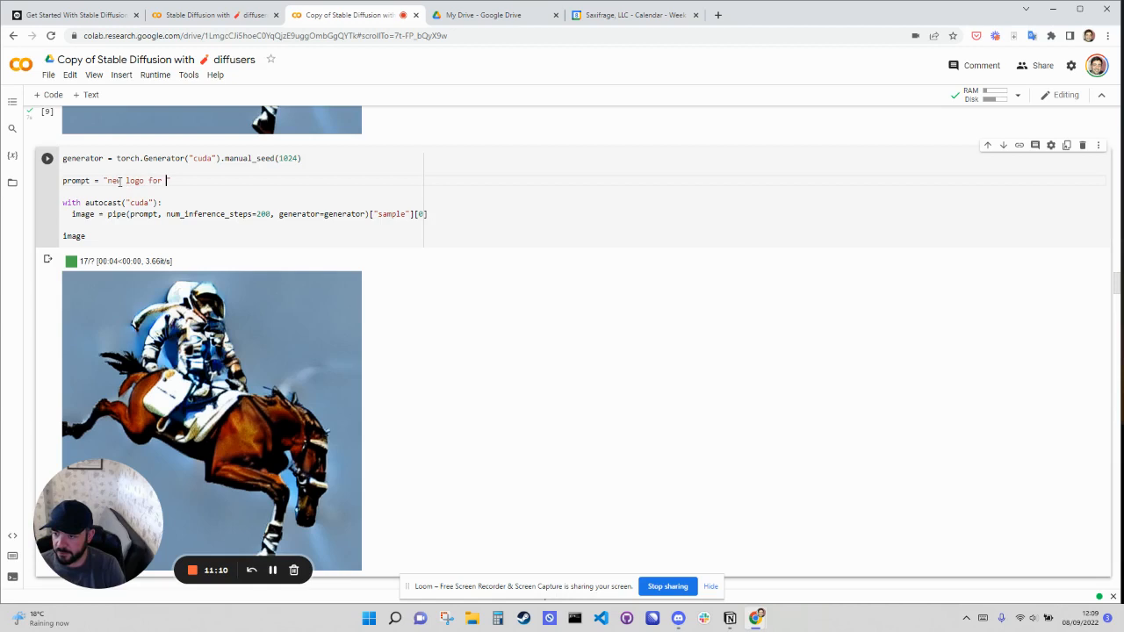
{"action": "type", "text": "company"}
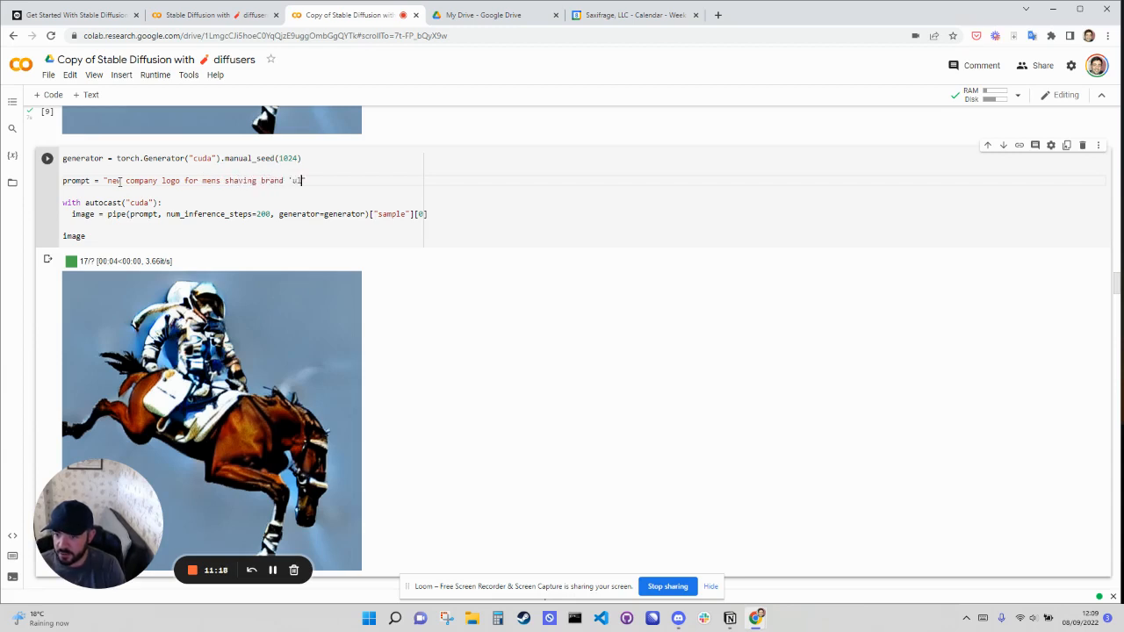
{"action": "type", "text": "ltra'\""}
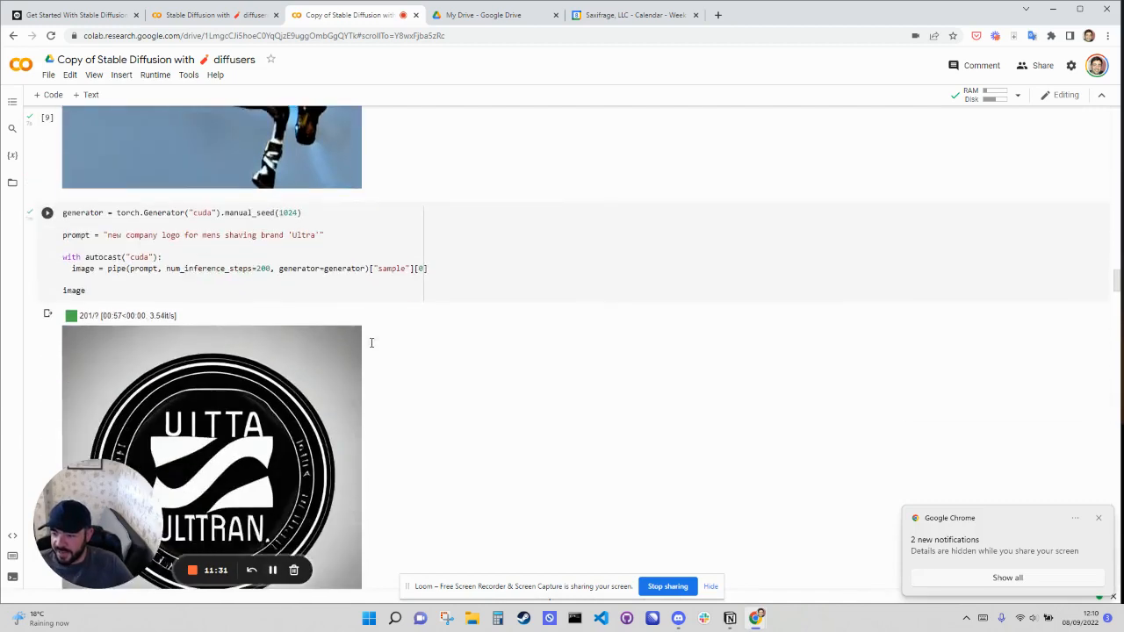
Scroll down to view the finished black circular 'Ultra' logo.
{"action": "scroll", "scroll_direction": "down", "scroll_amount": 3}
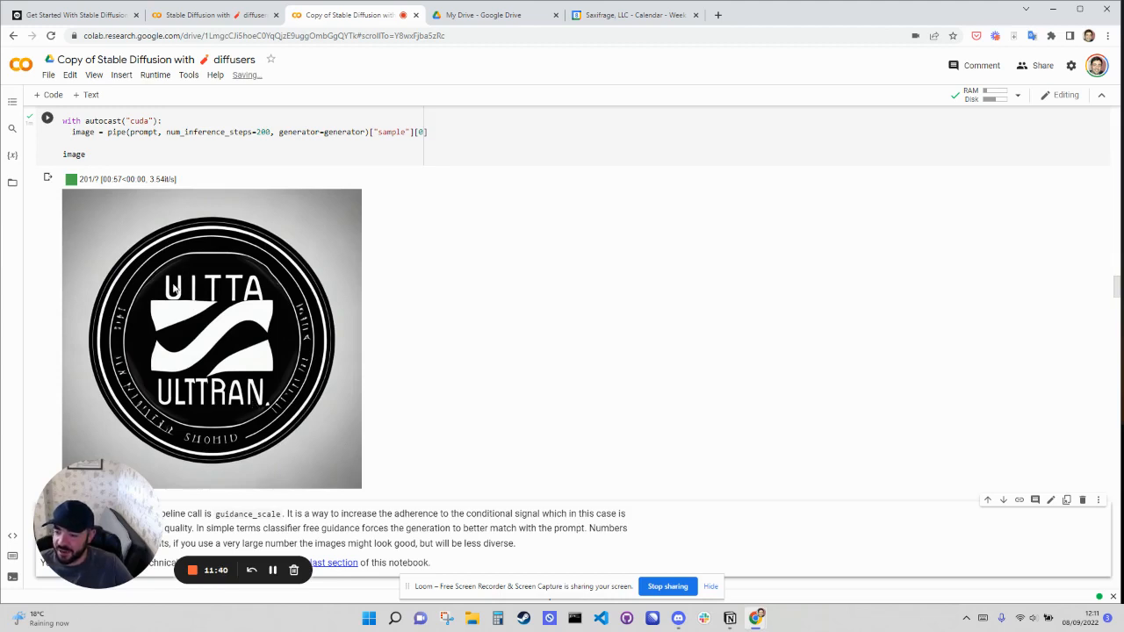
{"action": "mouse_move", "coordinate": [223, 396]}
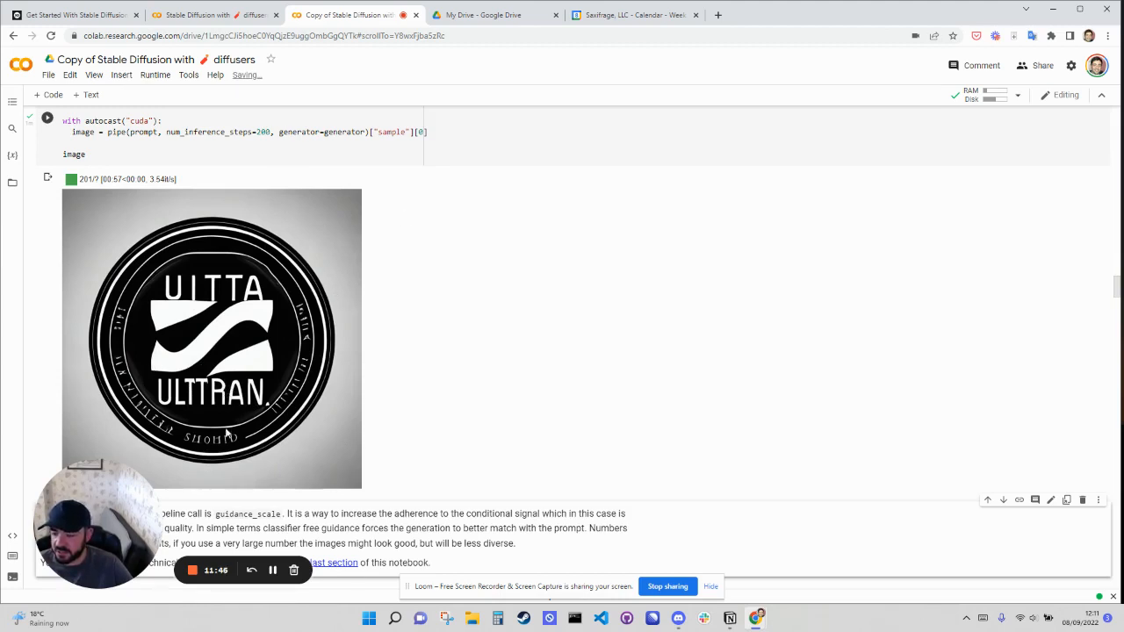
{"action": "mouse_move", "coordinate": [239, 272]}
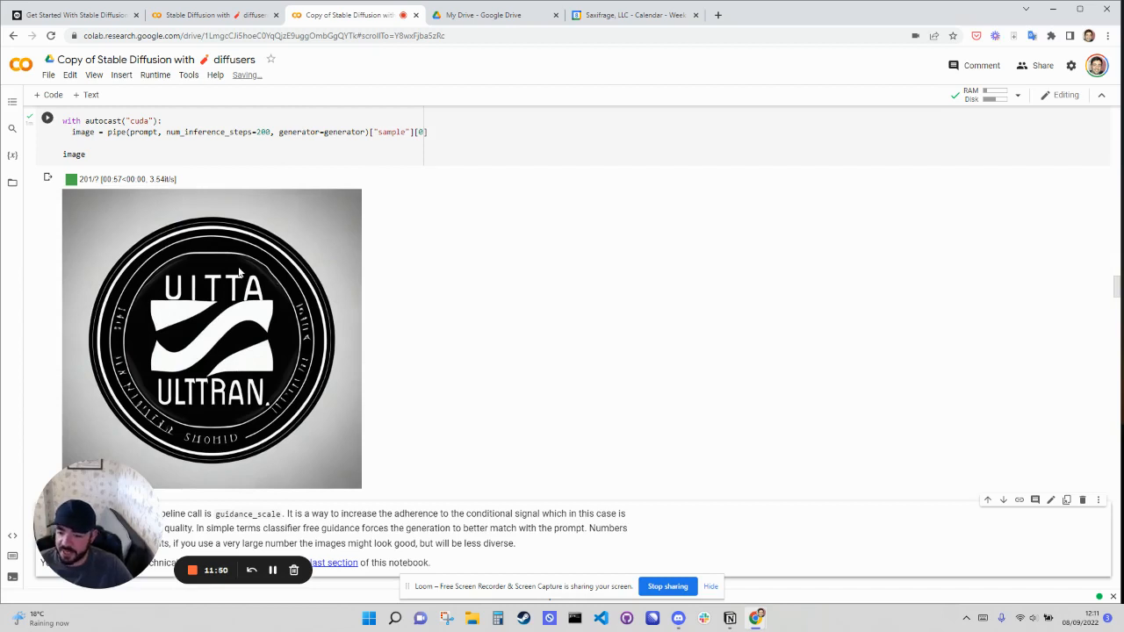
{"action": "mouse_move", "coordinate": [166, 409]}
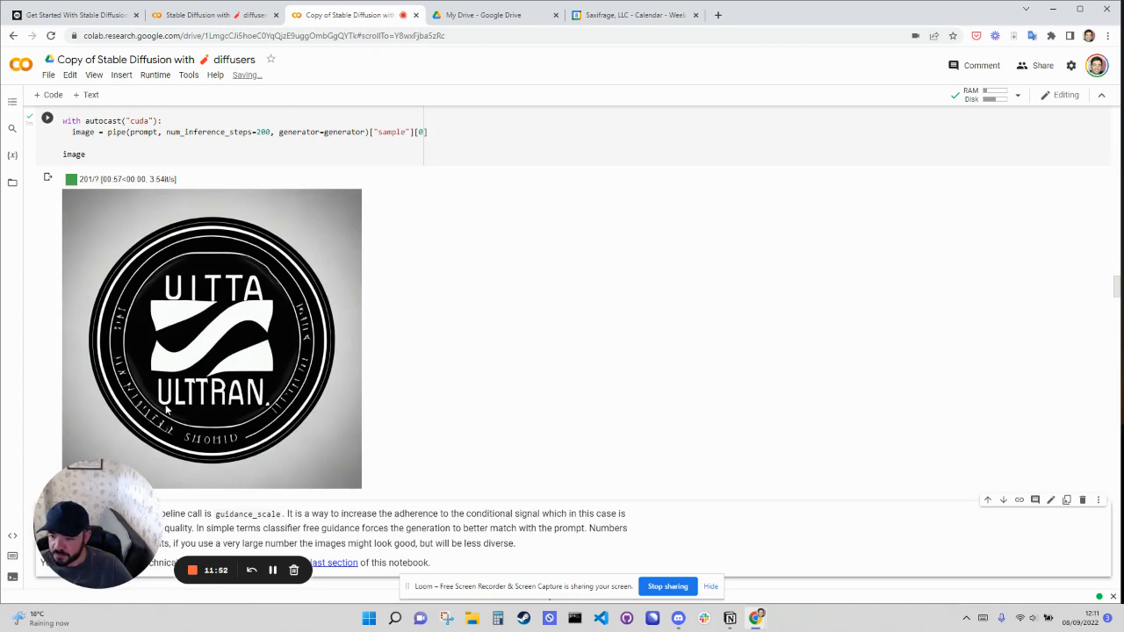
{"action": "mouse_move", "coordinate": [158, 314]}
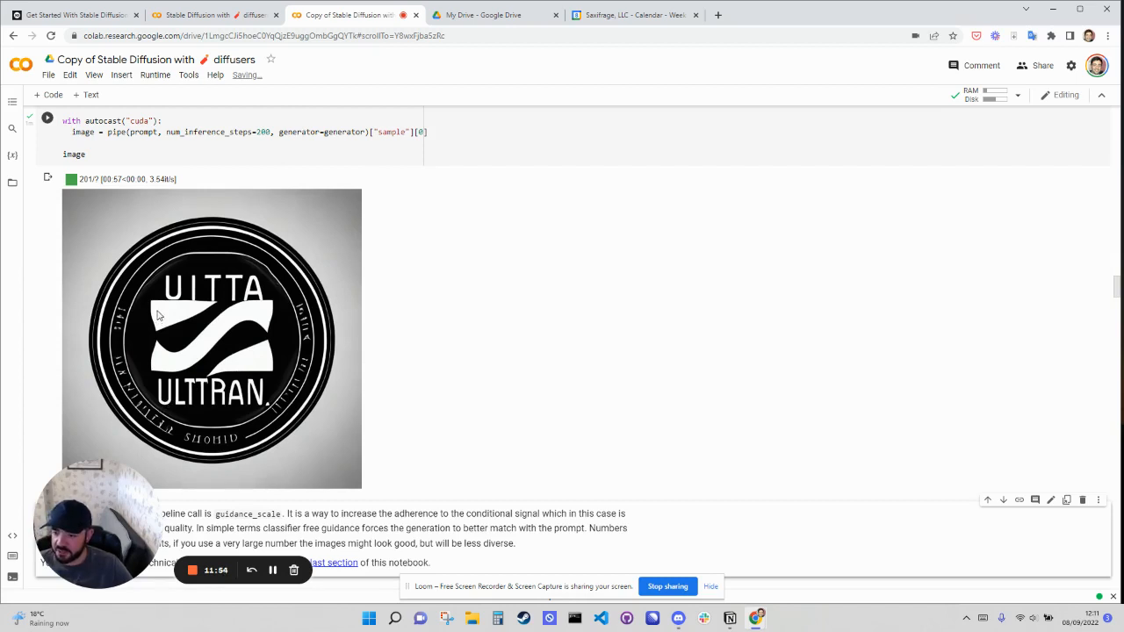
{"action": "mouse_move", "coordinate": [271, 311]}
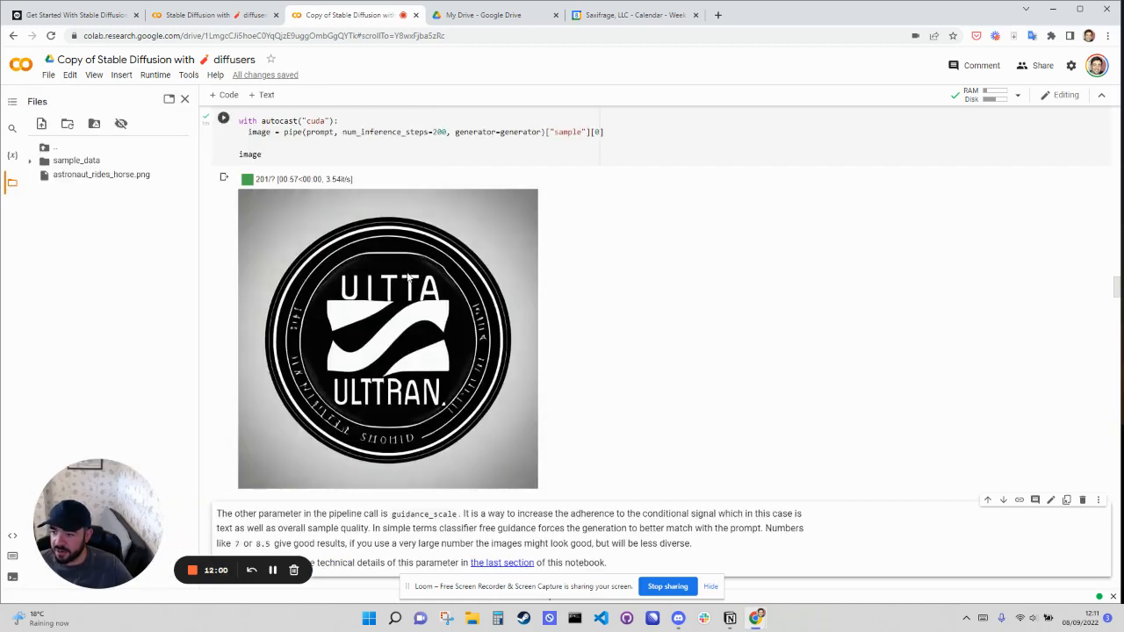
Change the save file name to ultra_logo.png in the new cell and run it.
{"action": "scroll", "scroll_direction": "up", "scroll_amount": 3}
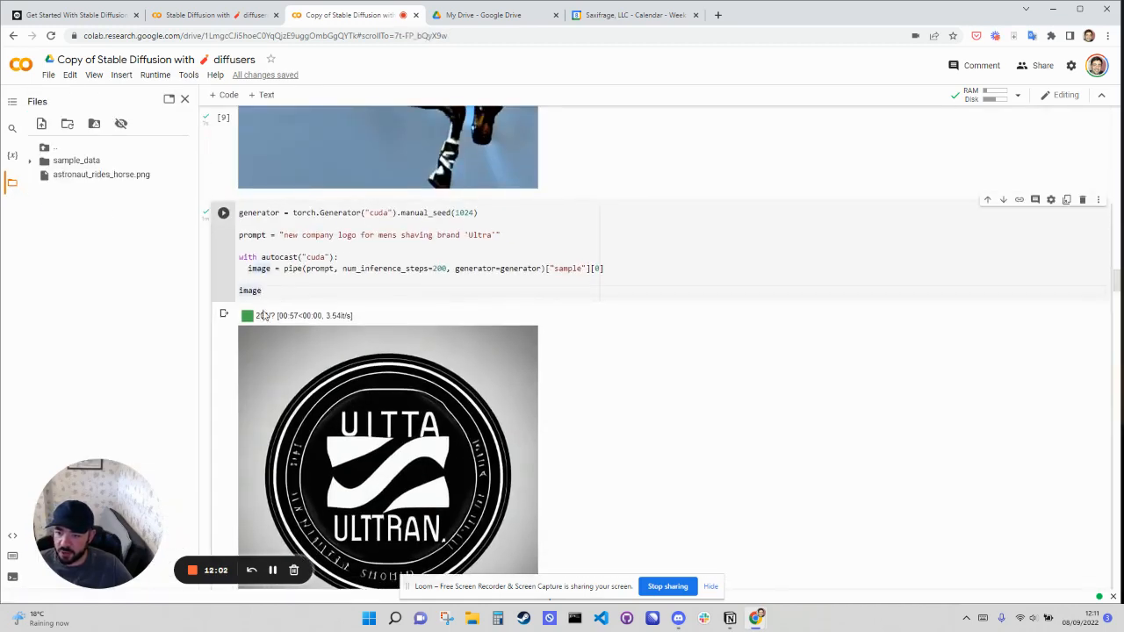
{"action": "scroll", "scroll_direction": "up", "scroll_amount": 3}
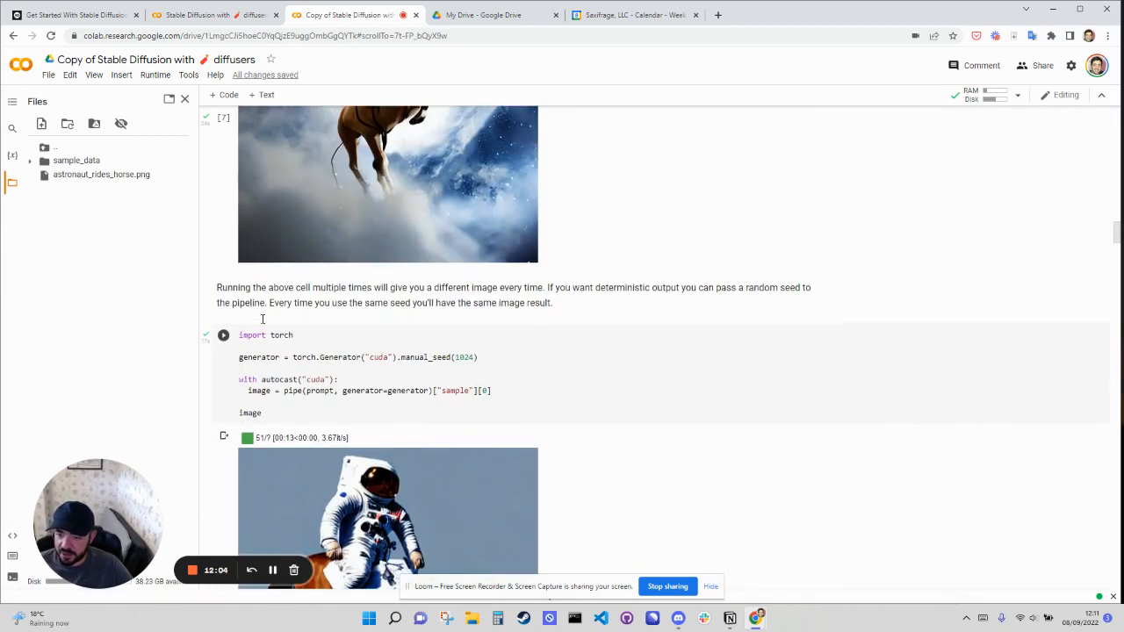
{"action": "scroll", "scroll_direction": "up", "scroll_amount": 3}
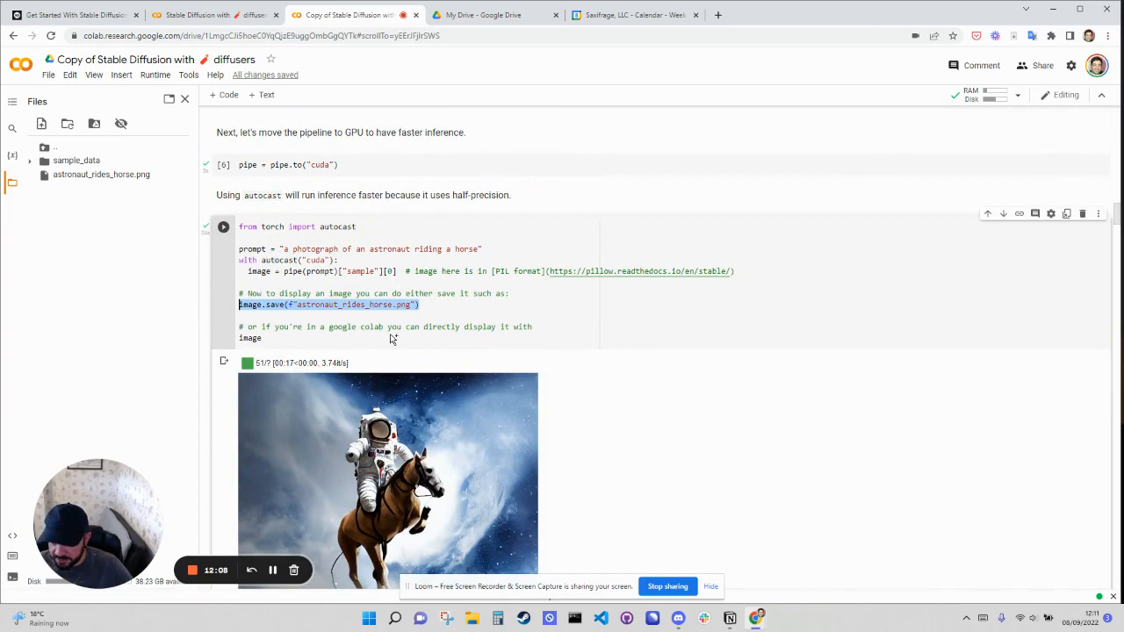
{"action": "scroll", "scroll_direction": "down", "scroll_amount": 3}
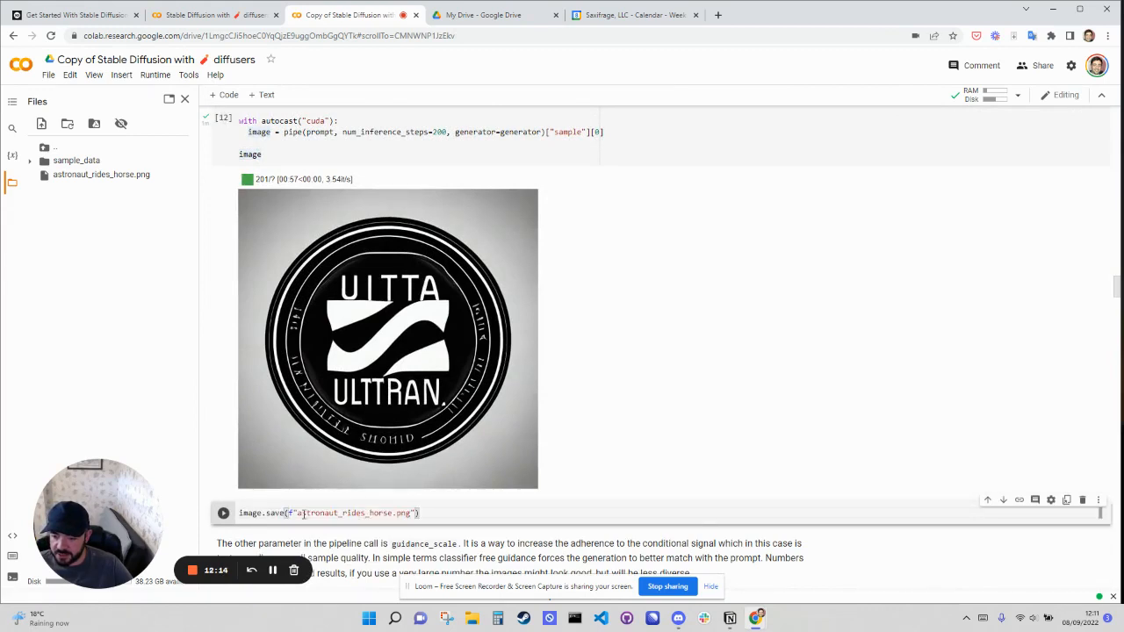
{"action": "double_click", "coordinate": [342, 513]}
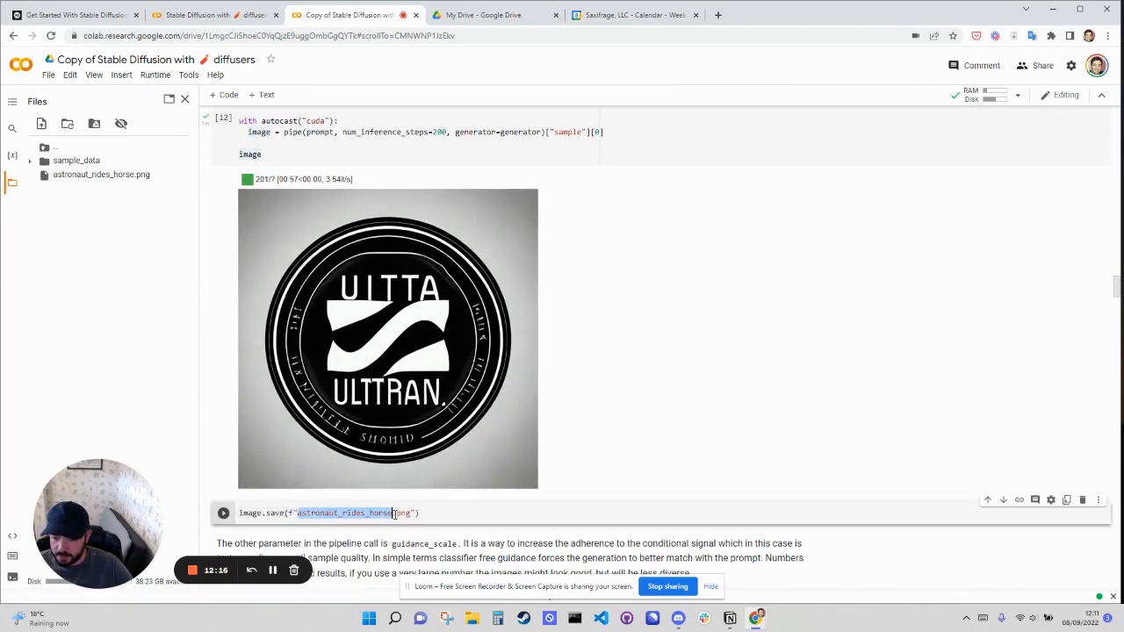
{"action": "type", "text": "ultra_log"}
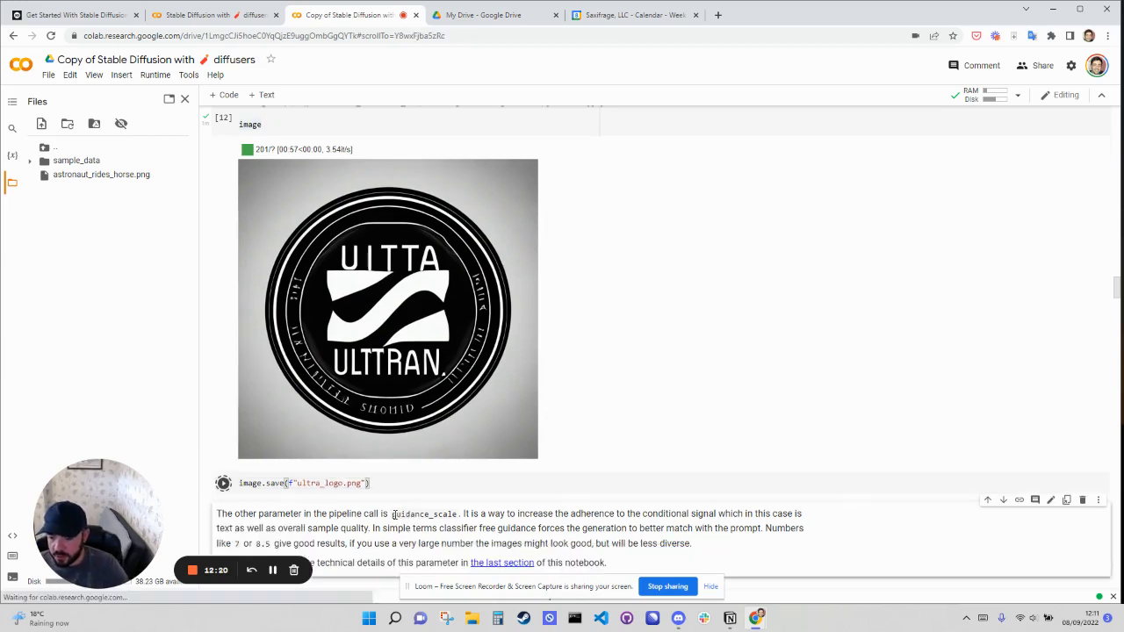
{"action": "left_click", "coordinate": [223, 483]}
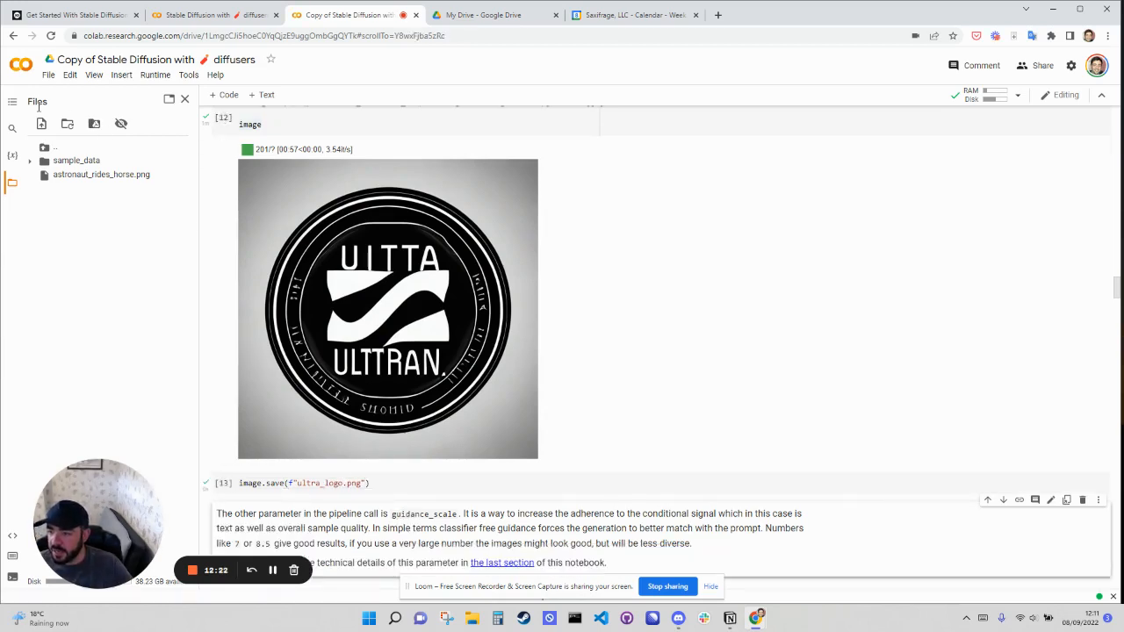
{"action": "mouse_move", "coordinate": [101, 174]}
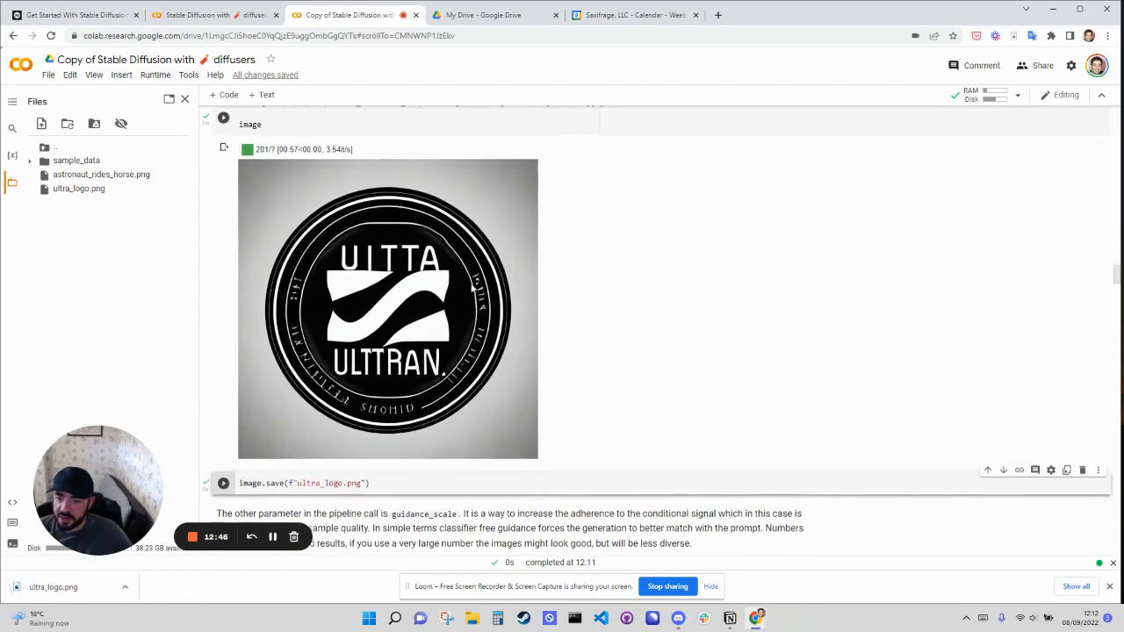
Scroll the notebook around the cell that saved ultra_logo.png.
{"action": "scroll", "scroll_direction": "up", "scroll_amount": 3}
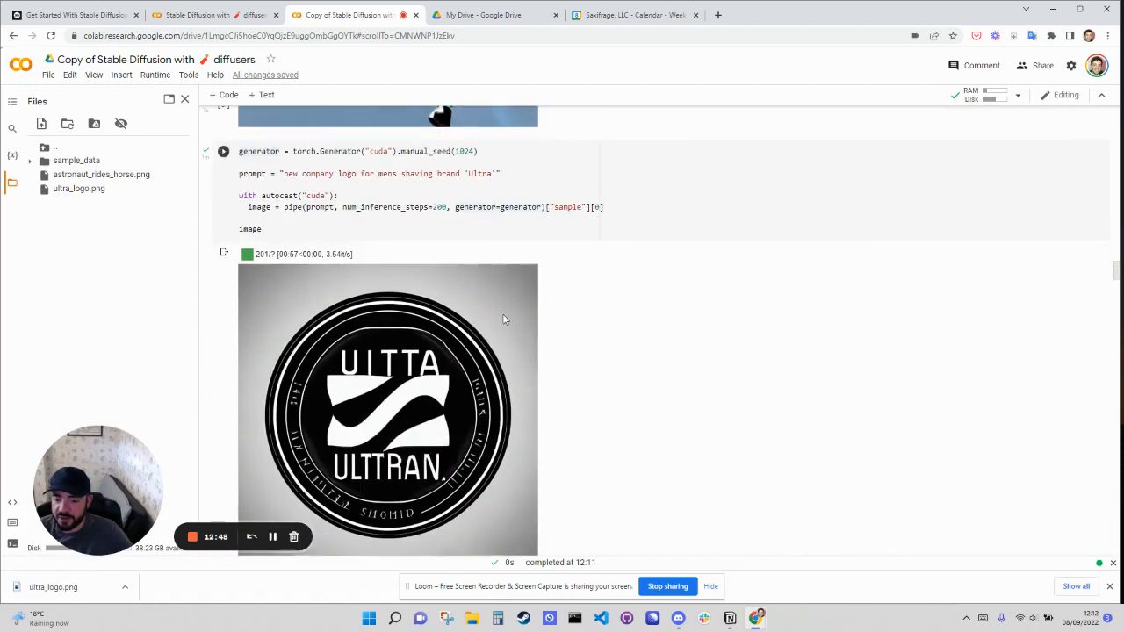
{"action": "scroll", "scroll_direction": "down", "scroll_amount": 3}
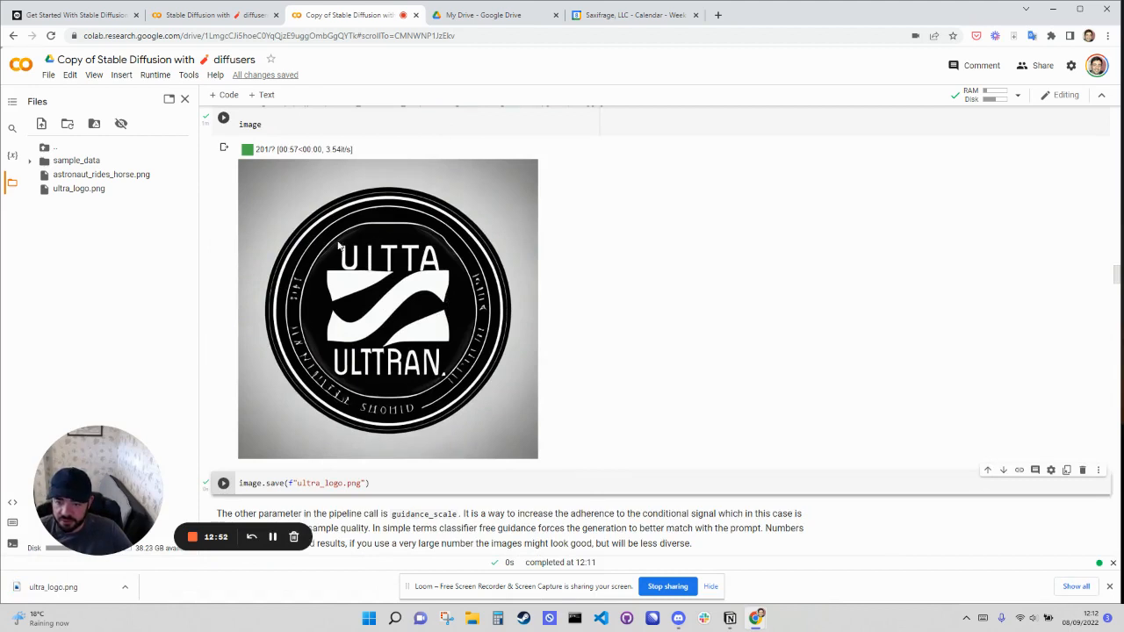
{"action": "mouse_move", "coordinate": [420, 259]}
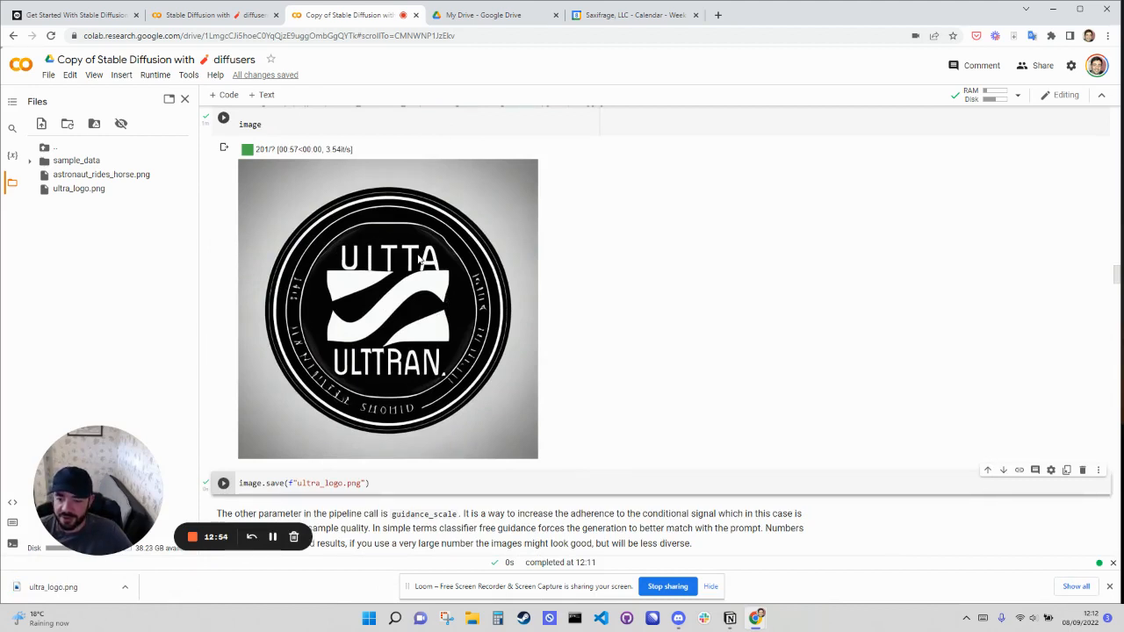
{"action": "mouse_move", "coordinate": [448, 262]}
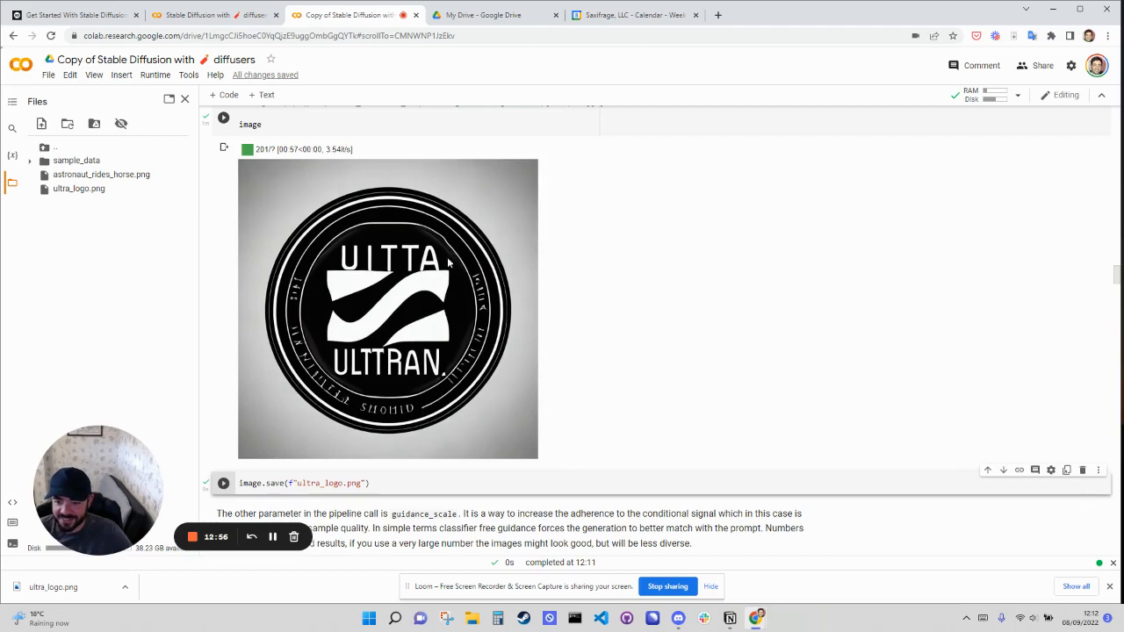
{"action": "mouse_move", "coordinate": [347, 257]}
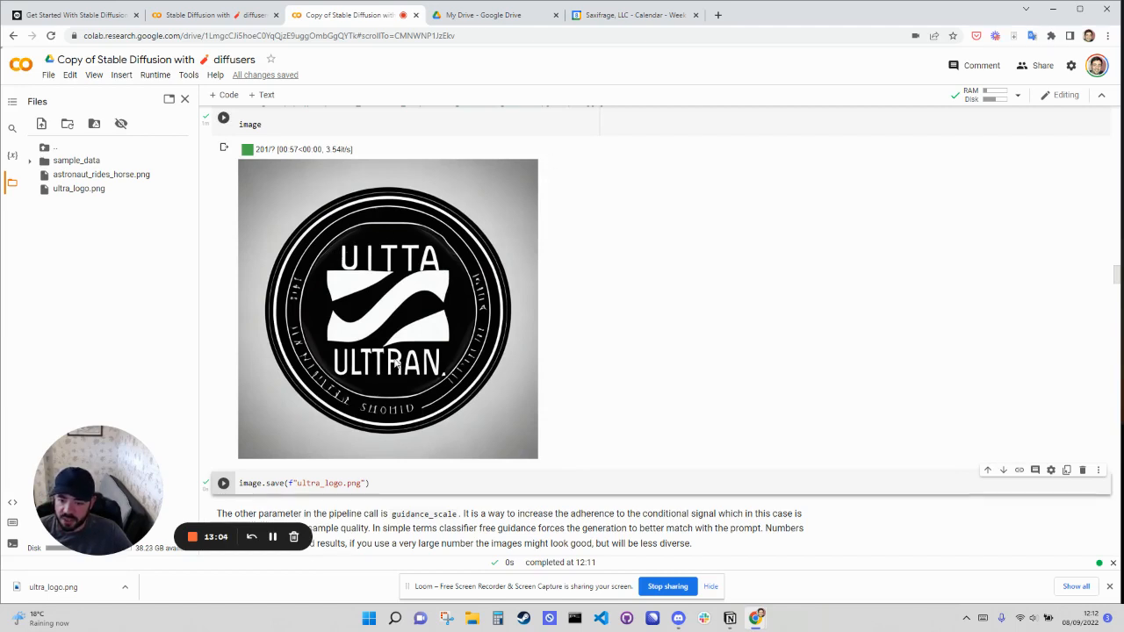
{"action": "mouse_move", "coordinate": [376, 279]}
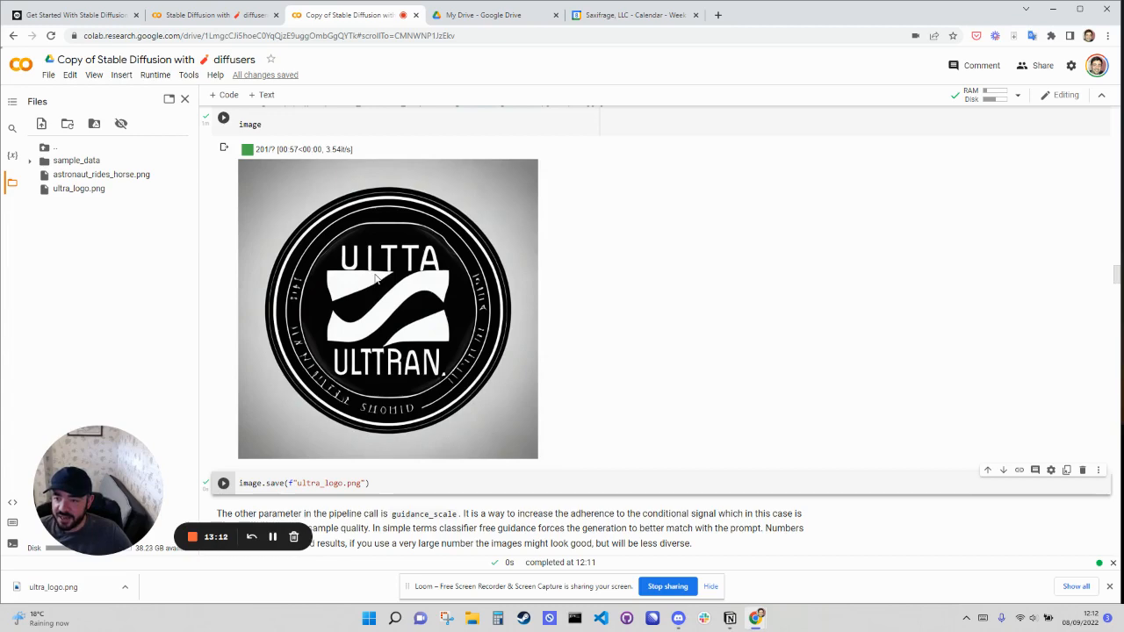
{"action": "scroll", "scroll_direction": "up", "scroll_amount": 3}
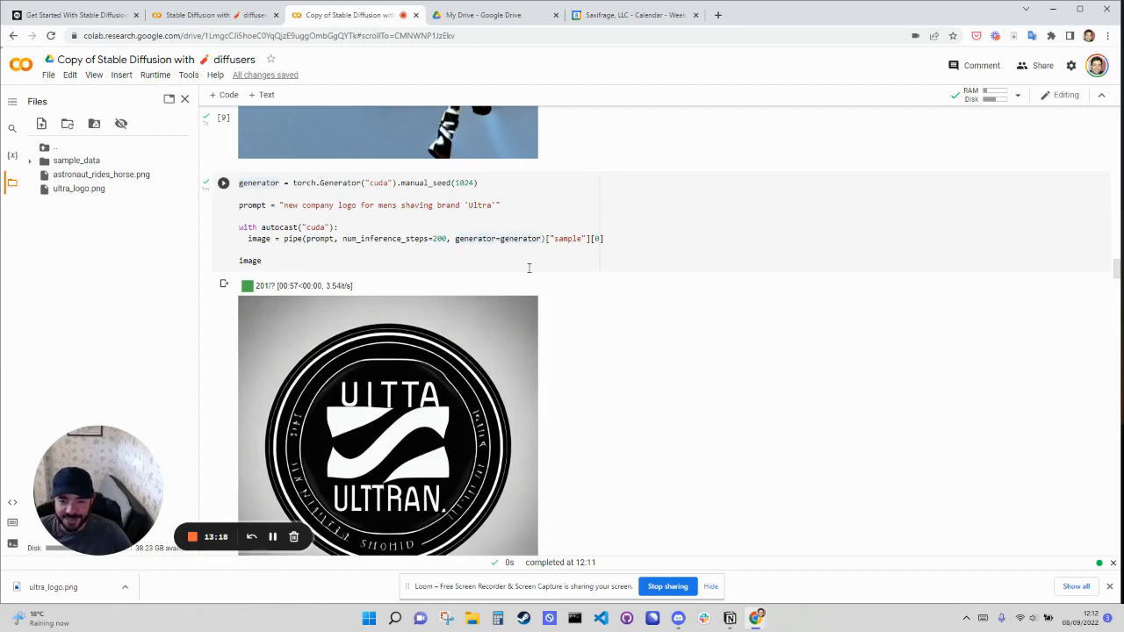
{"action": "scroll", "scroll_direction": "down", "scroll_amount": 3}
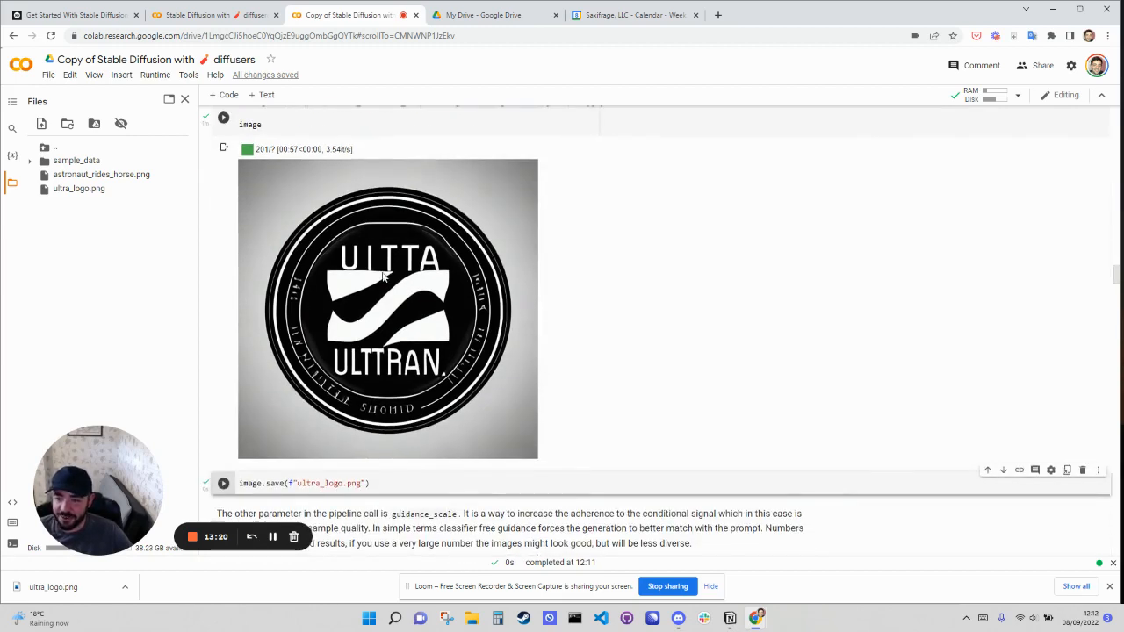
{"action": "mouse_move", "coordinate": [430, 281]}
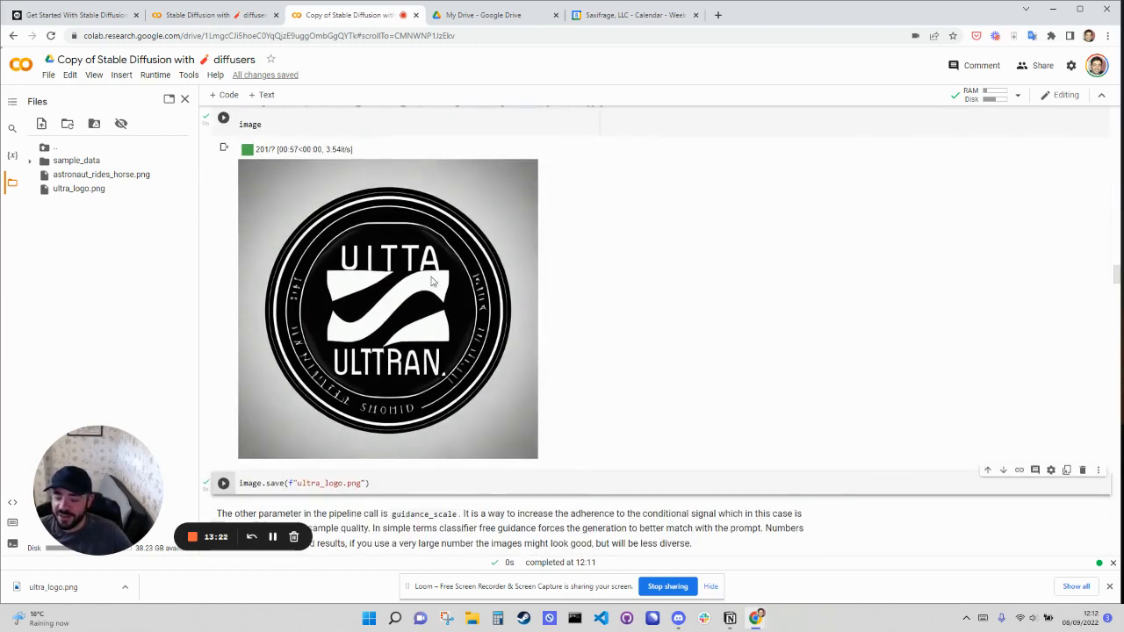
{"action": "mouse_move", "coordinate": [542, 238]}
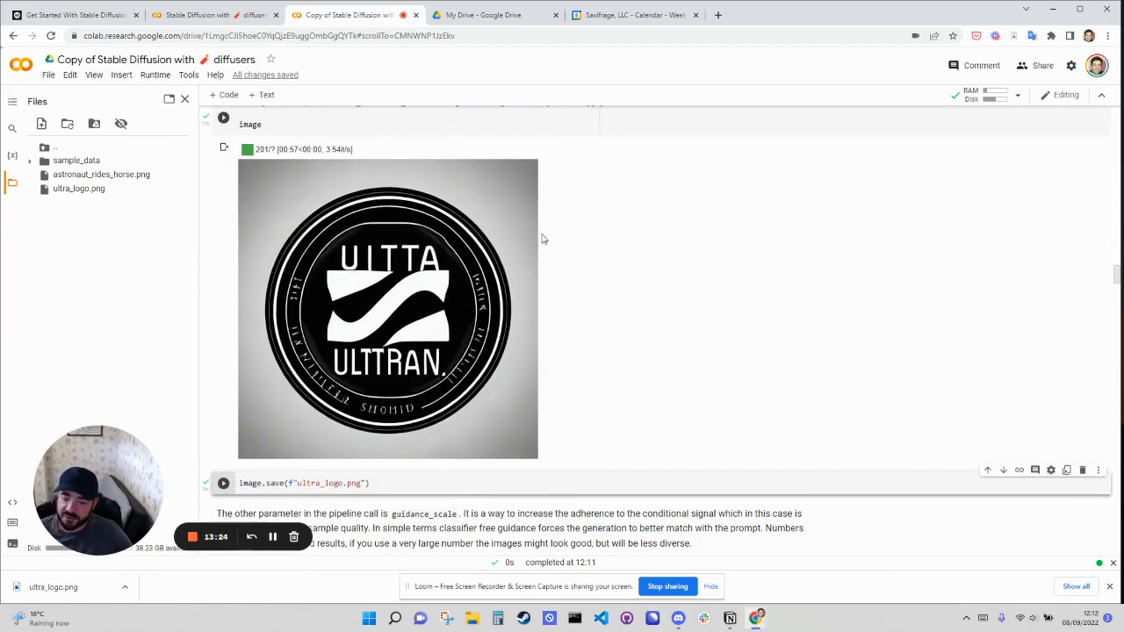
{"action": "mouse_move", "coordinate": [548, 238]}
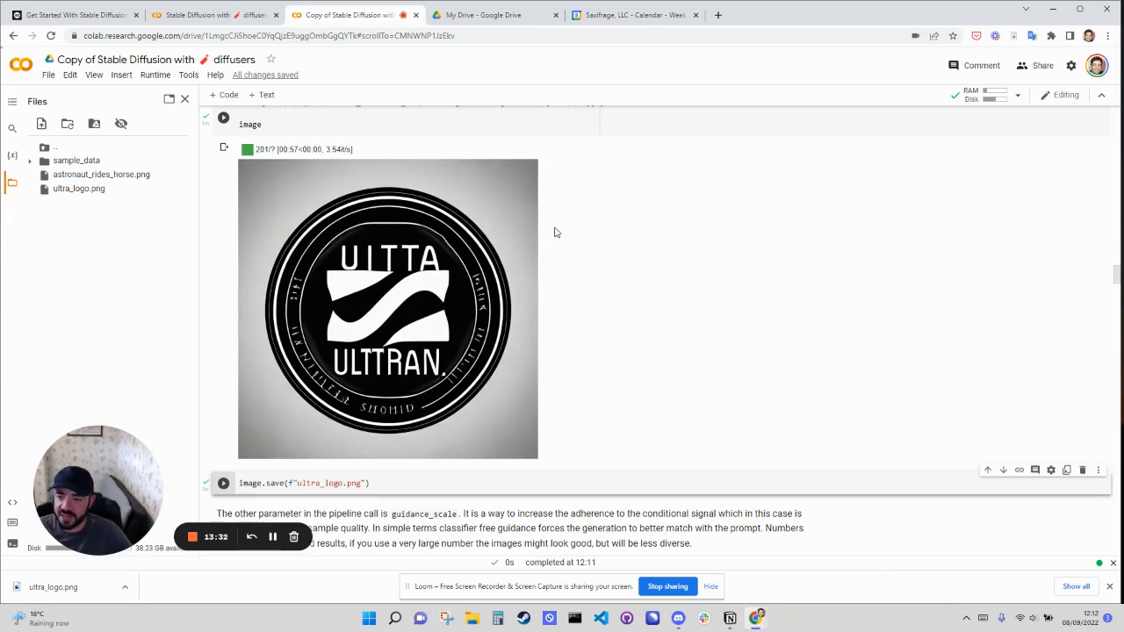
{"action": "mouse_move", "coordinate": [426, 326]}
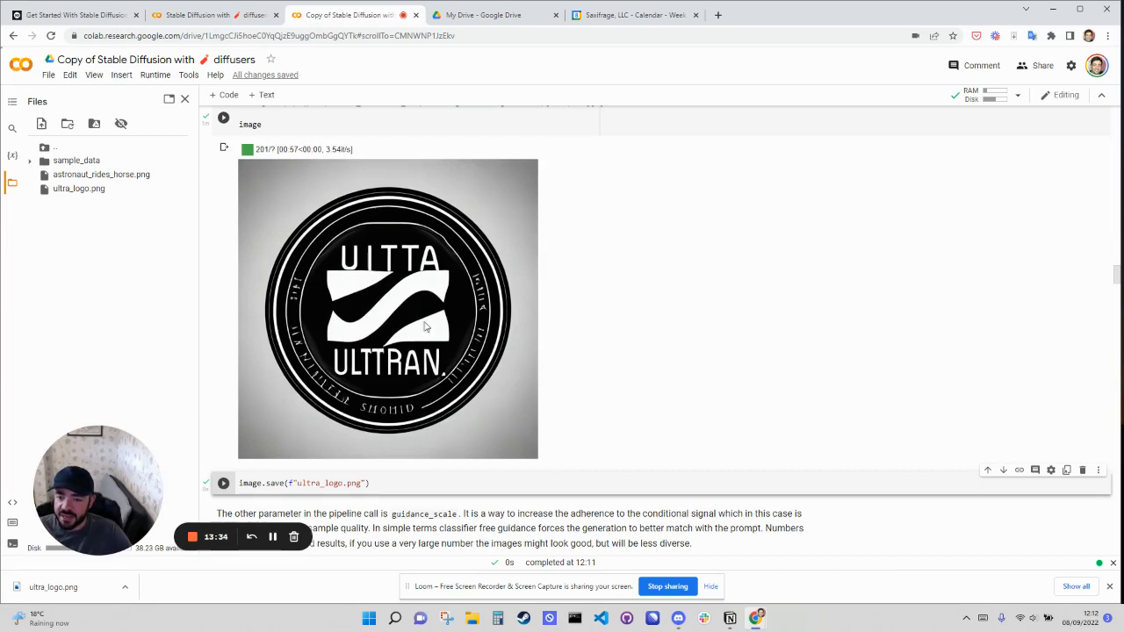
{"action": "mouse_move", "coordinate": [455, 294]}
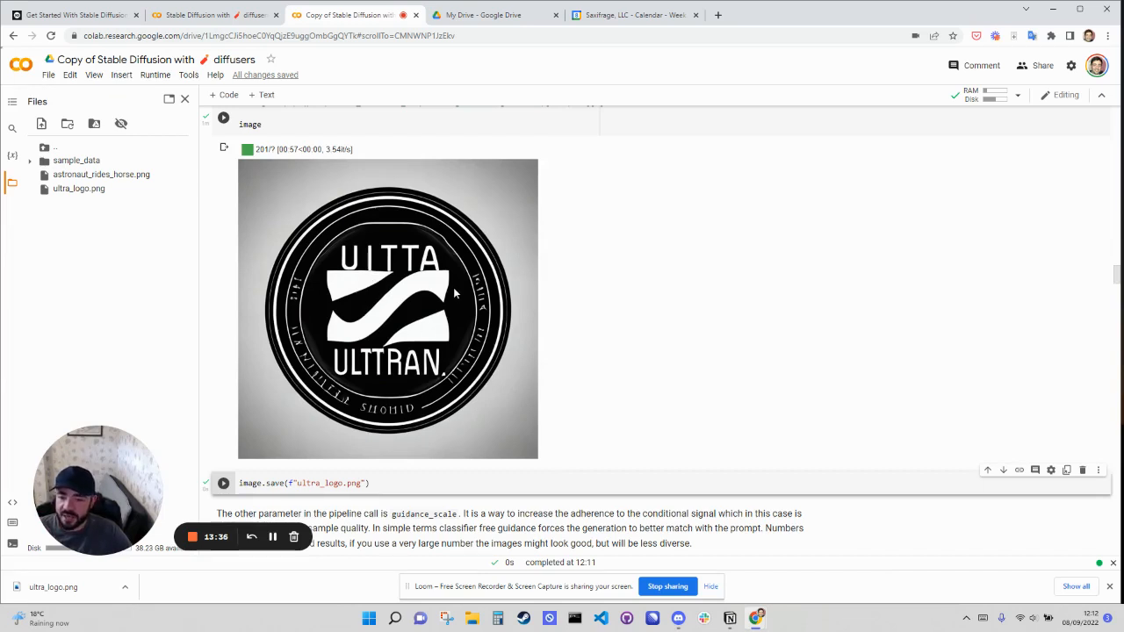
{"action": "mouse_move", "coordinate": [349, 274]}
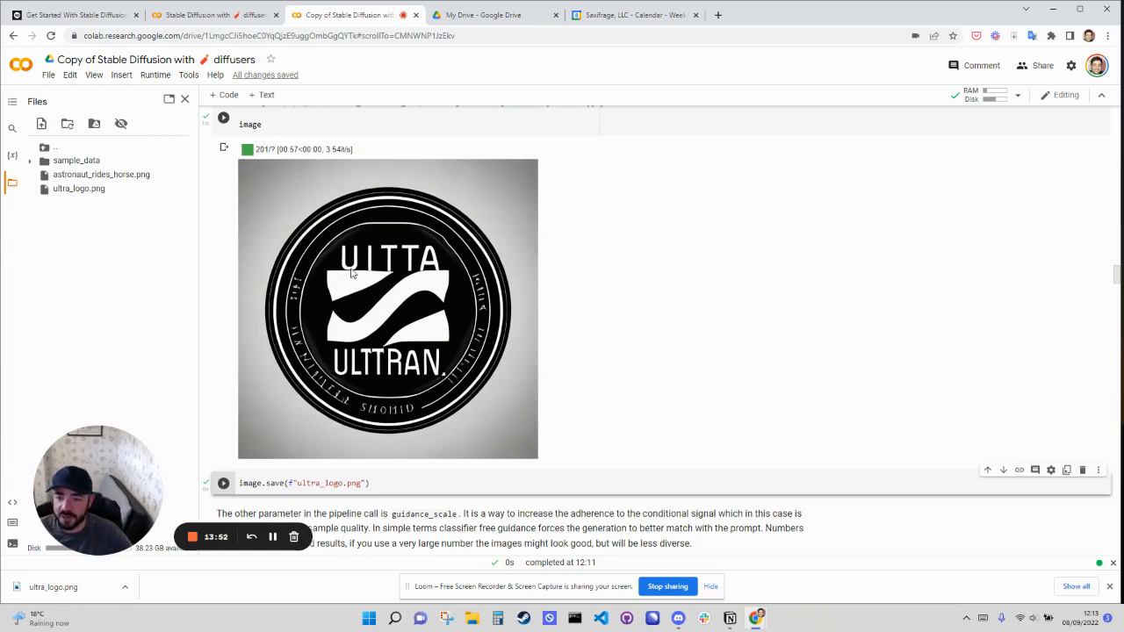
{"action": "mouse_move", "coordinate": [551, 277]}
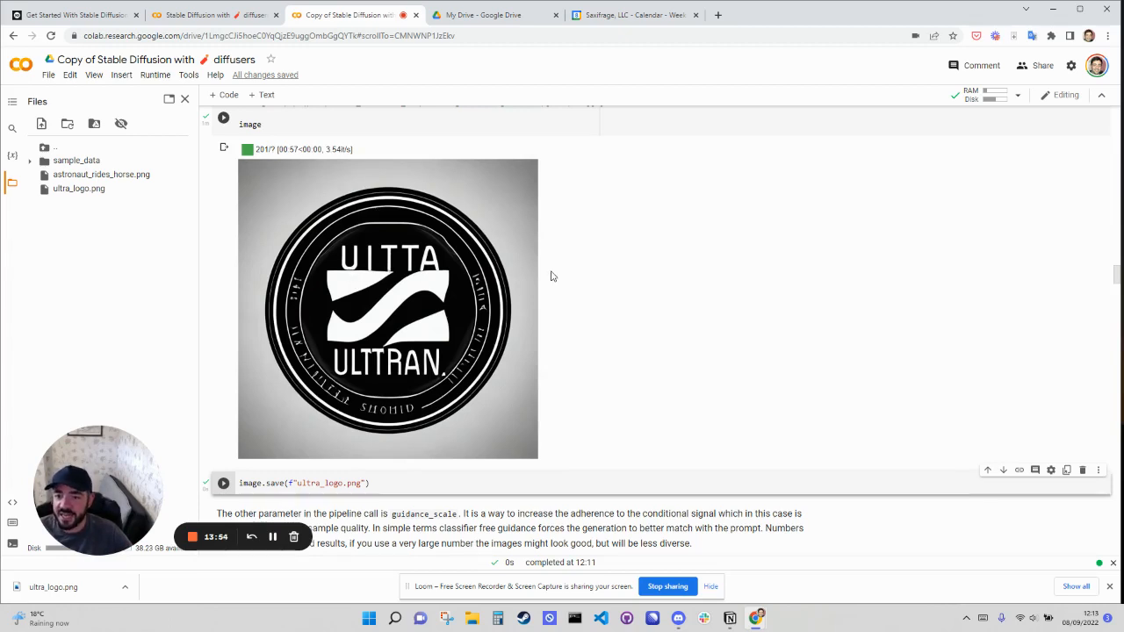